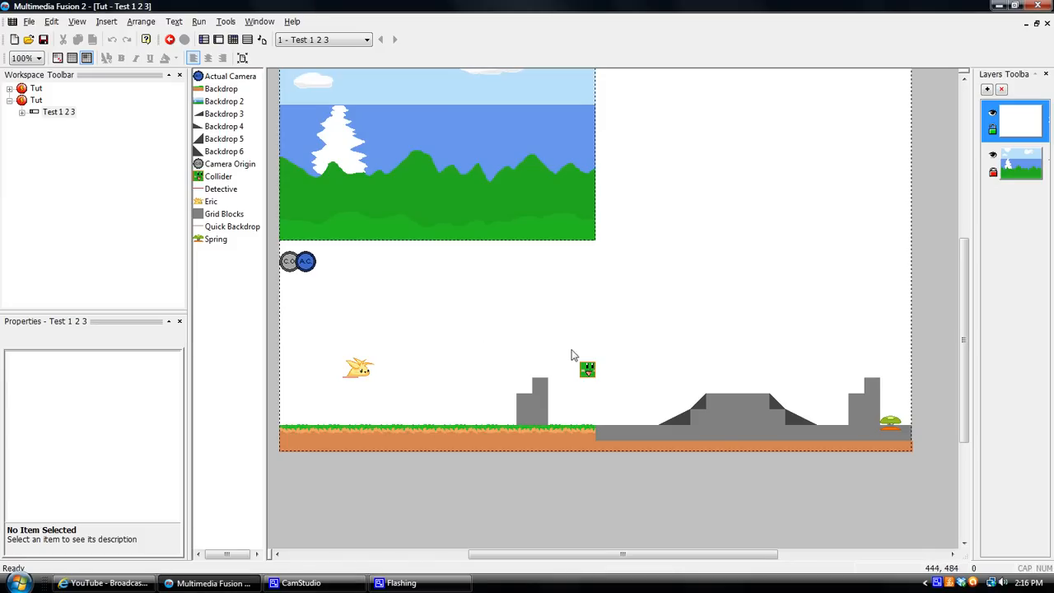
mouse_move(537, 408)
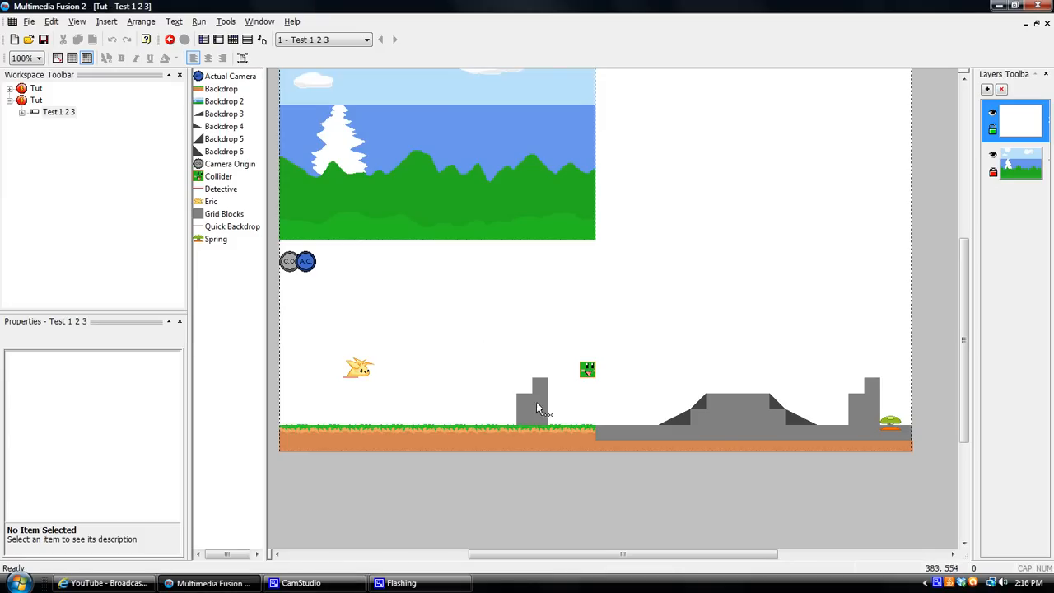
mouse_move(355, 385)
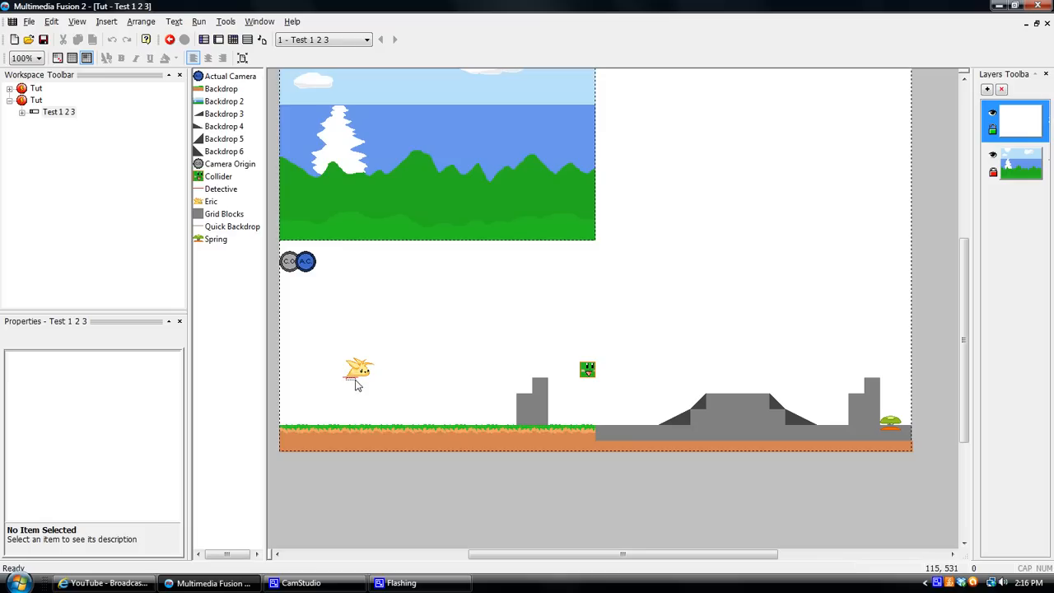
Step: Drag the Detective object rightward so it sits just left of the green Collider block
click(356, 368)
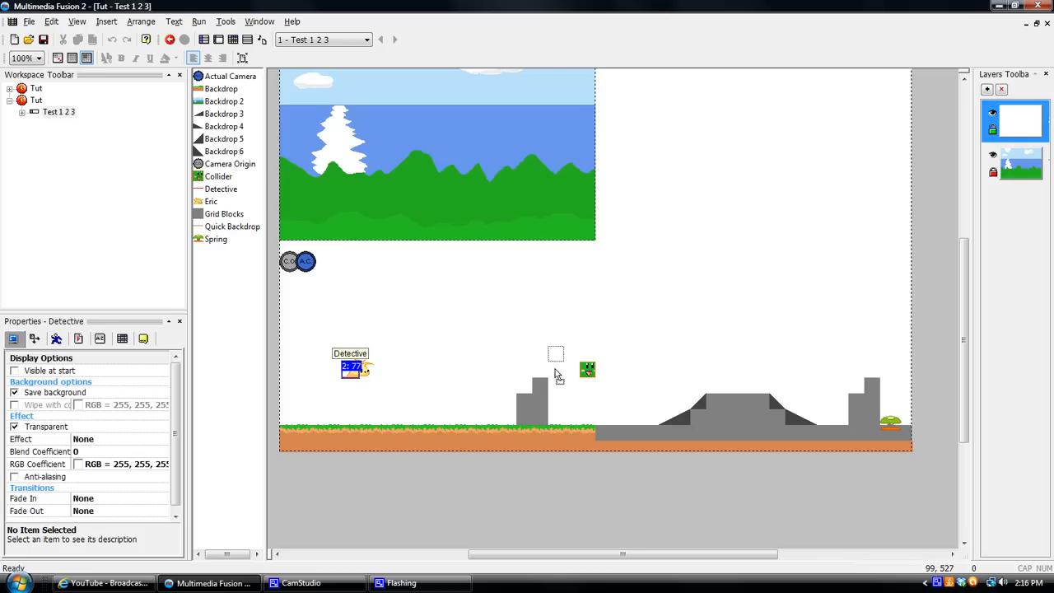
drag(349, 369, 568, 369)
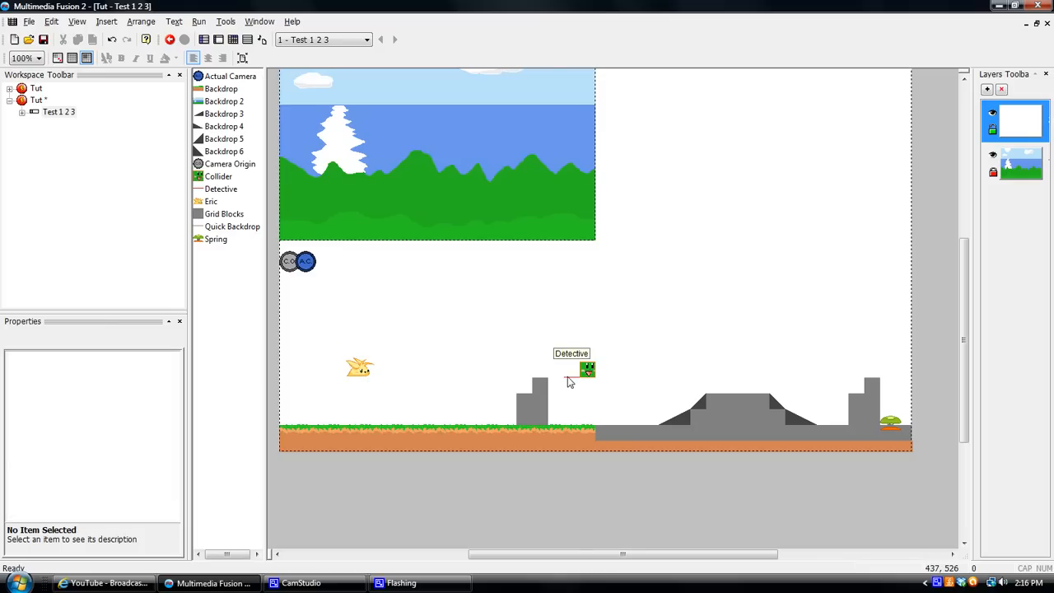
click(586, 369)
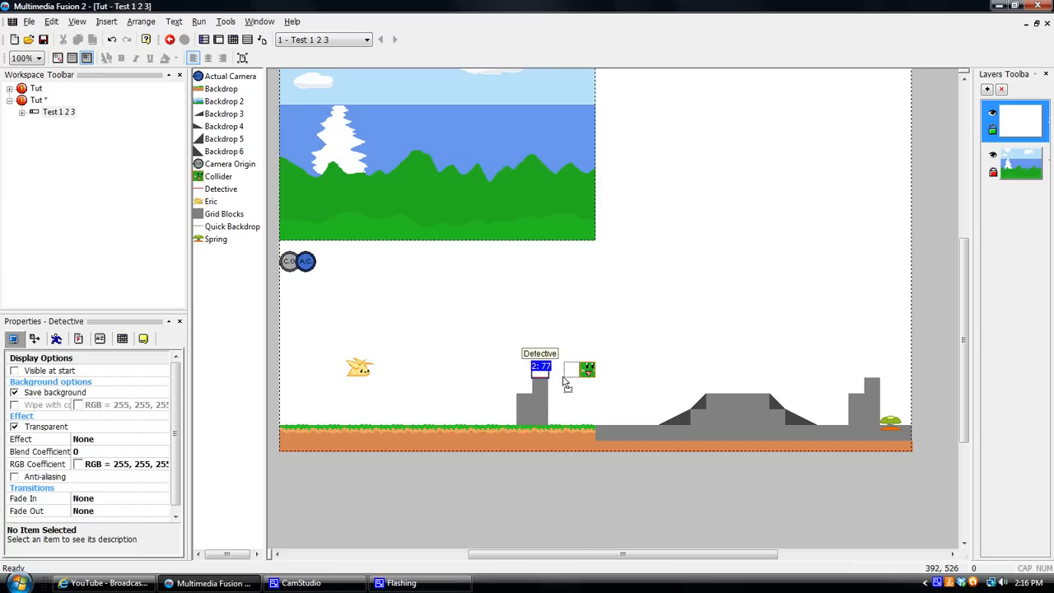
click(510, 362)
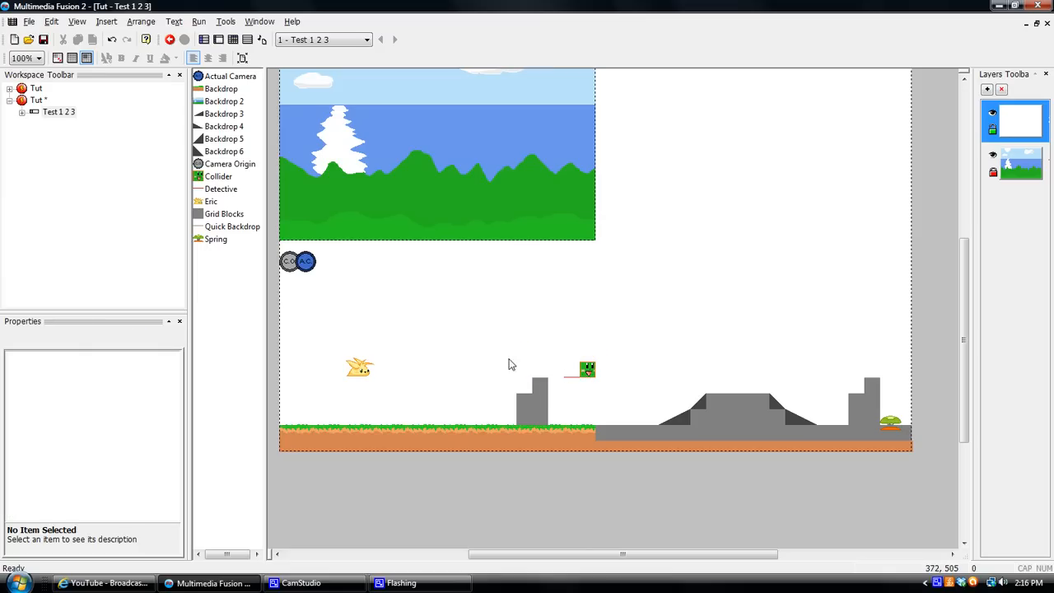
mouse_move(526, 361)
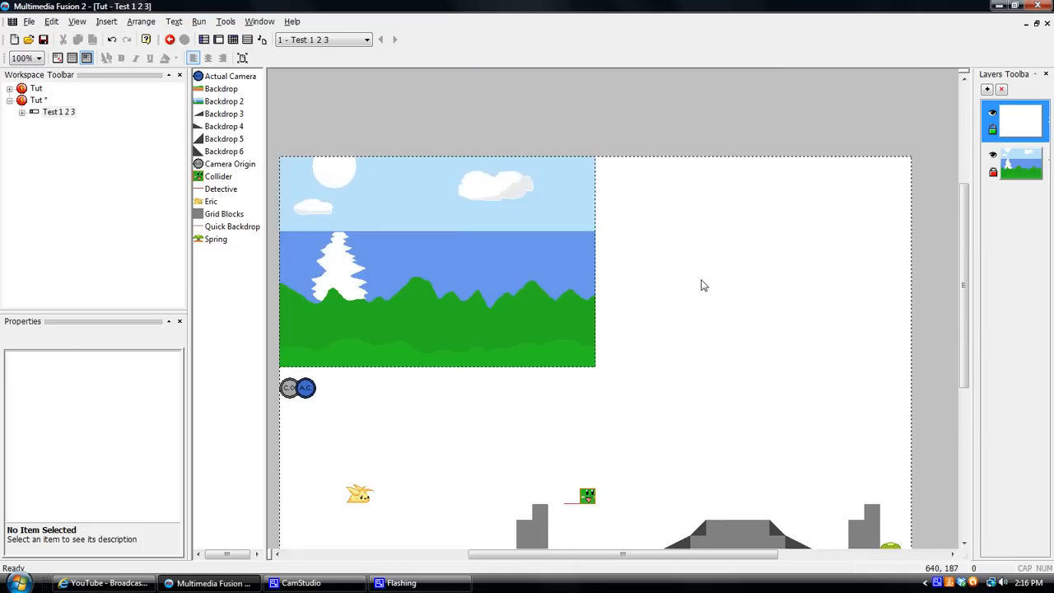
scroll(down, 3)
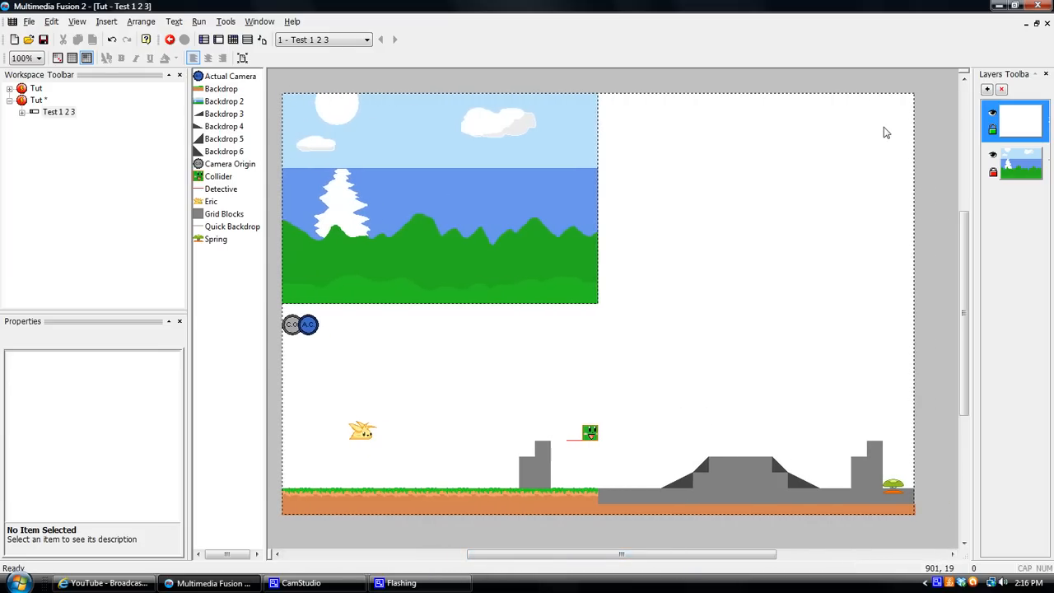
mouse_move(284, 92)
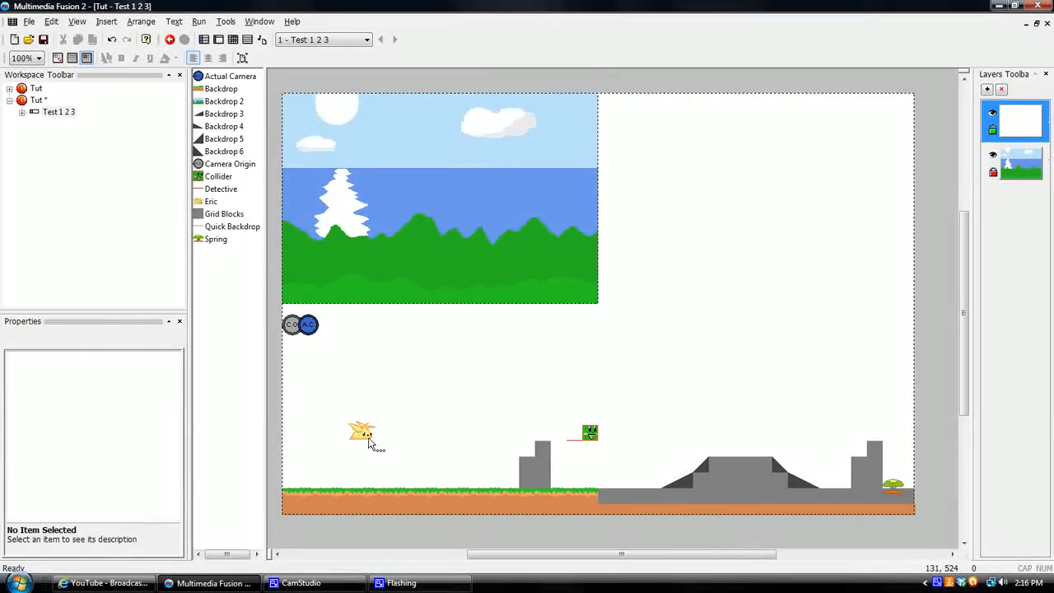
mouse_move(471, 435)
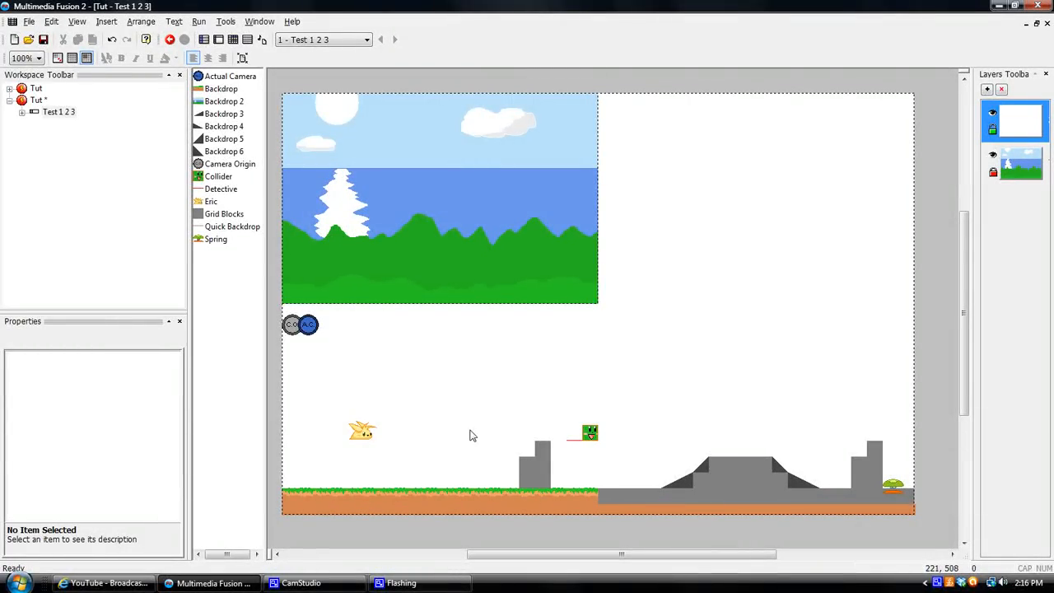
mouse_move(589, 434)
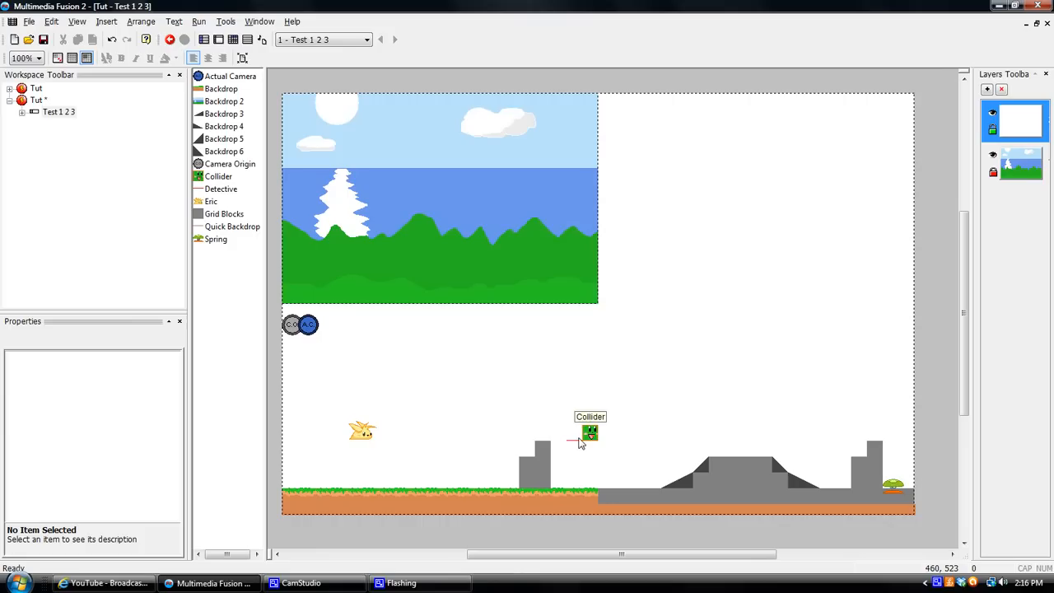
scroll(down, 3)
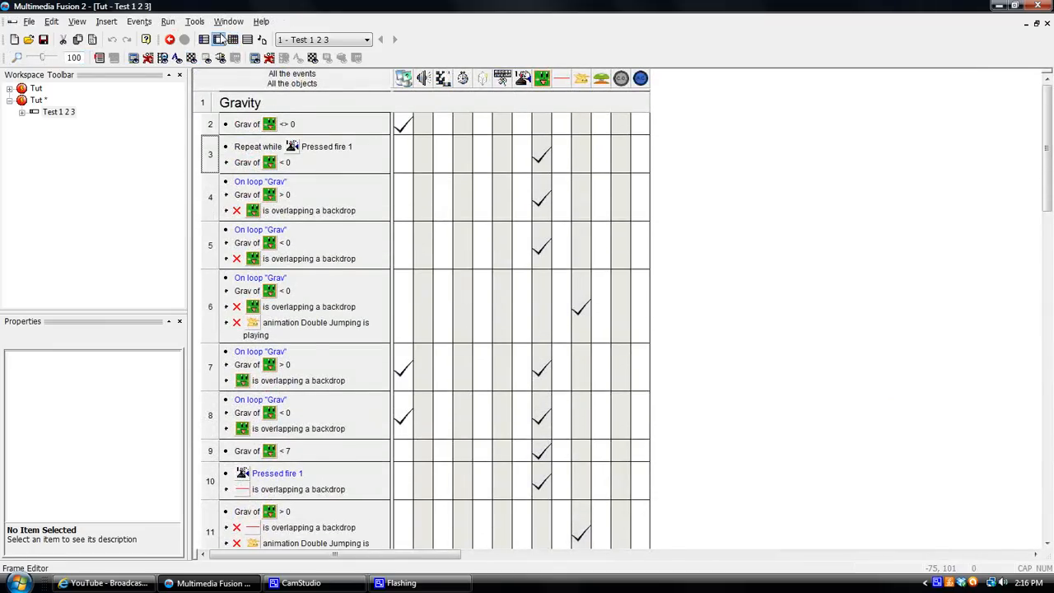
Step: Switch from the Gravity event list back to the Frame Editor level layout
click(217, 40)
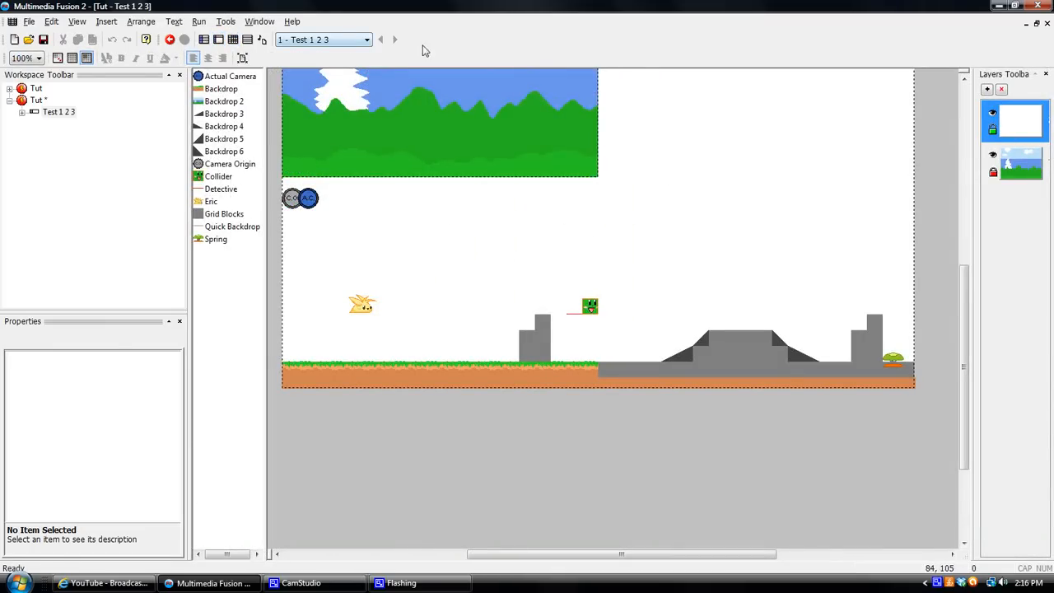
mouse_move(576, 320)
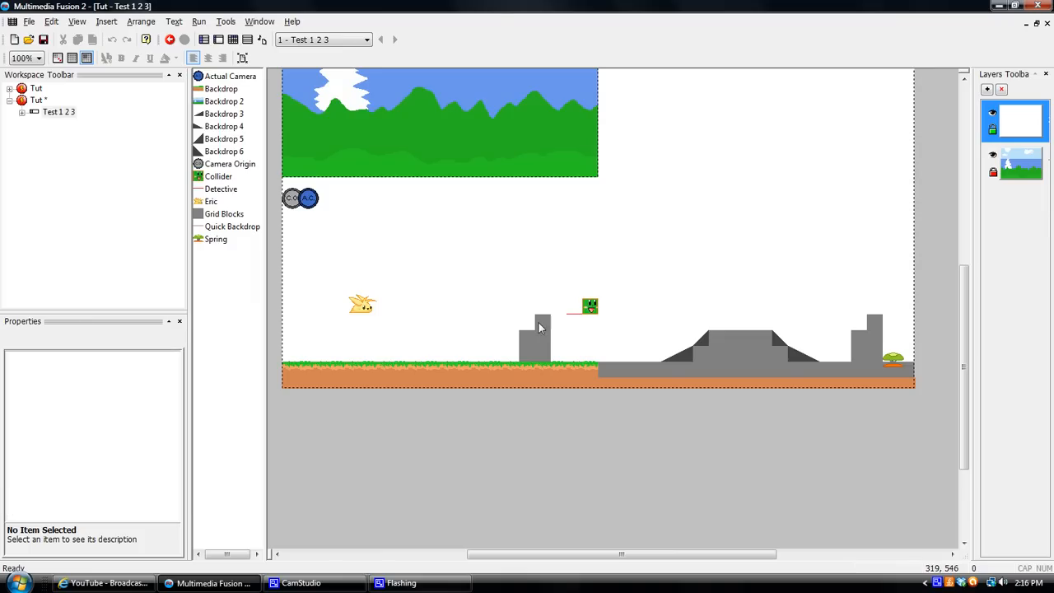
mouse_move(711, 312)
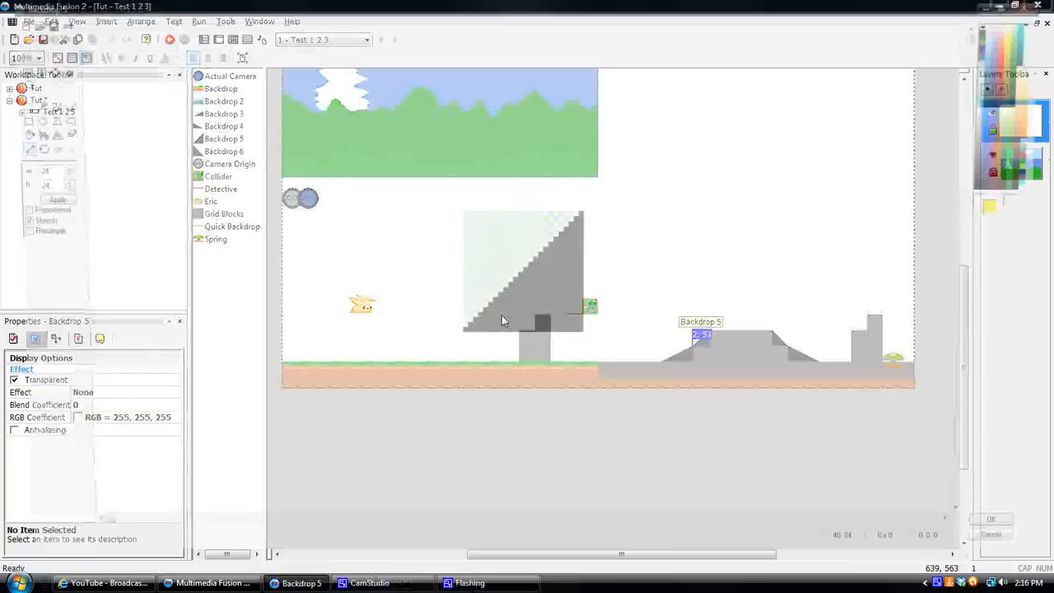
Step: Redraw the slope backdrop as a filled diagonal staircase and accept the image
double_click(523, 272)
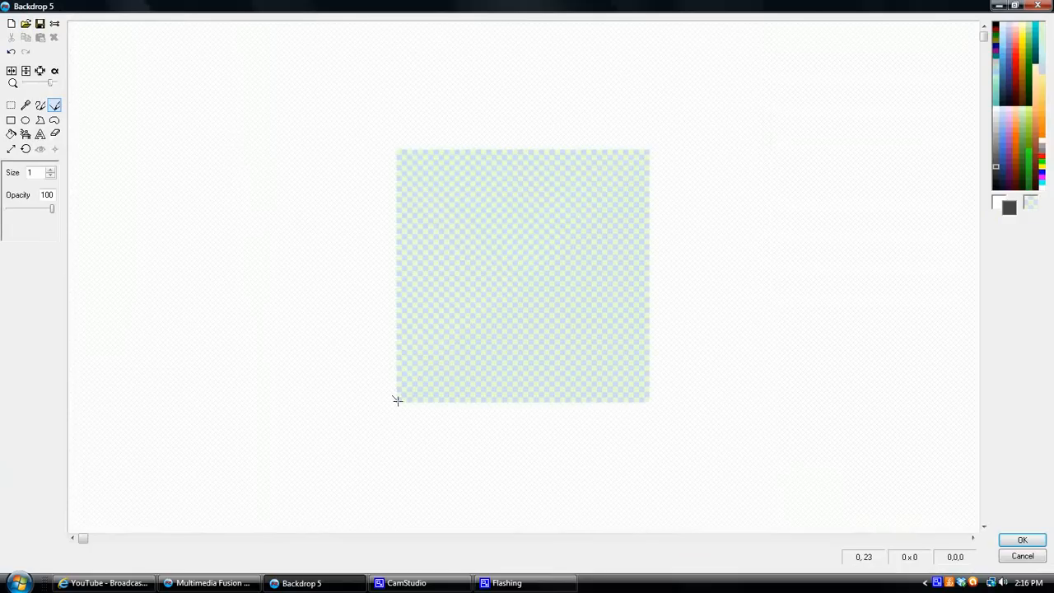
drag(398, 402, 645, 153)
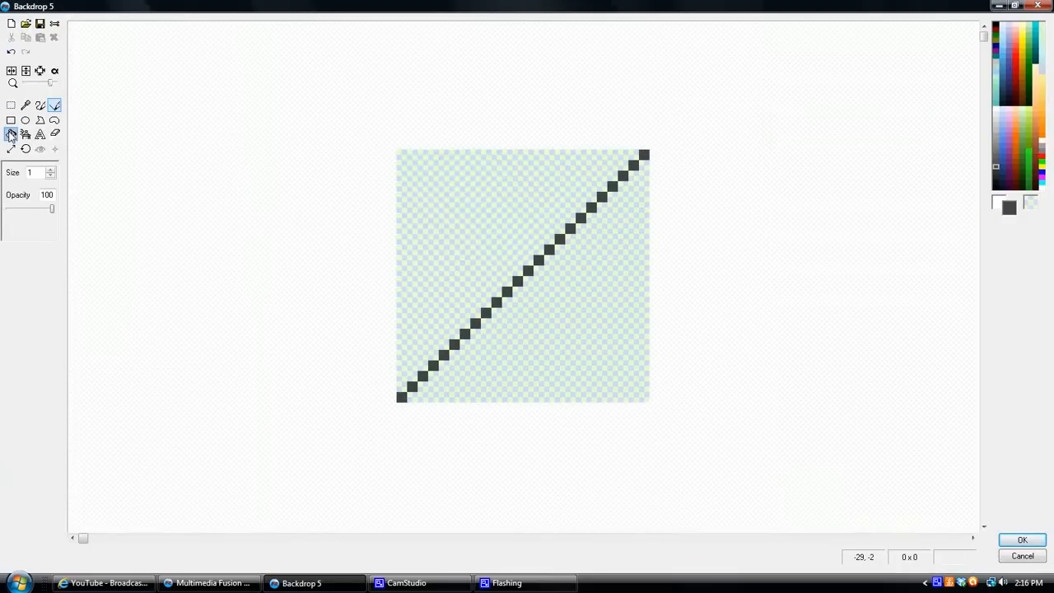
click(207, 582)
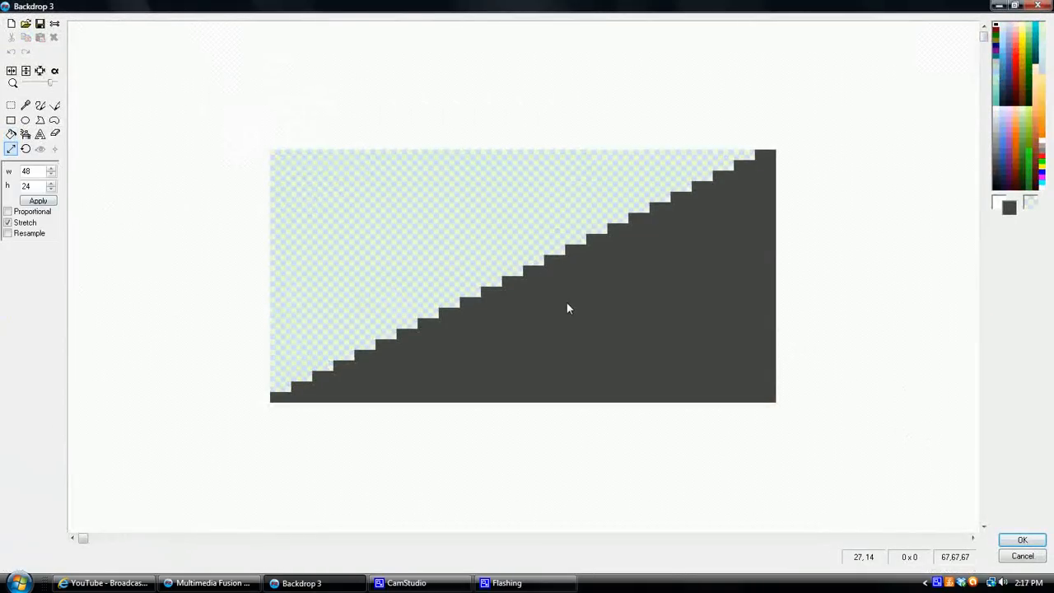
mouse_move(550, 344)
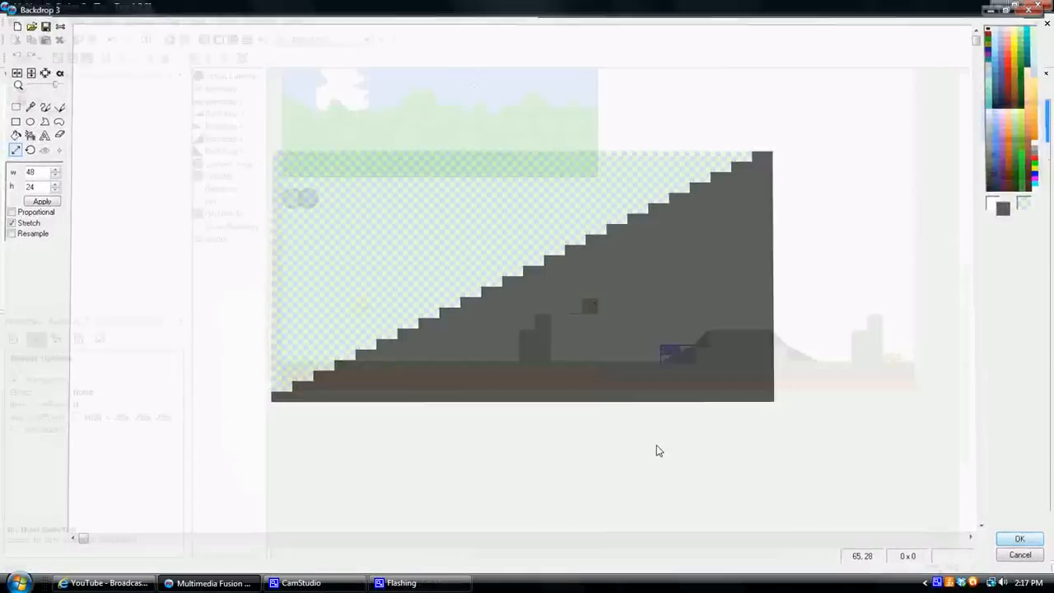
click(1019, 538)
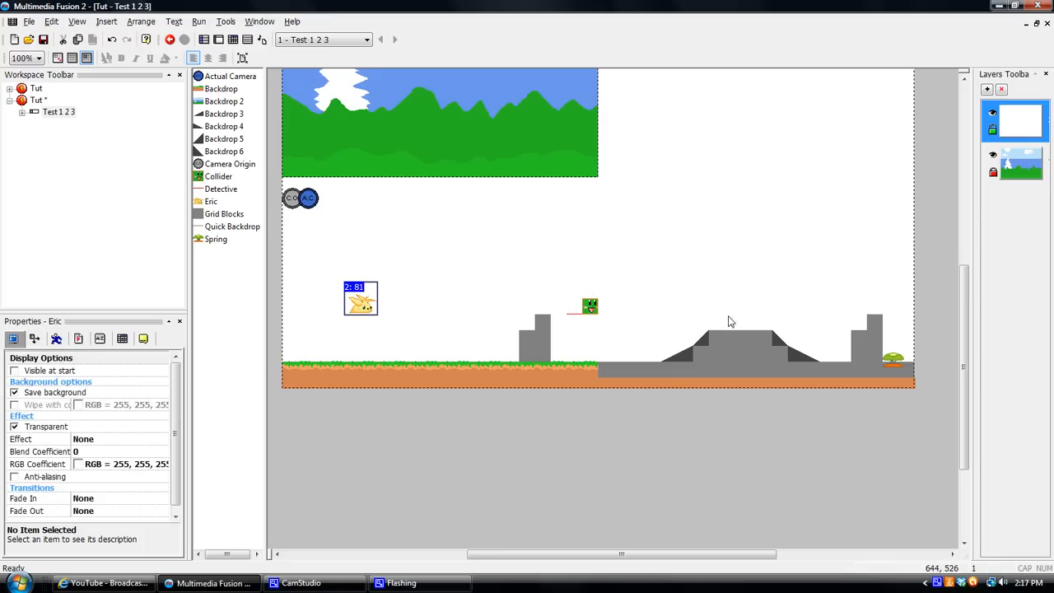
mouse_move(589, 349)
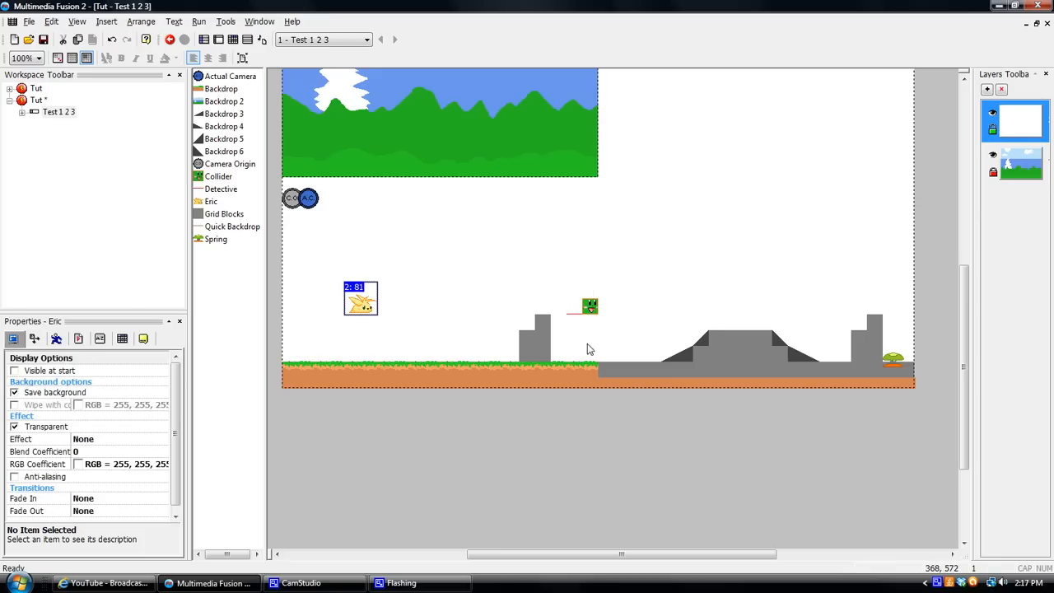
click(573, 320)
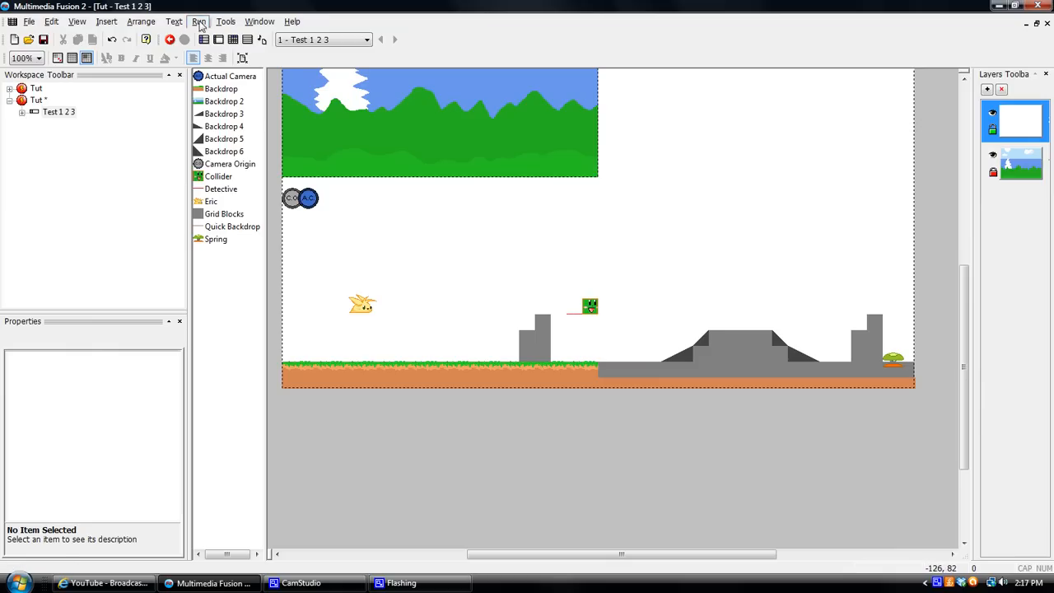
click(198, 22)
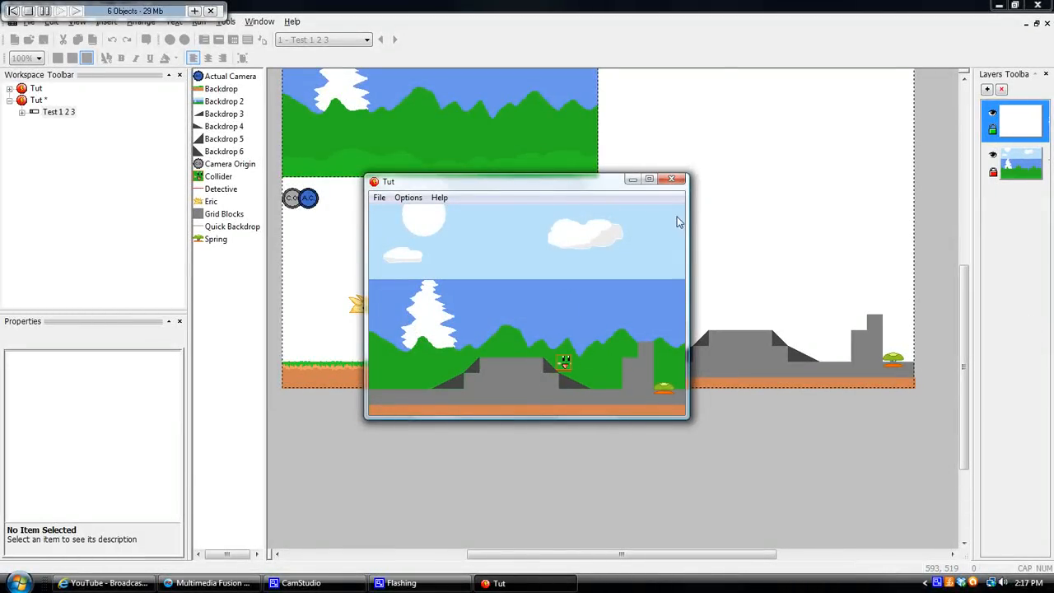
click(672, 178)
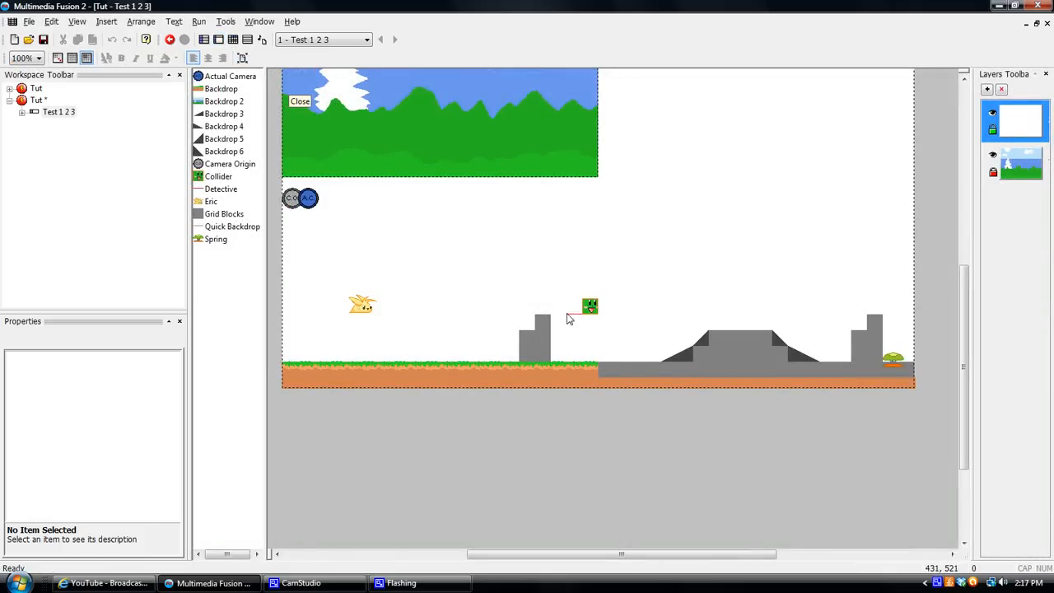
Step: Clone the Detective object to create Detective 2 and select the new copy
right_click(589, 305)
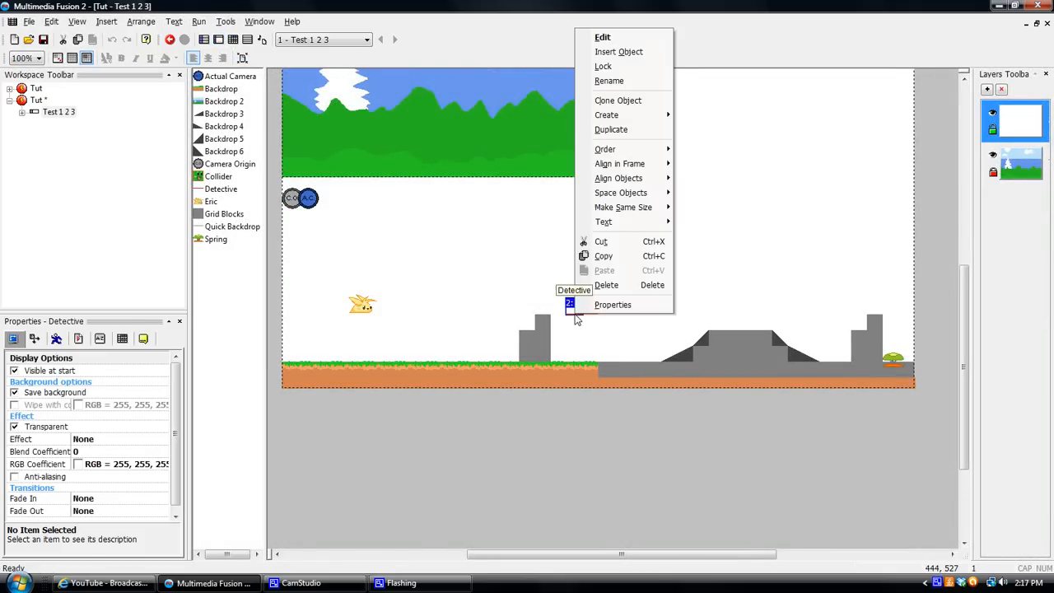
click(618, 101)
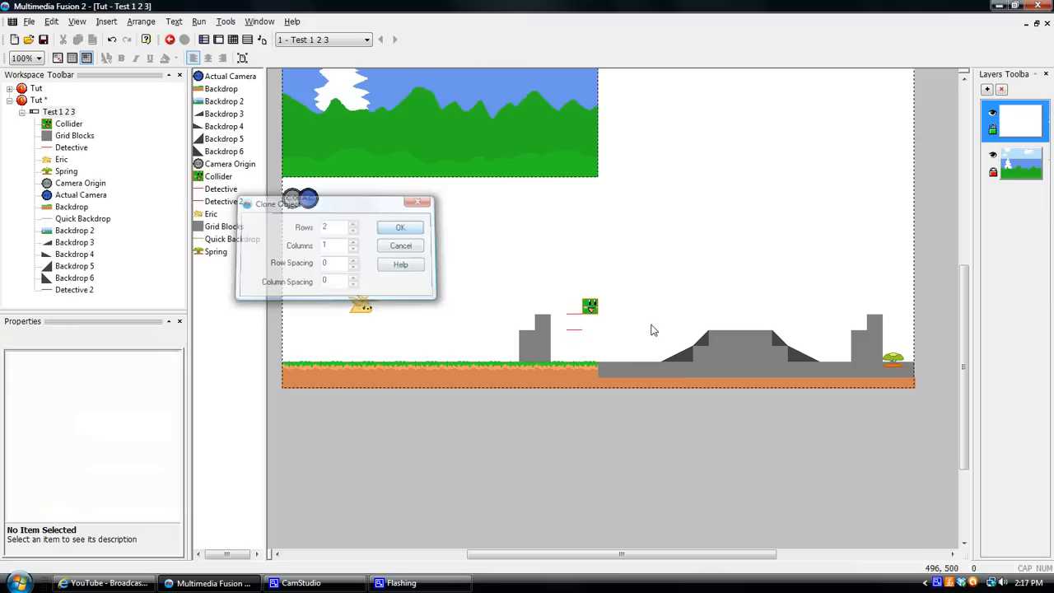
click(400, 227)
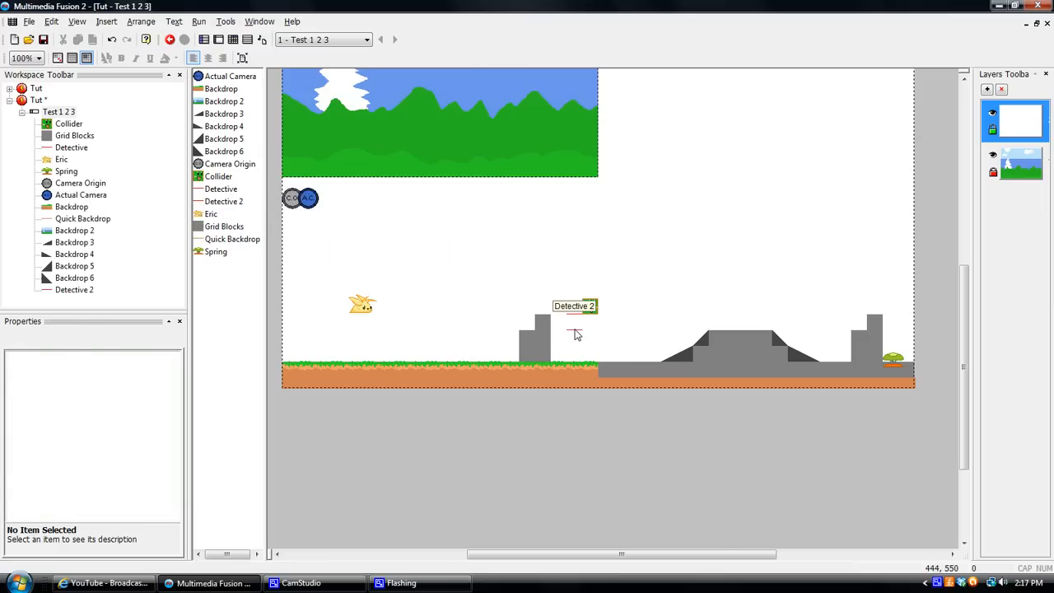
click(573, 323)
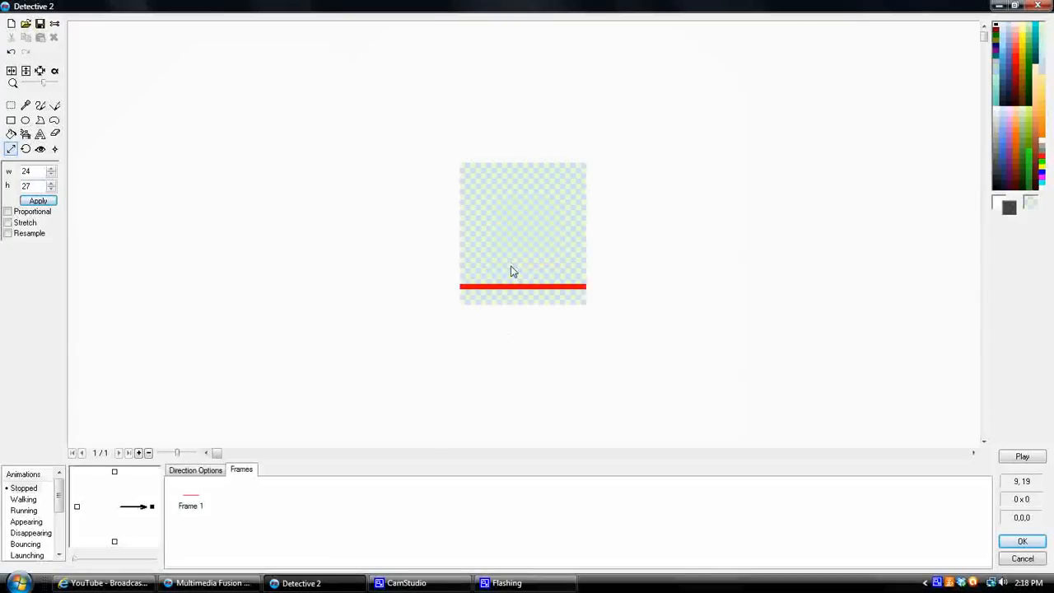
Step: Draw a red line along Detective 2's bottom edge and return to the event list
click(12, 133)
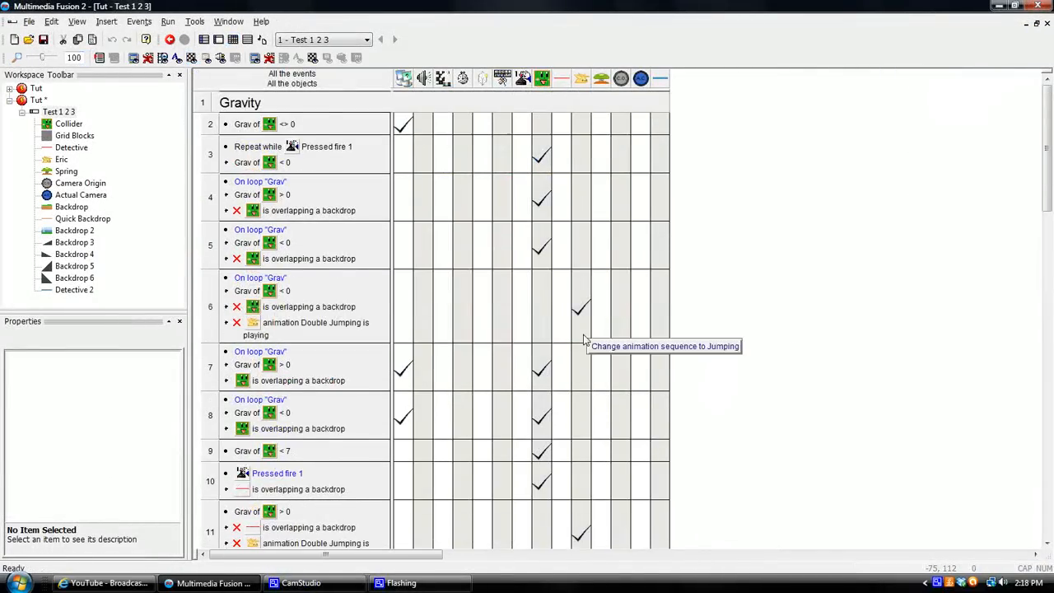
Step: Give Detective 2 its own Set position action on the Always event
scroll(down, 3)
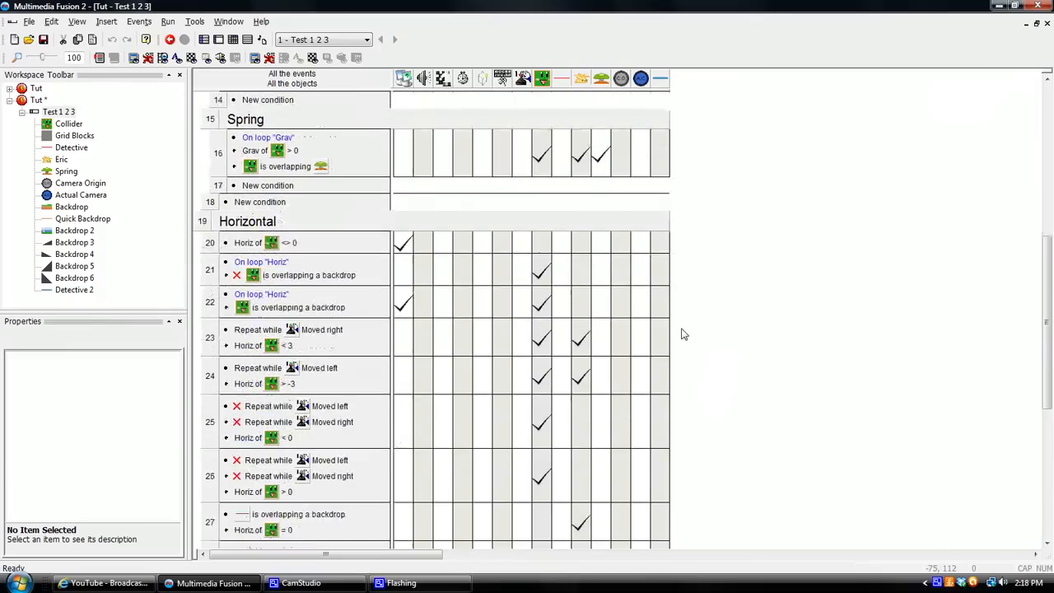
scroll(down, 3)
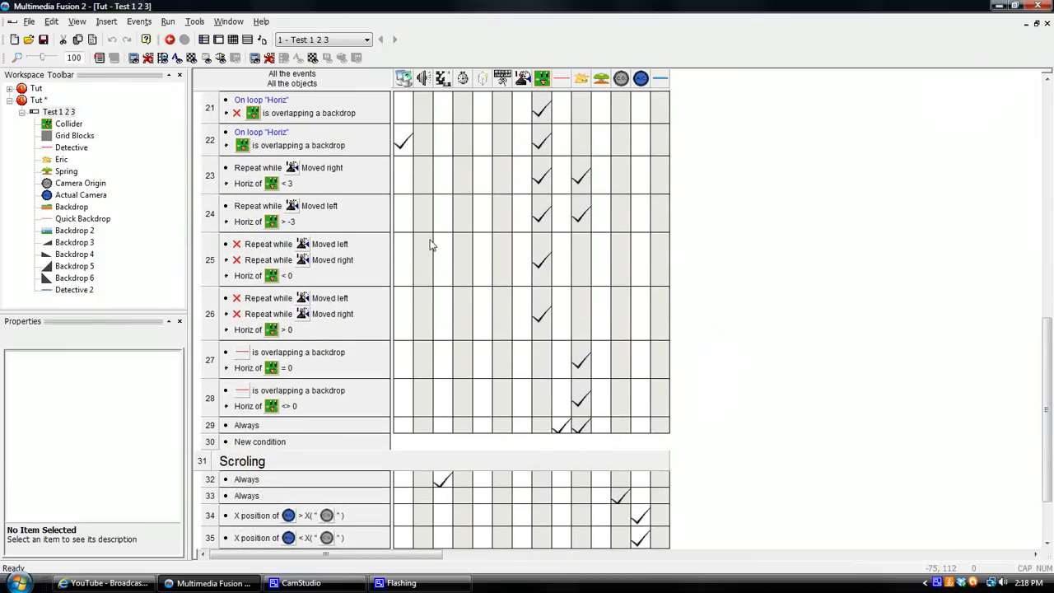
scroll(down, 3)
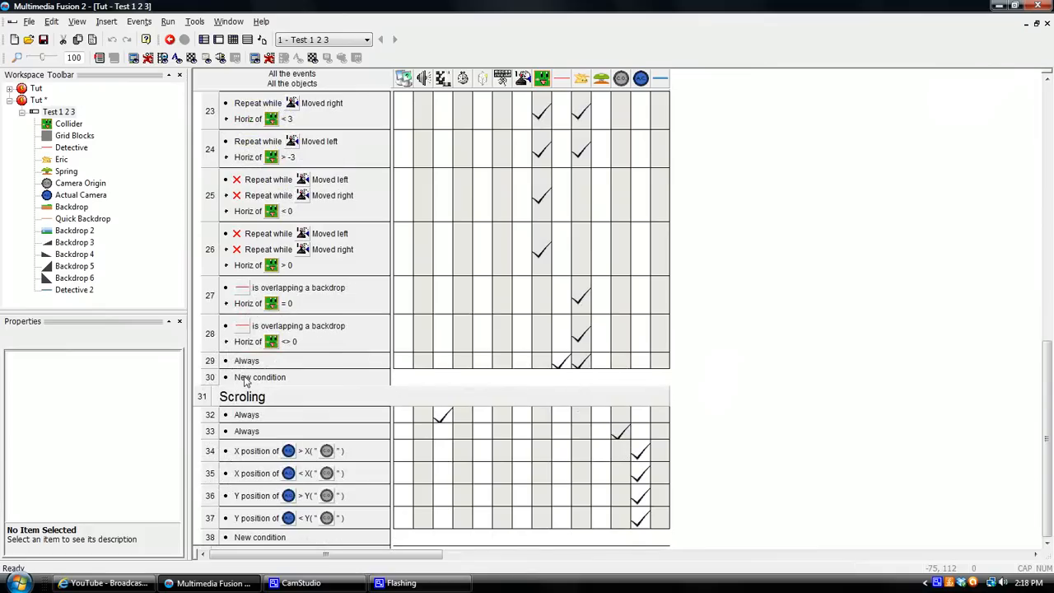
click(247, 361)
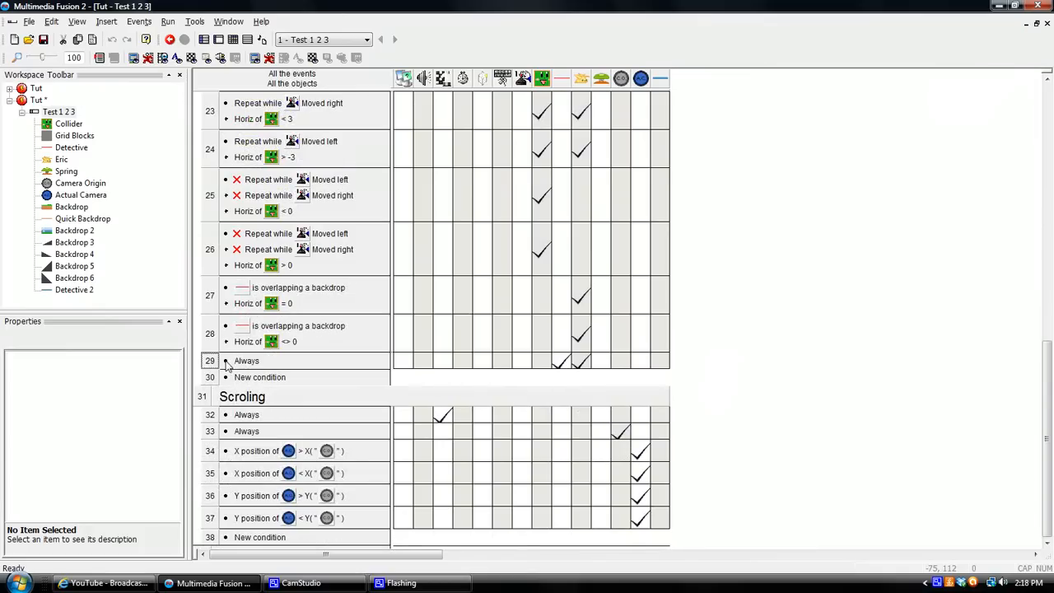
mouse_move(458, 367)
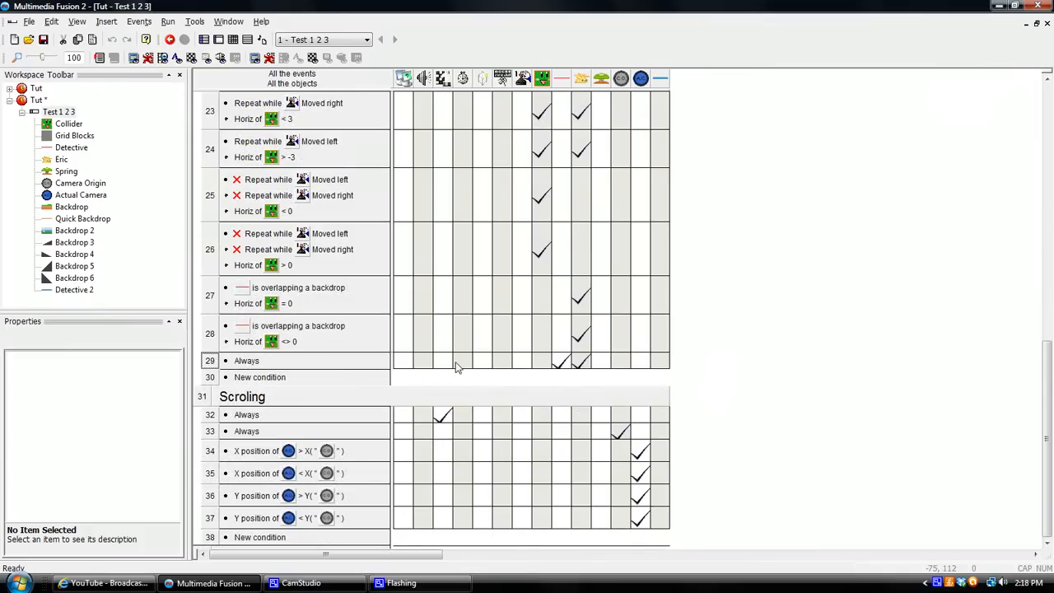
mouse_move(579, 364)
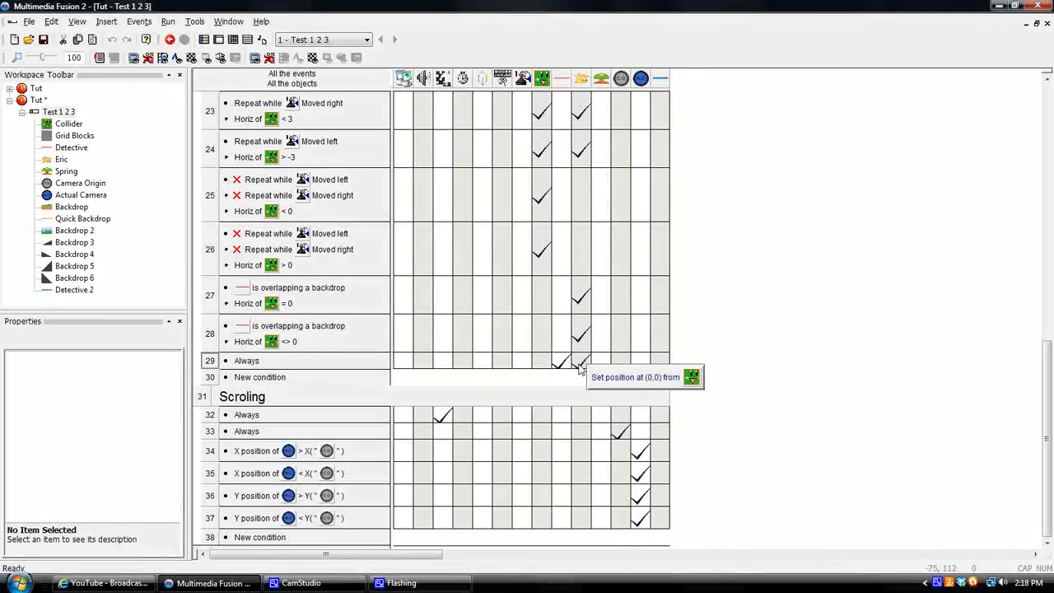
mouse_move(561, 79)
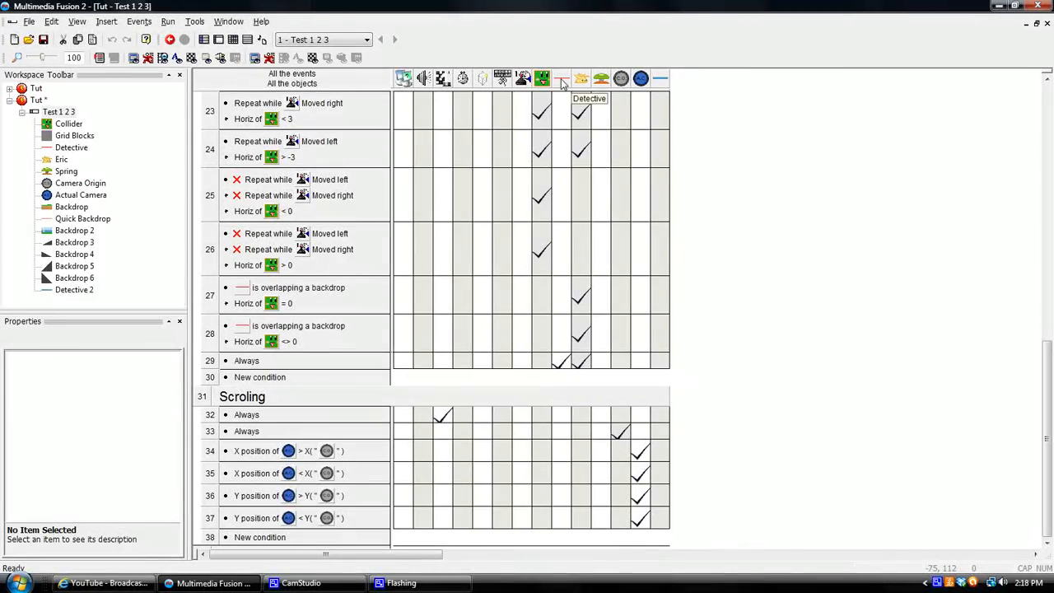
mouse_move(541, 79)
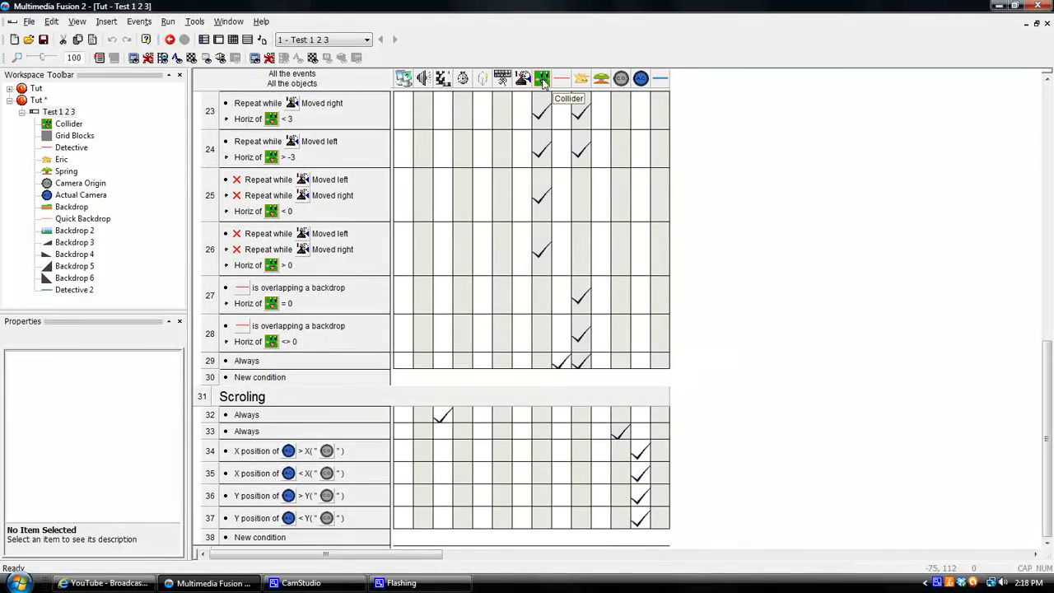
mouse_move(568, 237)
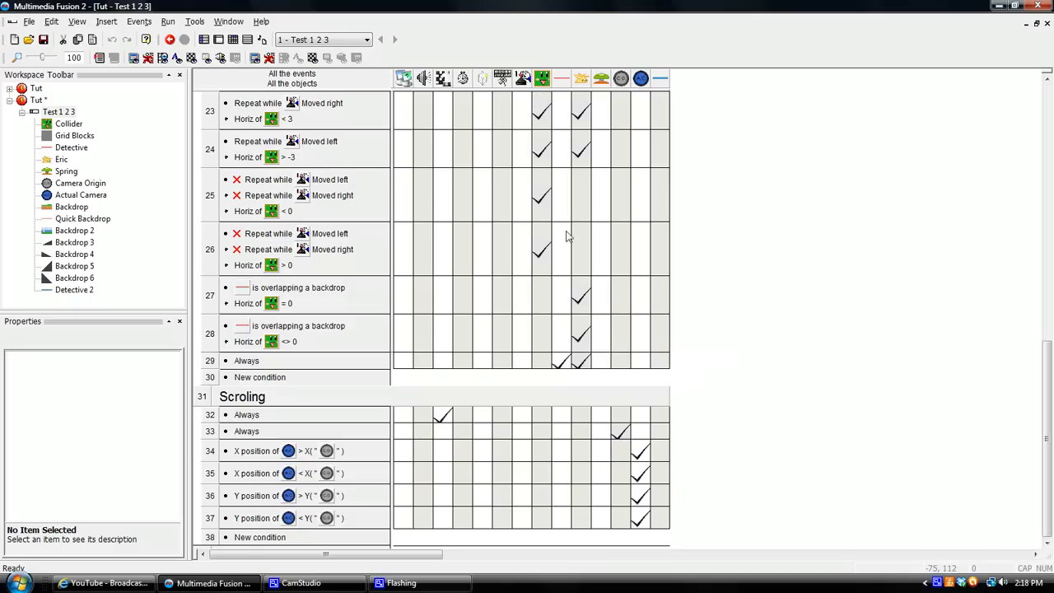
click(559, 361)
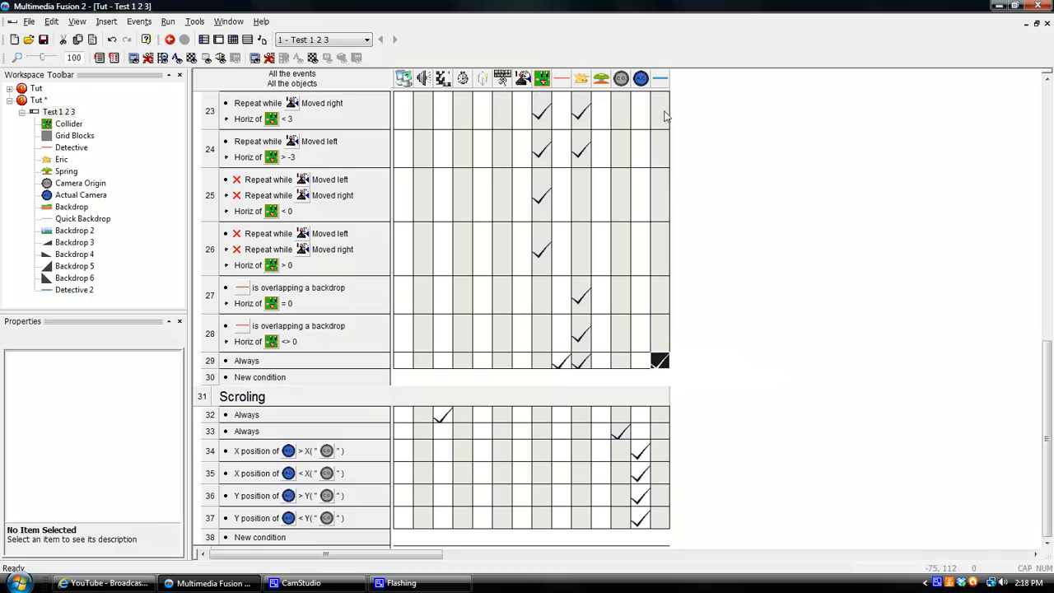
mouse_move(581, 79)
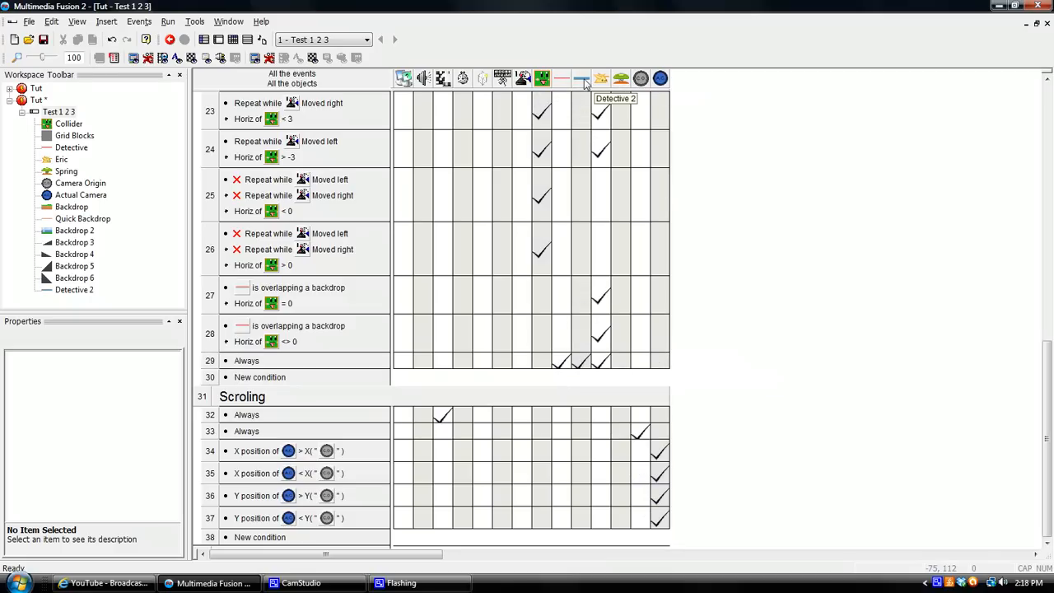
mouse_move(573, 63)
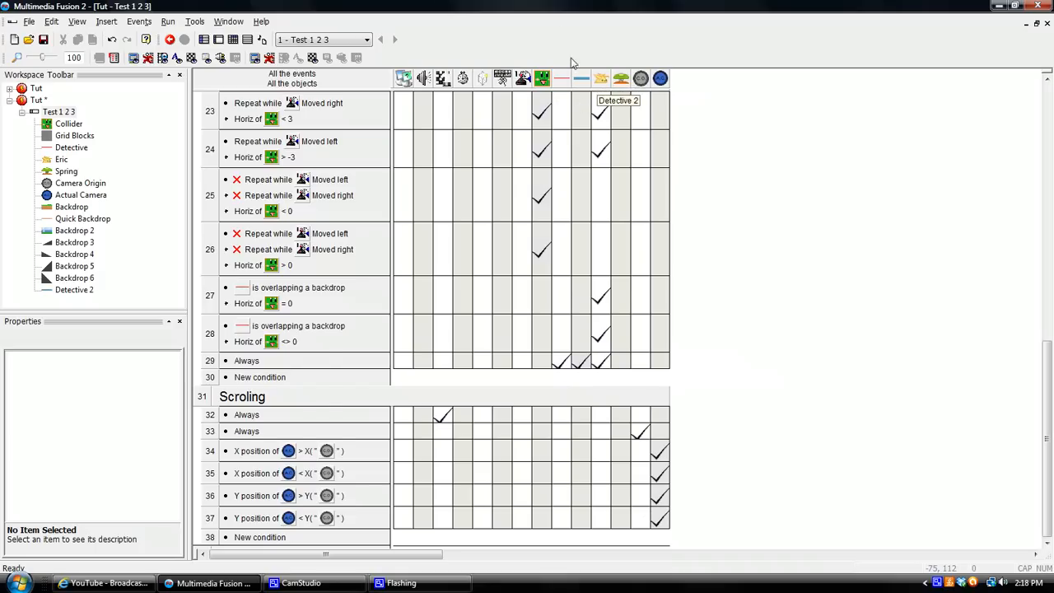
Step: Test-run the current frame and close the preview window
click(168, 21)
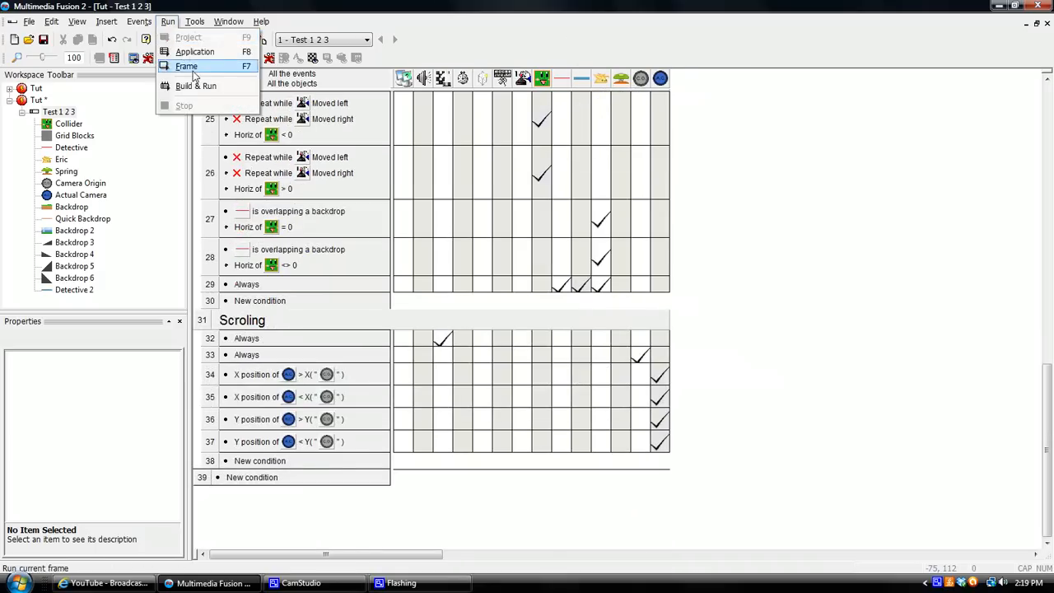
click(186, 66)
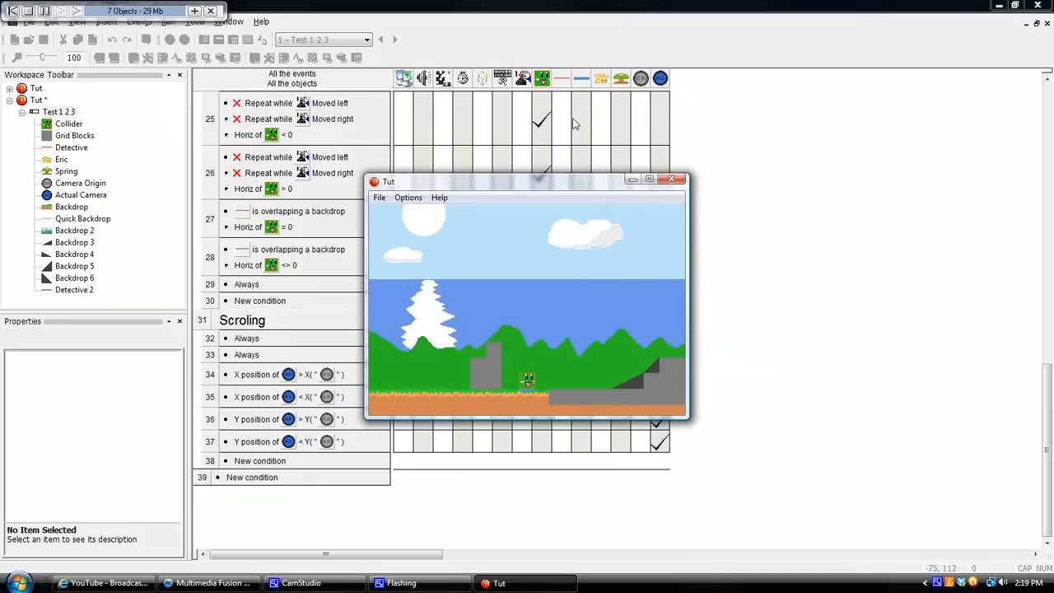
click(671, 178)
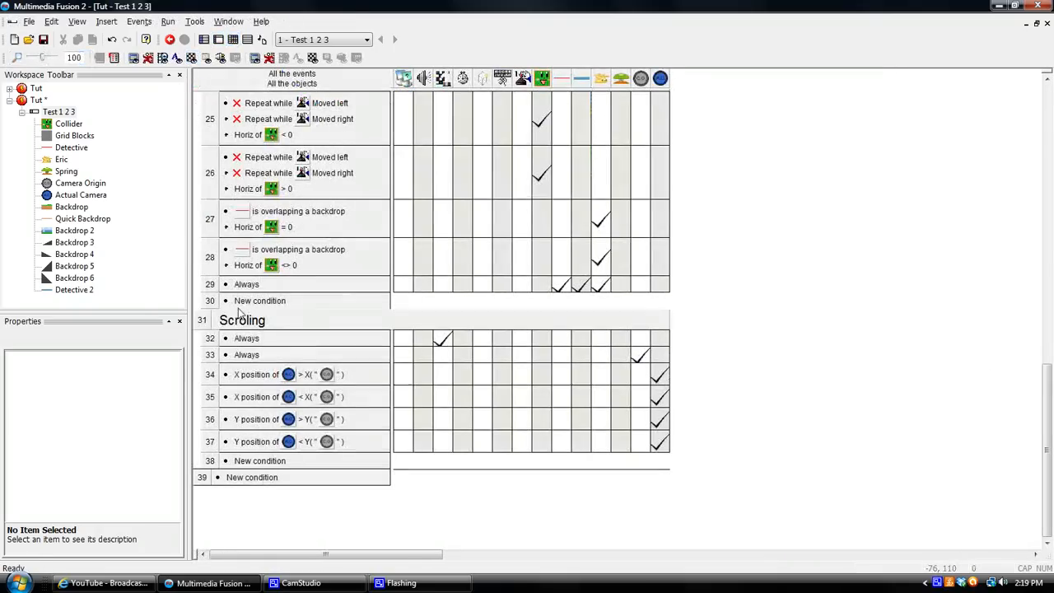
mouse_move(204, 320)
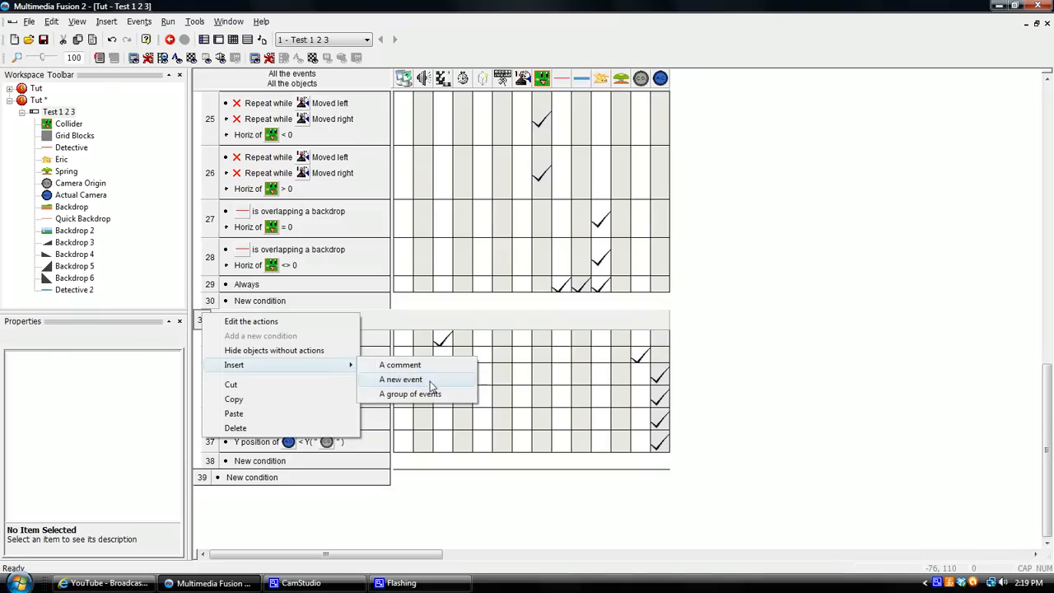
Step: Insert an event group titled 'Slopes' above Scrolling and begin its first condition
click(410, 393)
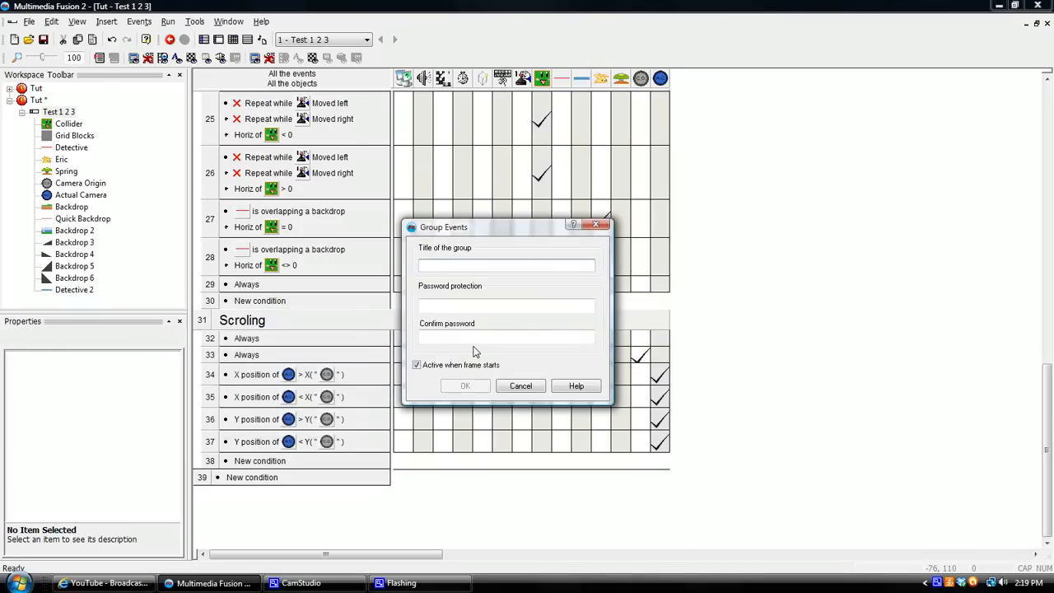
text(Slopes)
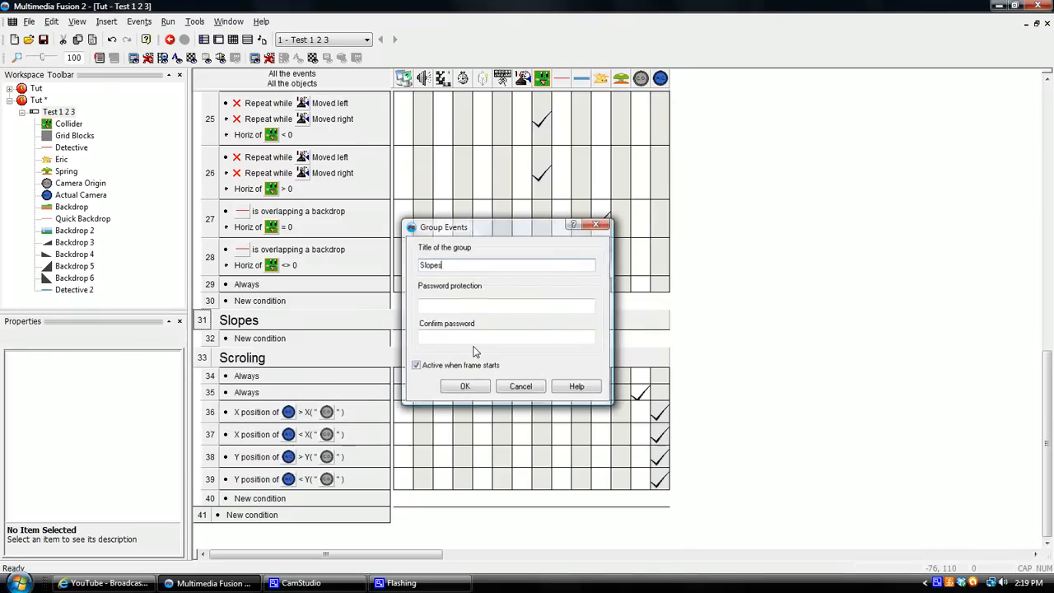
click(464, 386)
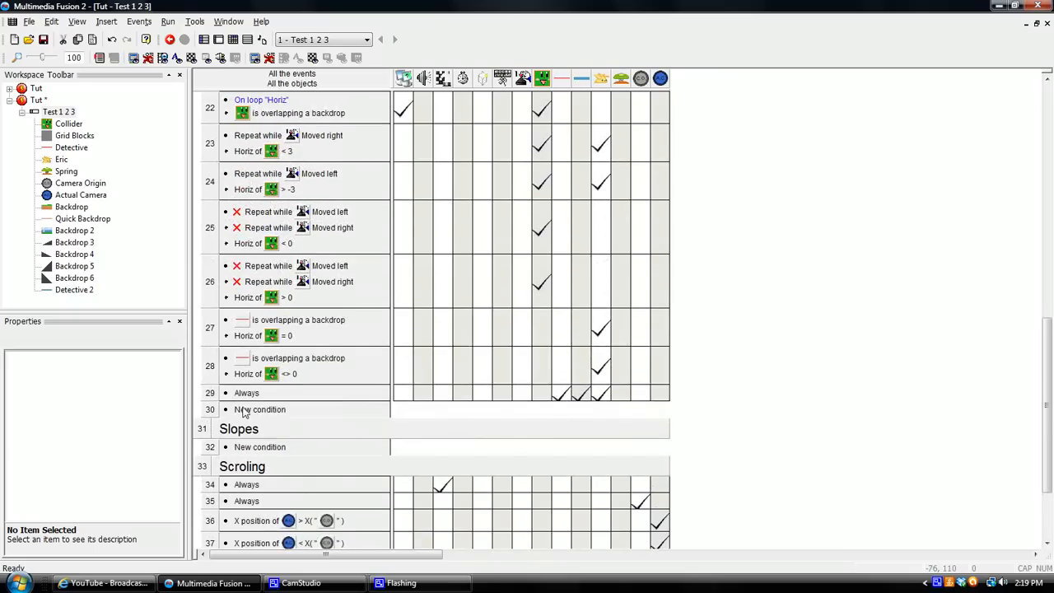
double_click(260, 446)
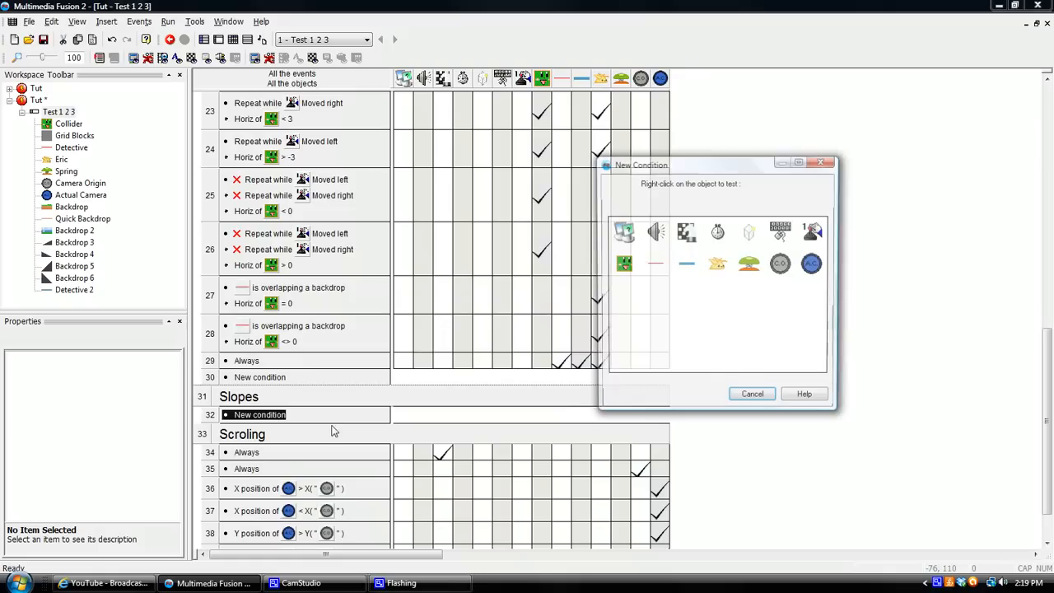
mouse_move(624, 232)
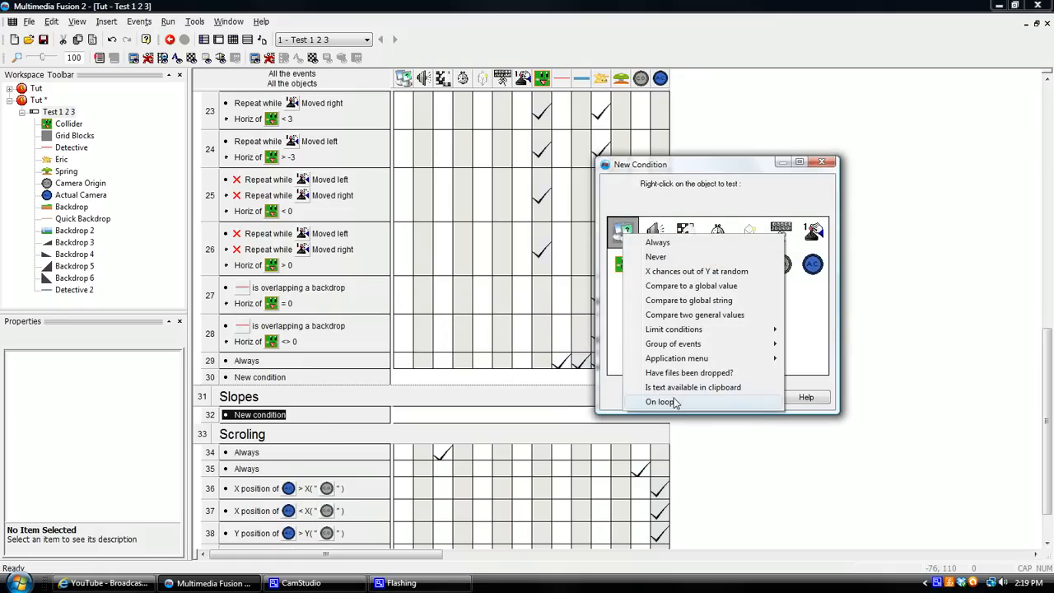
Step: Add an On loop "Horiz" event whose action starts the fast loop "Slopes"
click(661, 401)
text("H")
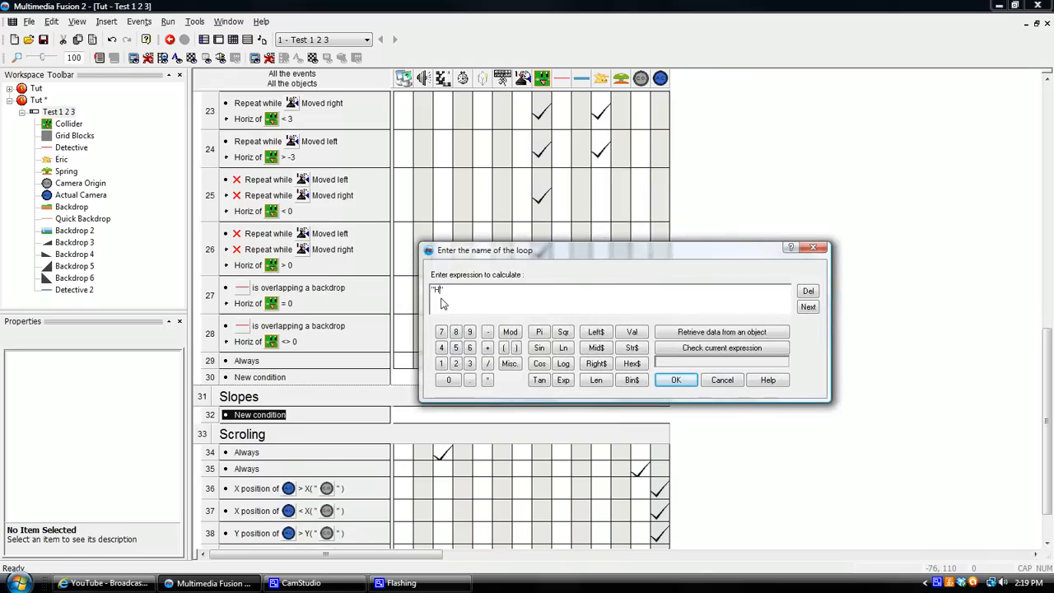
click(675, 379)
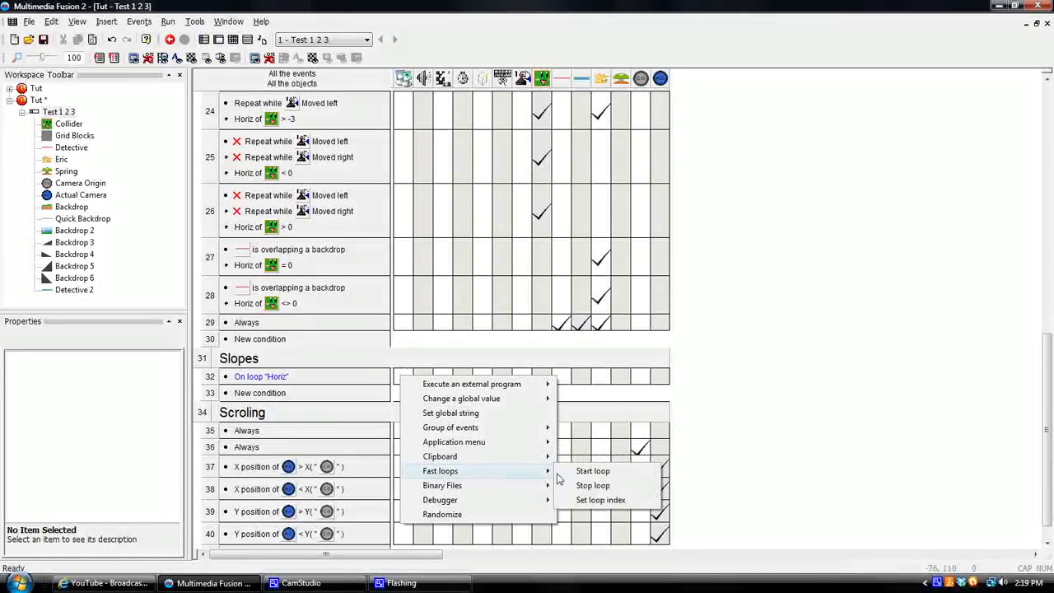
click(592, 471)
text("slop)
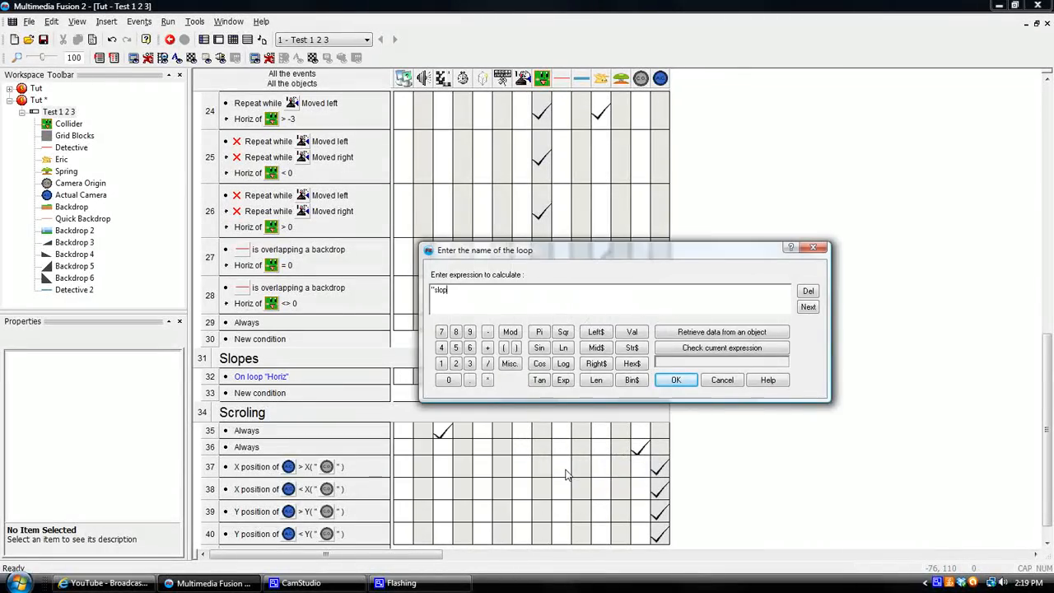
text(es)
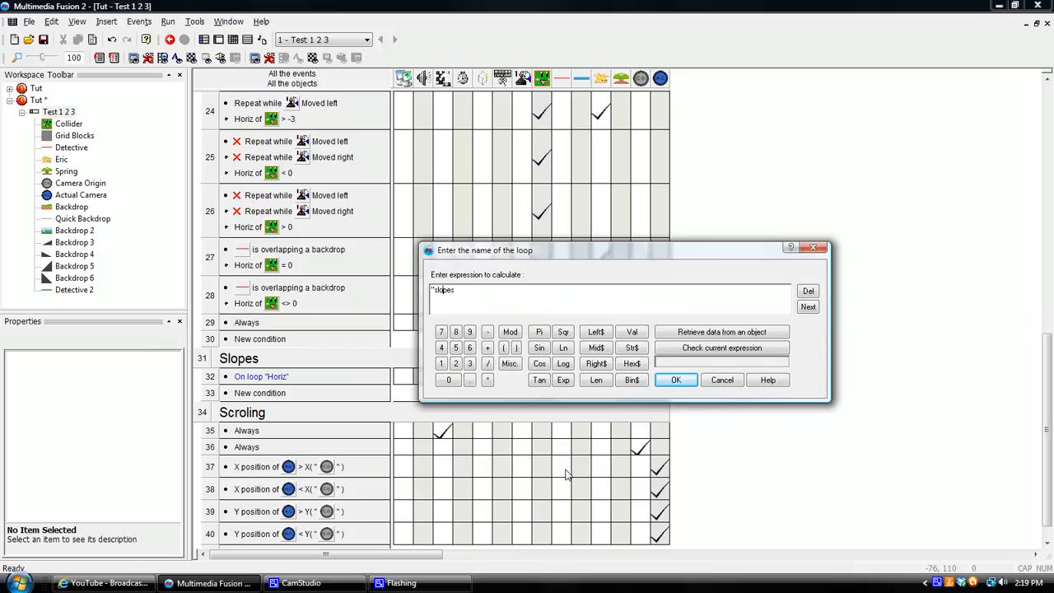
text(Slopes)
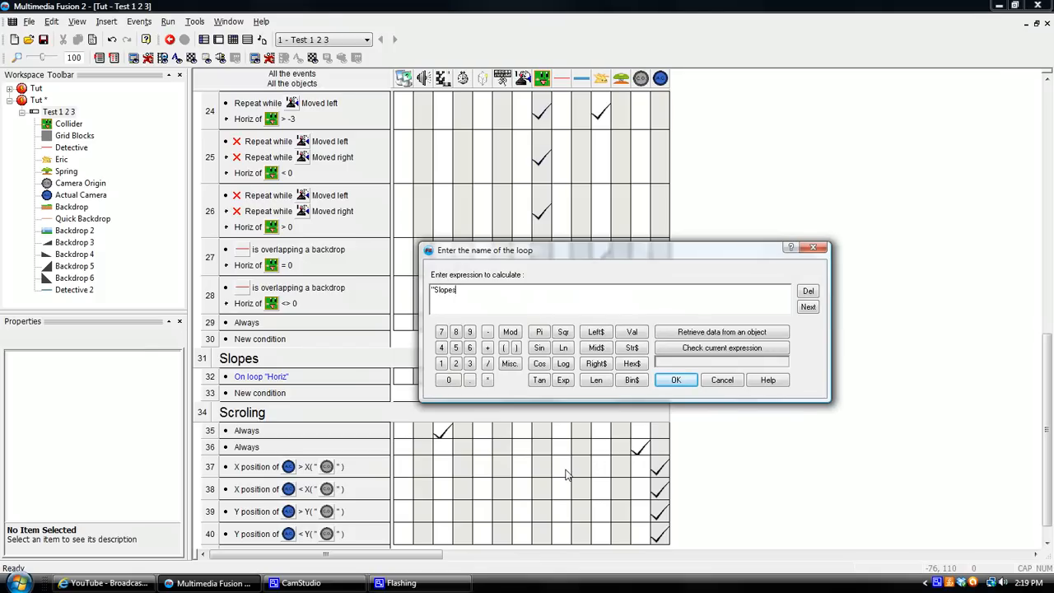
click(675, 378)
text(4)
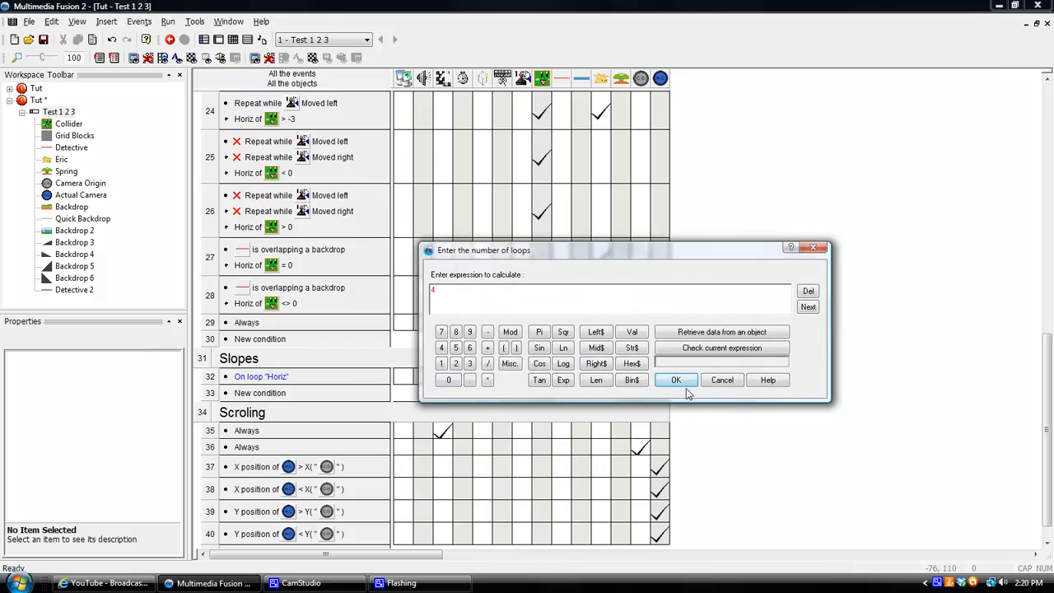
click(675, 379)
text("Slope")
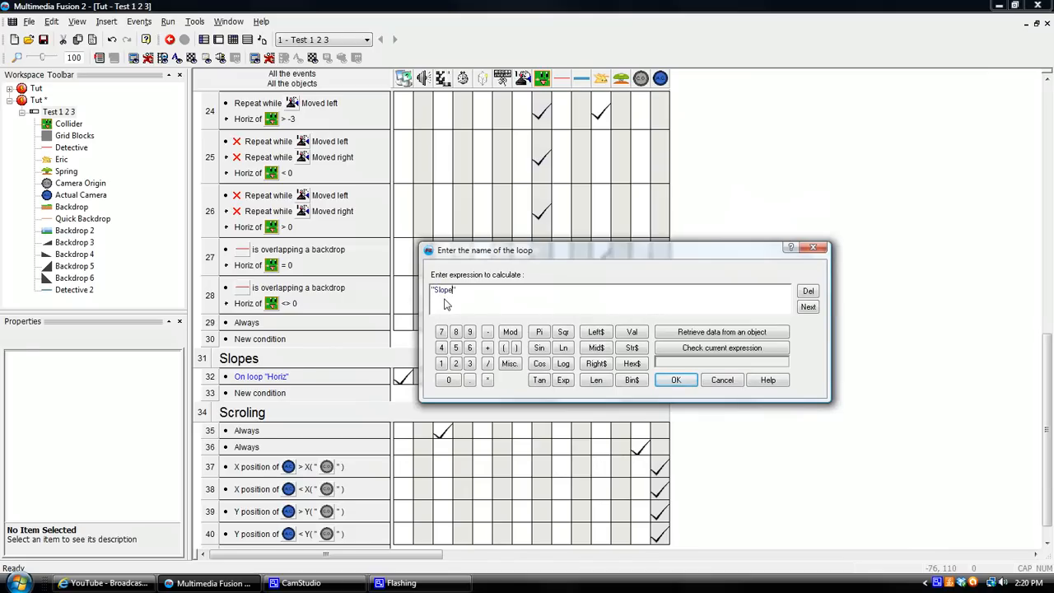
Step: Add a second event with condition On loop "Slopes"
click(675, 378)
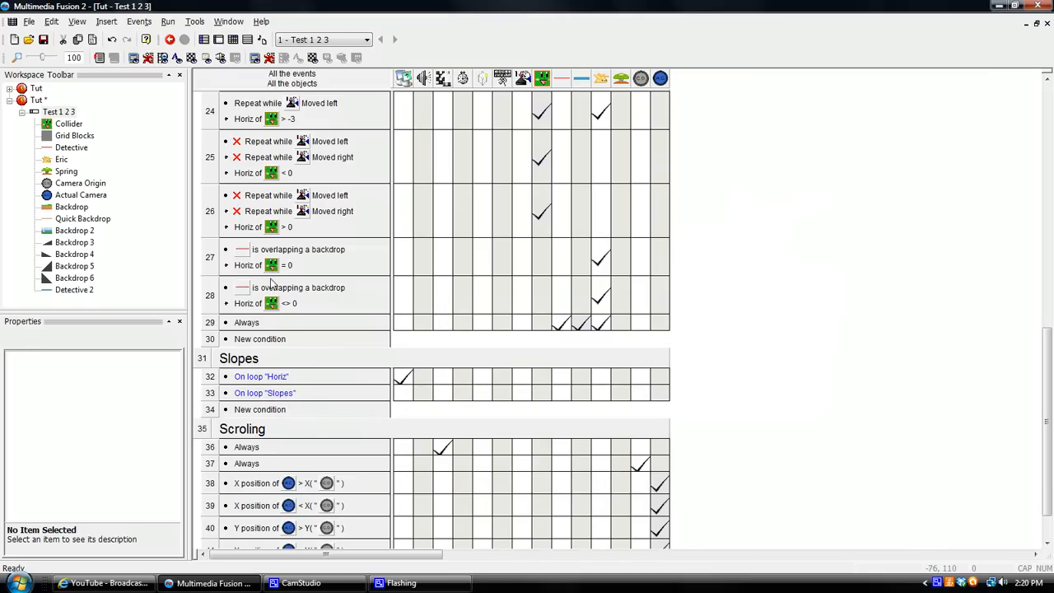
Step: Add the condition Collider is overlapping a backdrop to the Slopes event
right_click(622, 263)
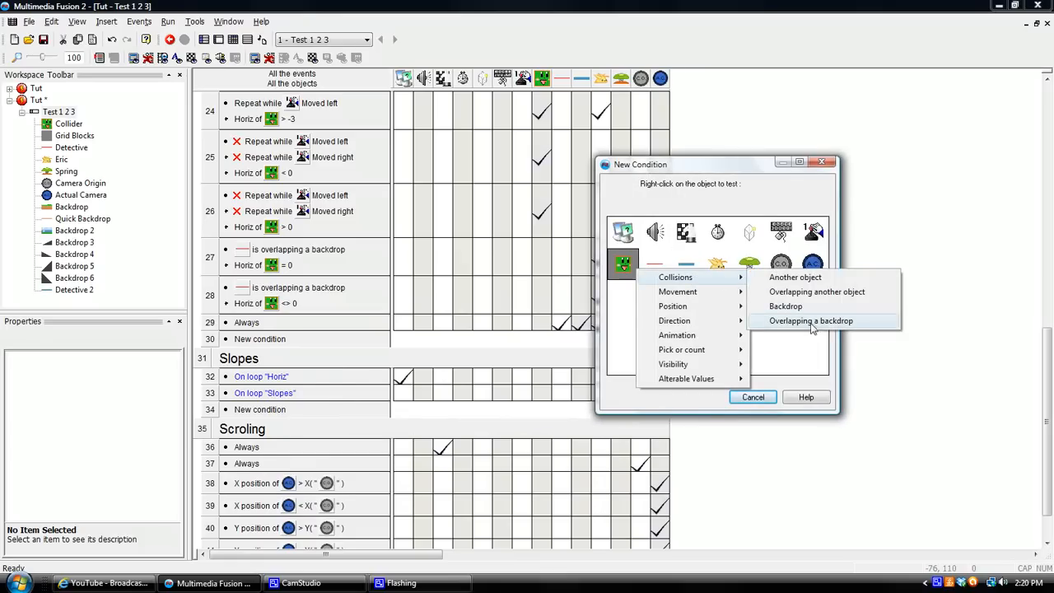
click(810, 319)
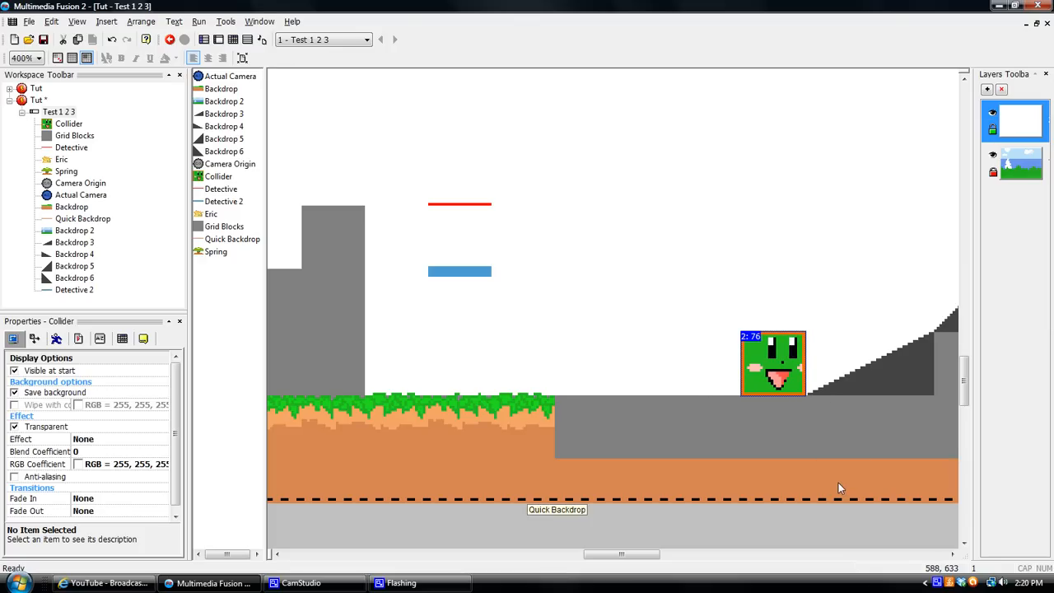
mouse_move(774, 380)
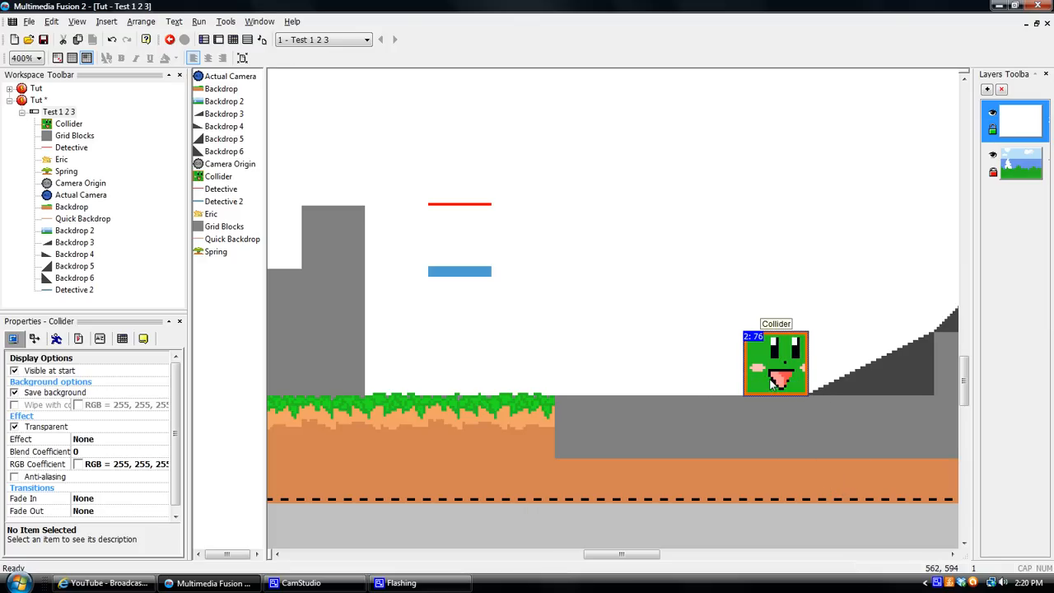
mouse_move(803, 400)
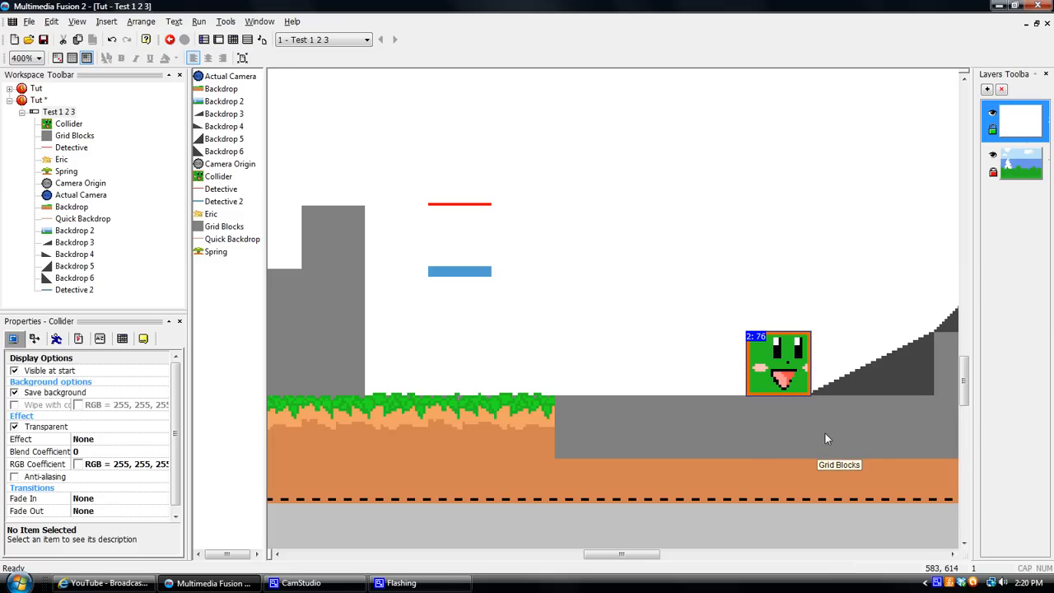
mouse_move(820, 438)
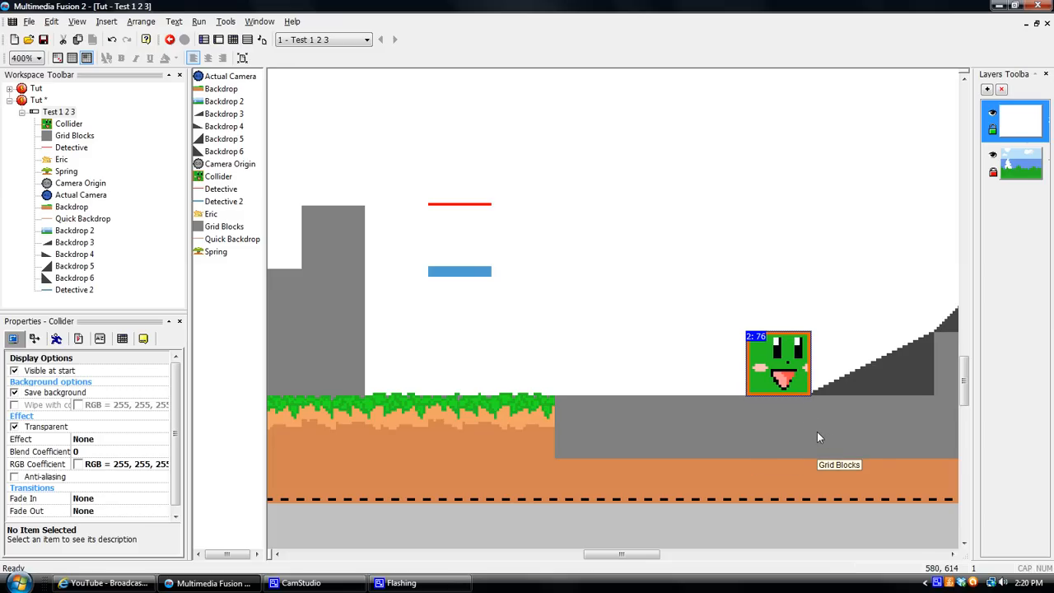
mouse_move(799, 385)
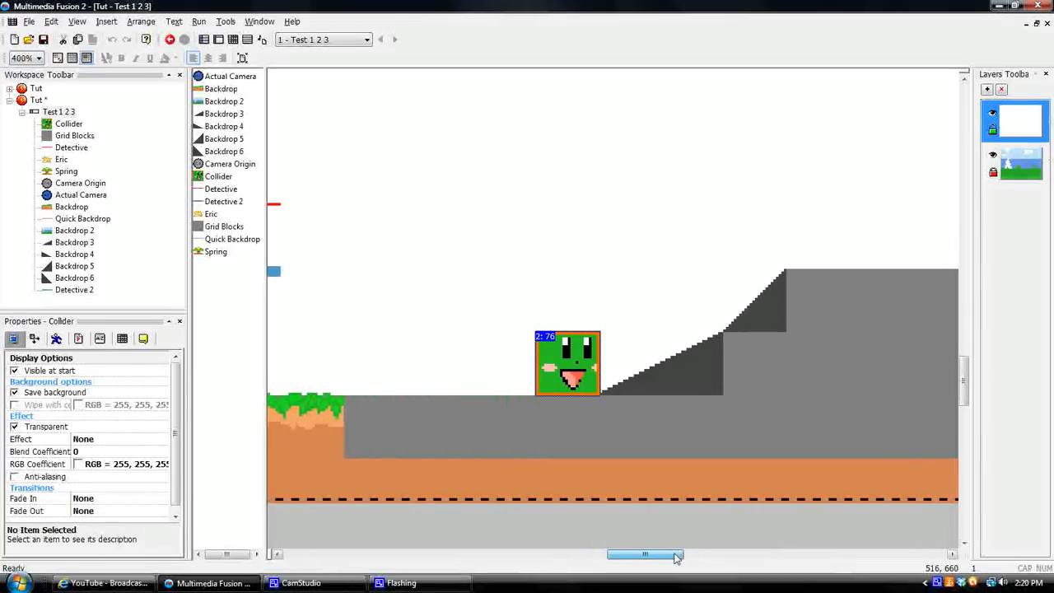
Step: Scroll the level view to the slope area and check the Collider's position
scroll(down, 3)
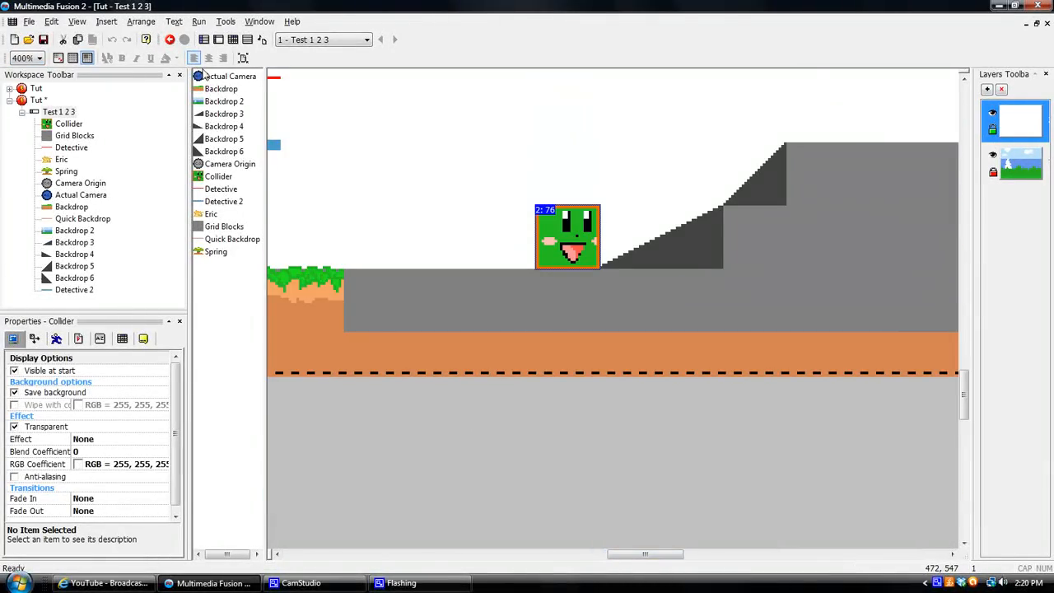
mouse_move(622, 240)
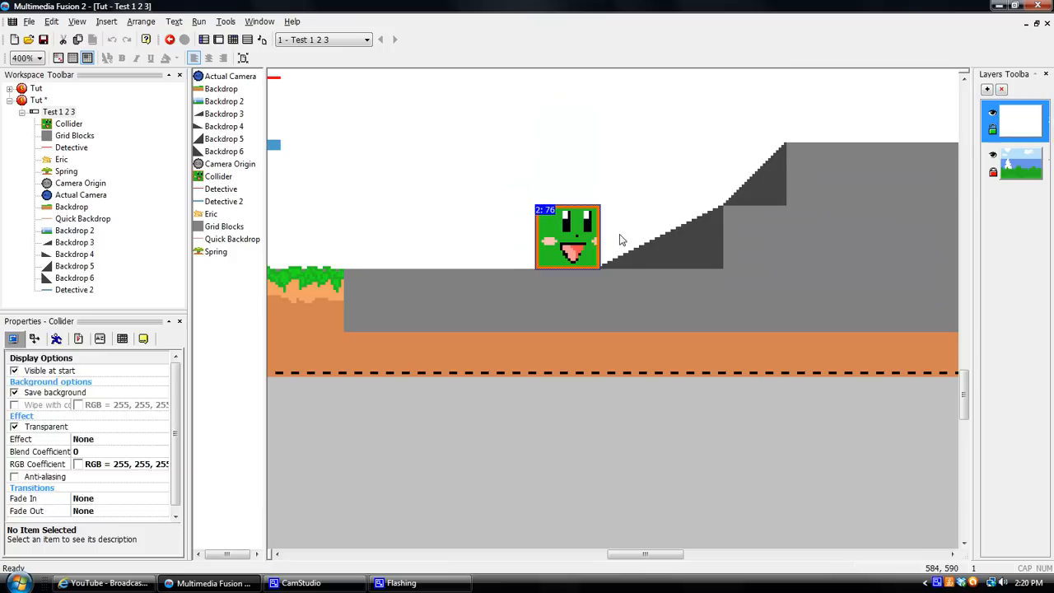
click(607, 272)
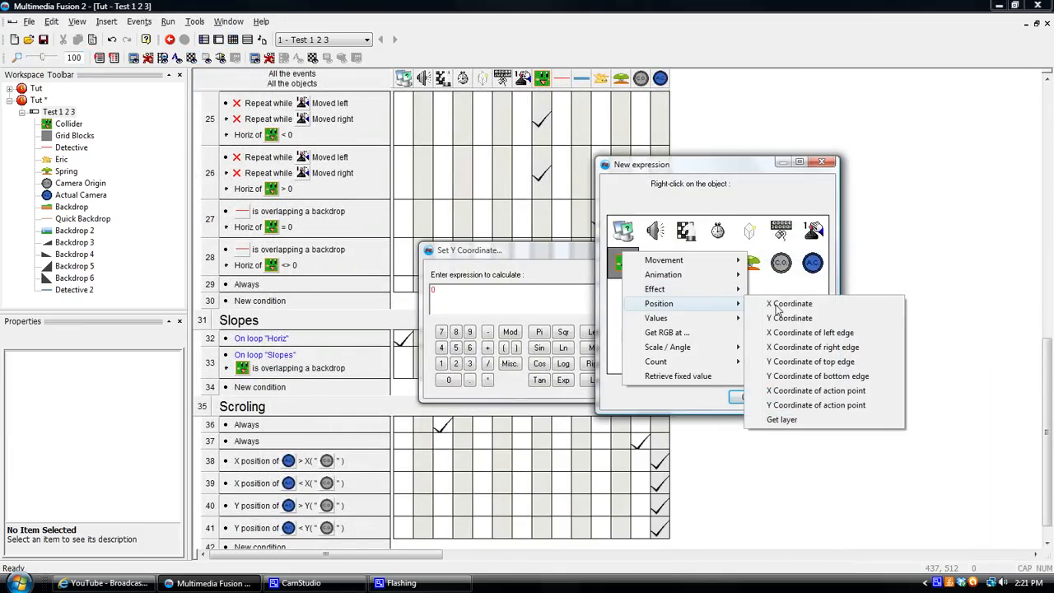
Step: Set the collider's Y to Y("Collider")-1 on overlap, then test-run the frame and close it
click(790, 318)
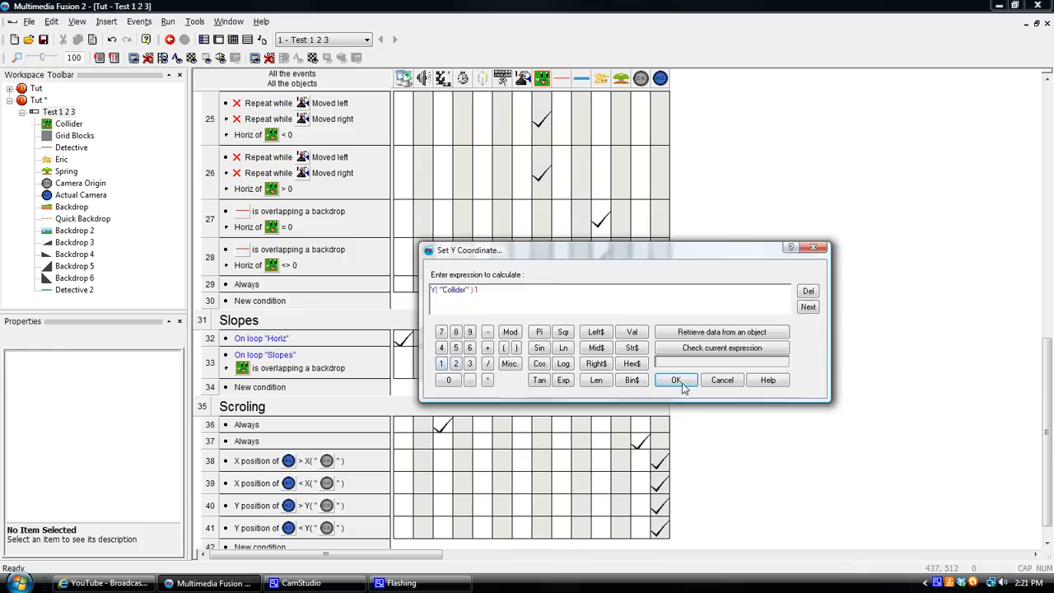
click(675, 379)
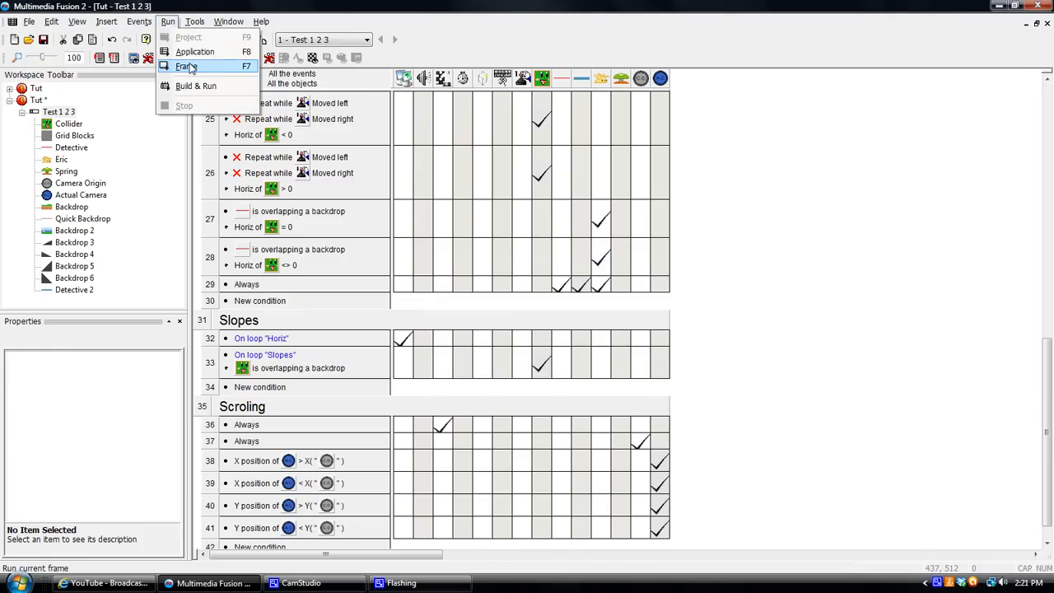
click(186, 66)
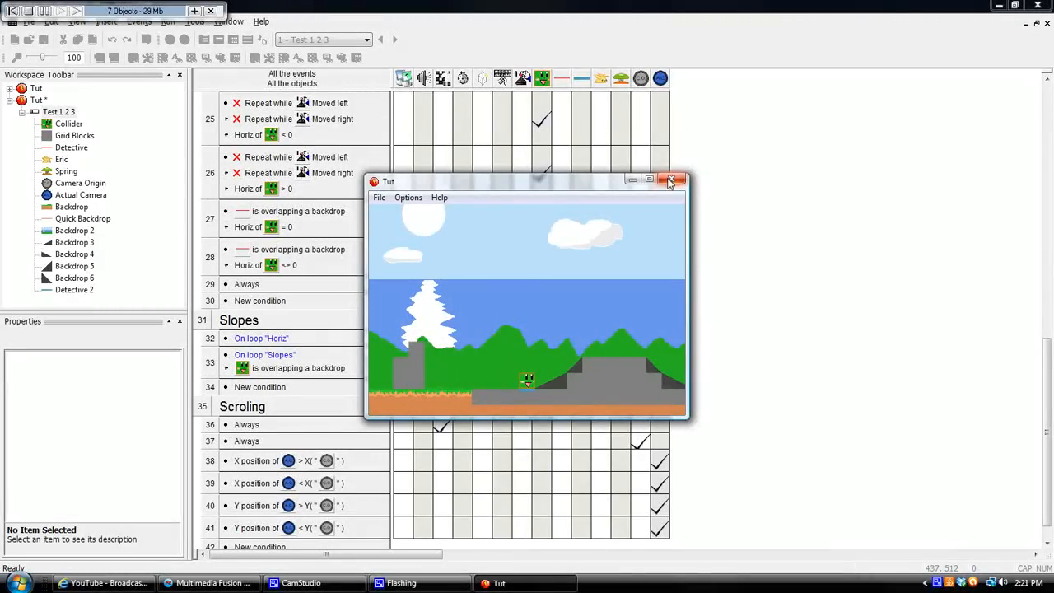
click(672, 180)
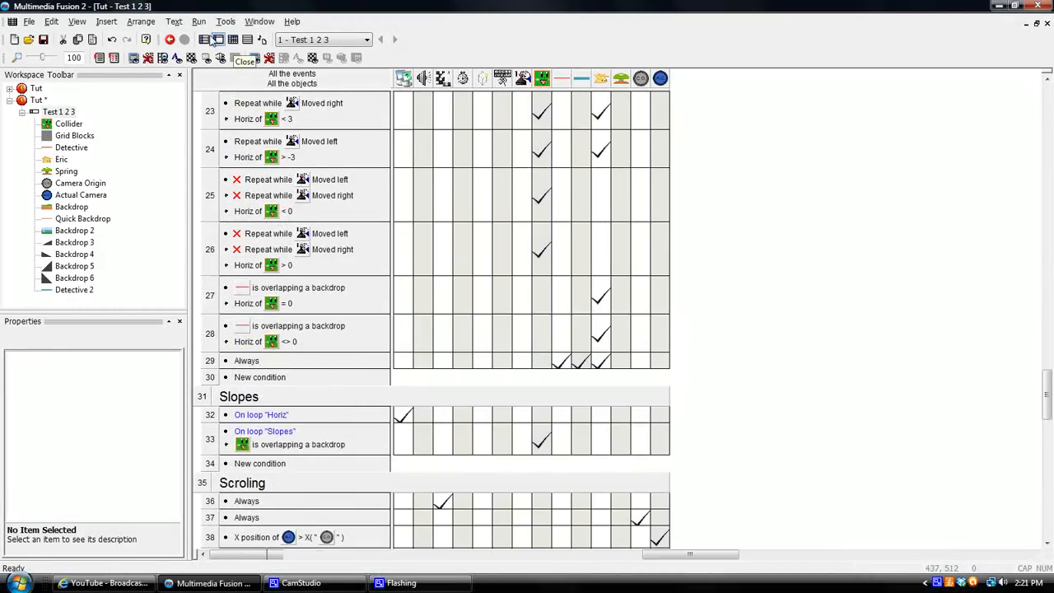
Step: Switch to the 'Test 1 2 3' level layout with the collider at the slope's foot
click(218, 39)
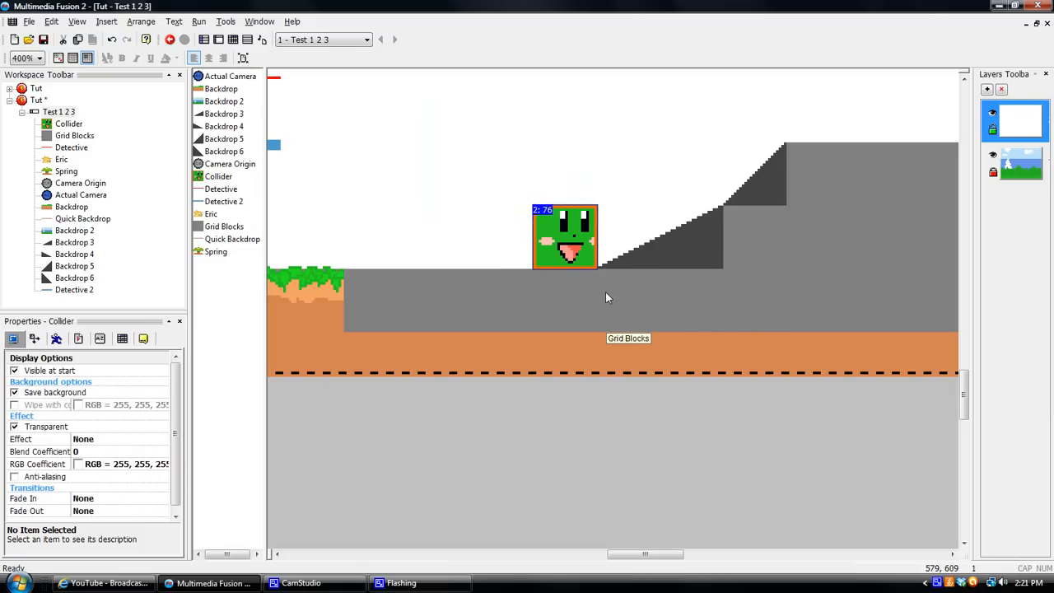
mouse_move(613, 270)
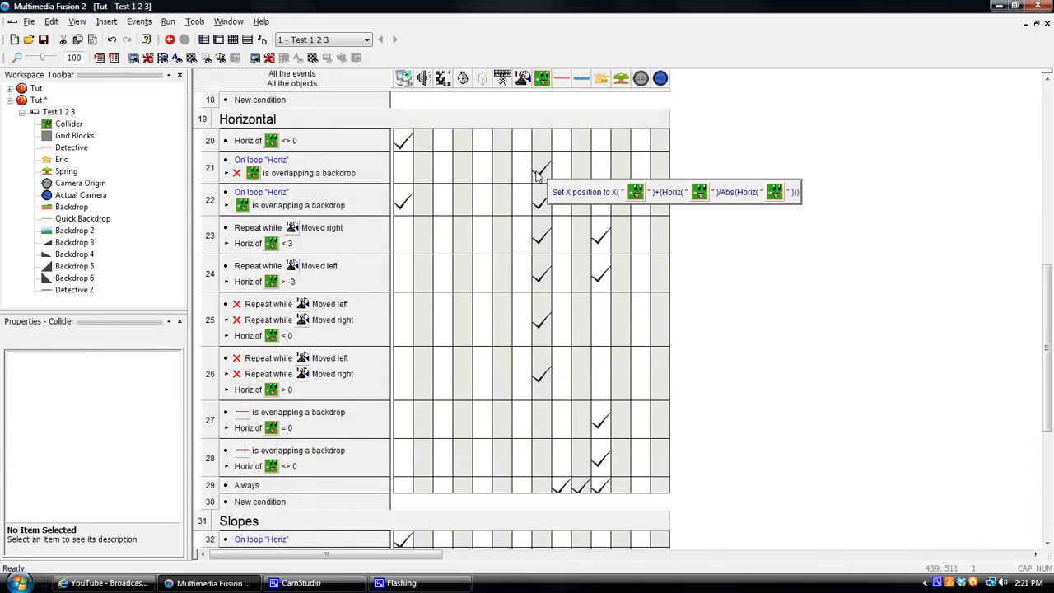
mouse_move(283, 198)
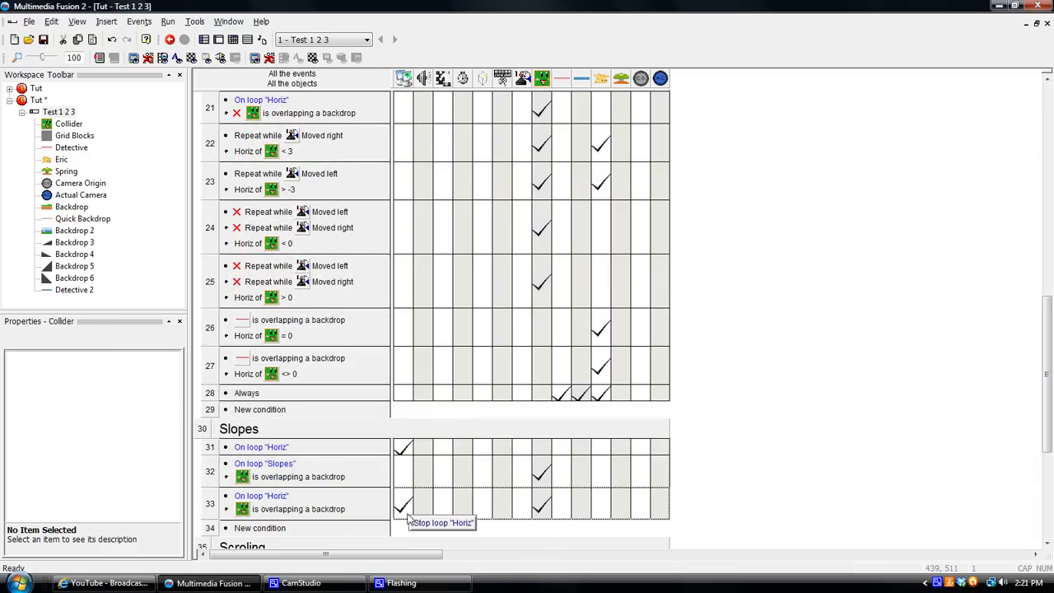
mouse_move(288, 509)
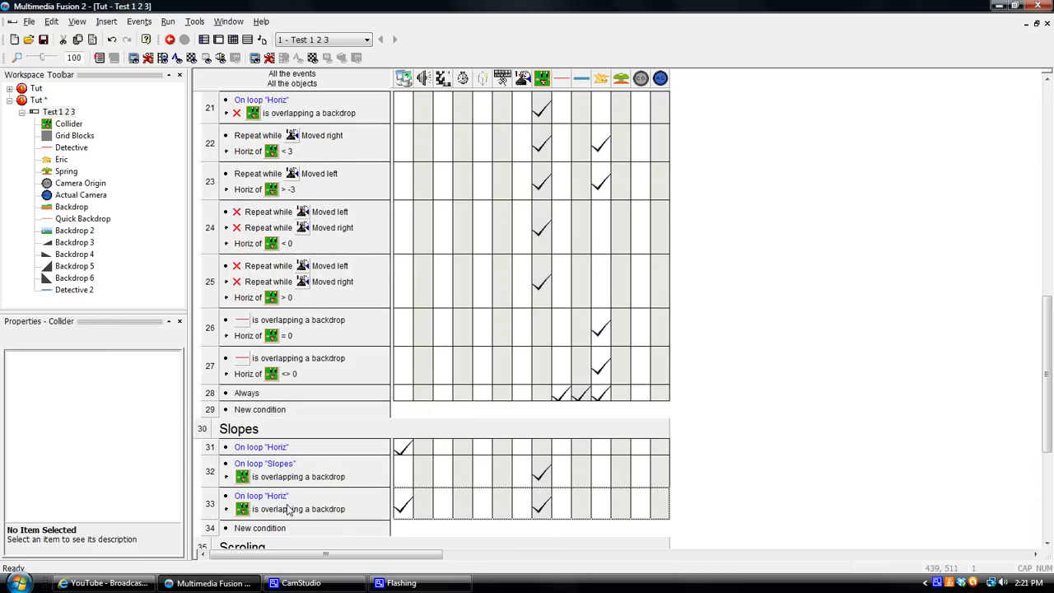
Step: Test-run the frame with the new Stop loop "Horiz" overlap event, then close the test
click(168, 22)
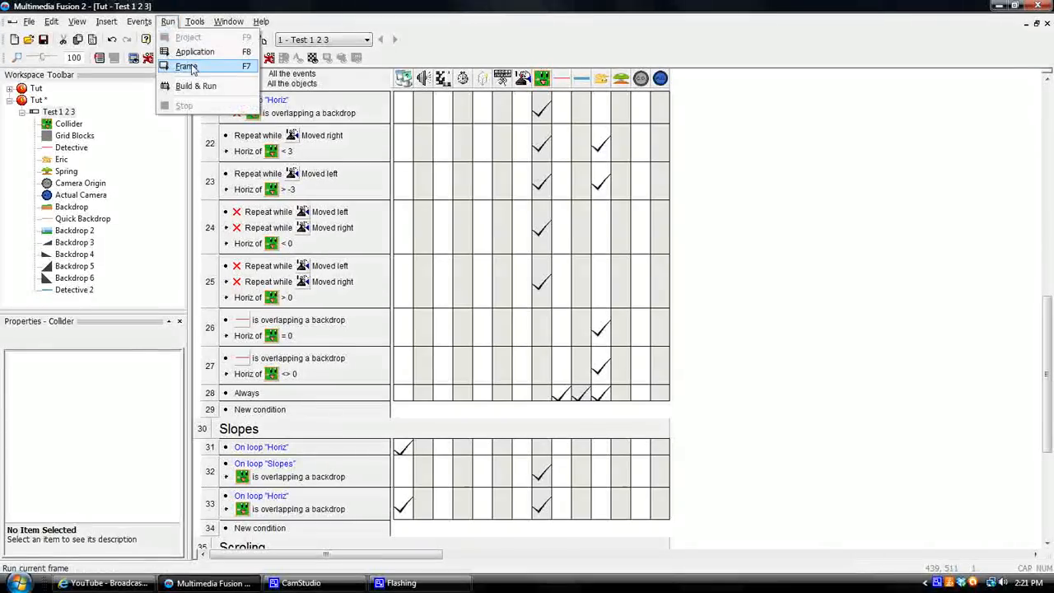
click(186, 66)
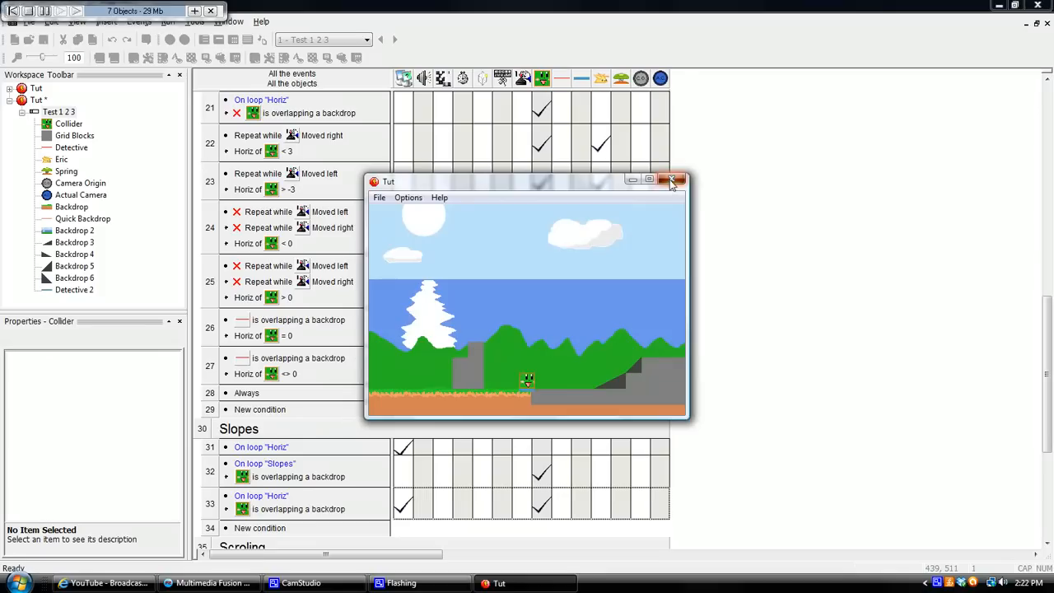
click(671, 180)
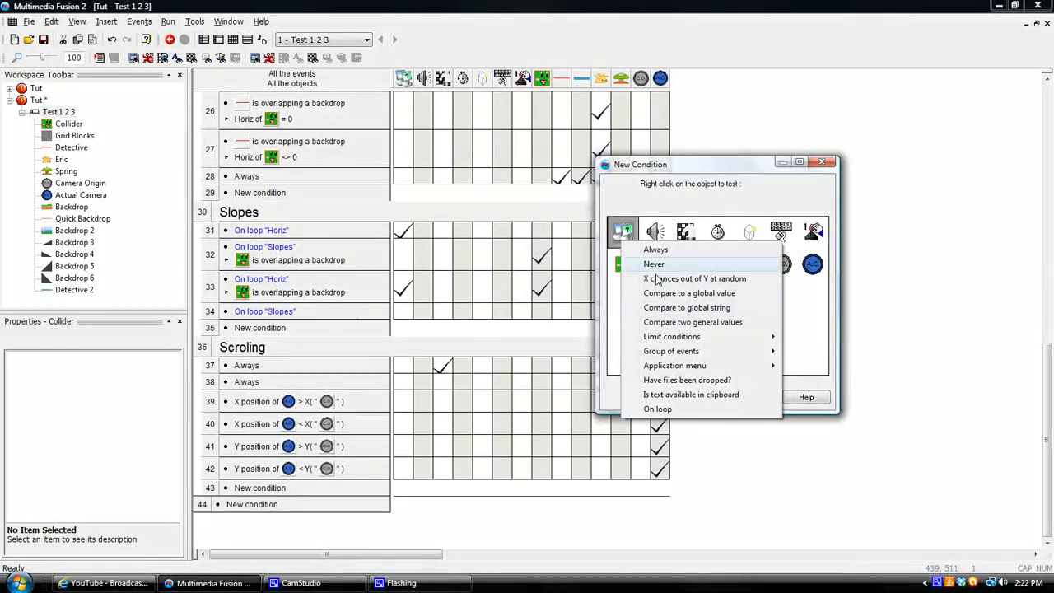
mouse_move(724, 321)
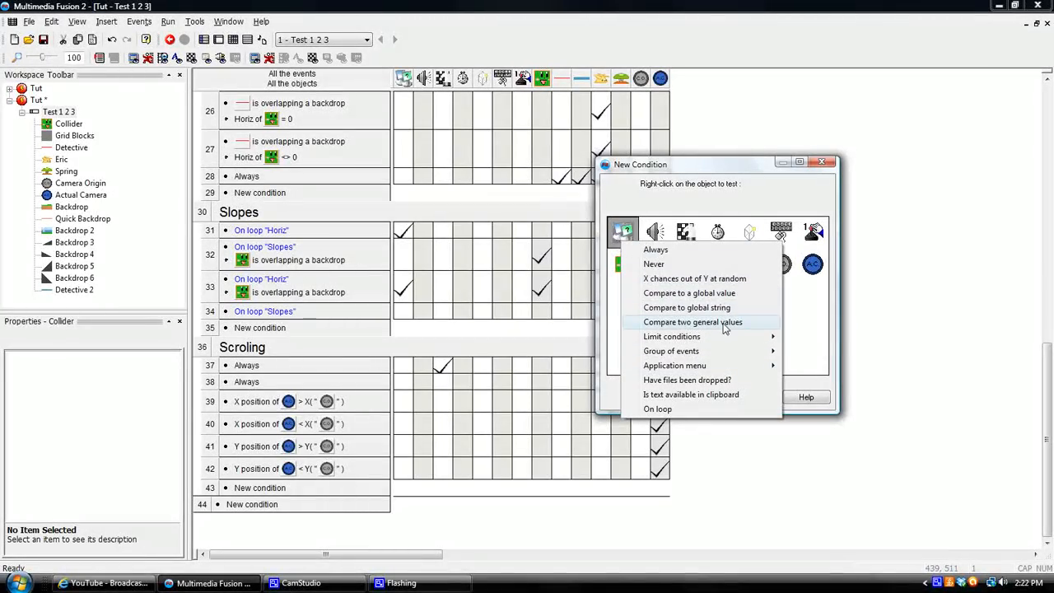
Step: Add a Compare two general values condition: LoopIndex("slopes") equals 3
click(692, 321)
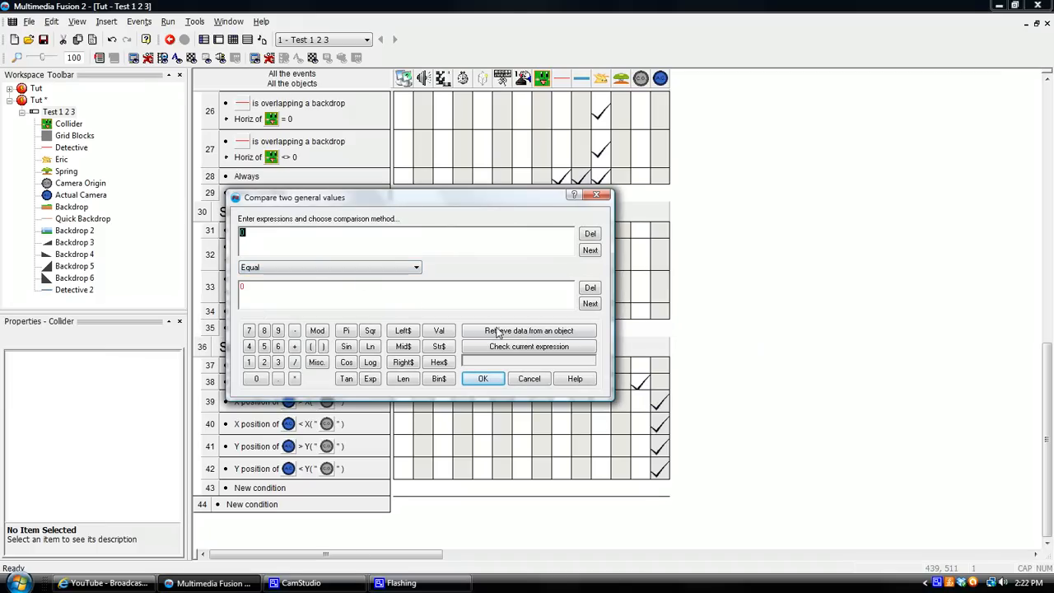
click(530, 329)
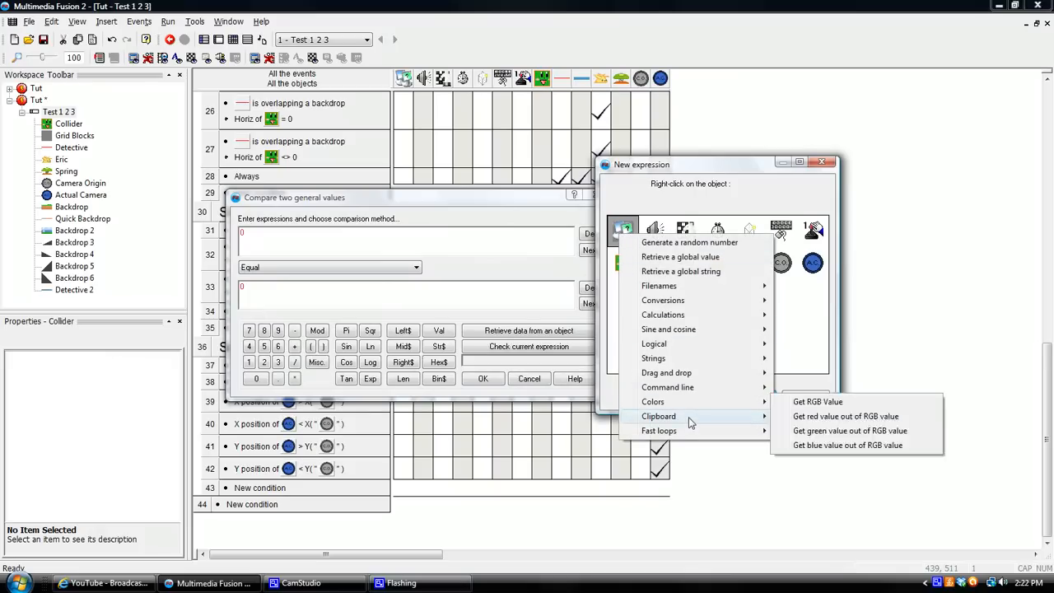
mouse_move(659, 431)
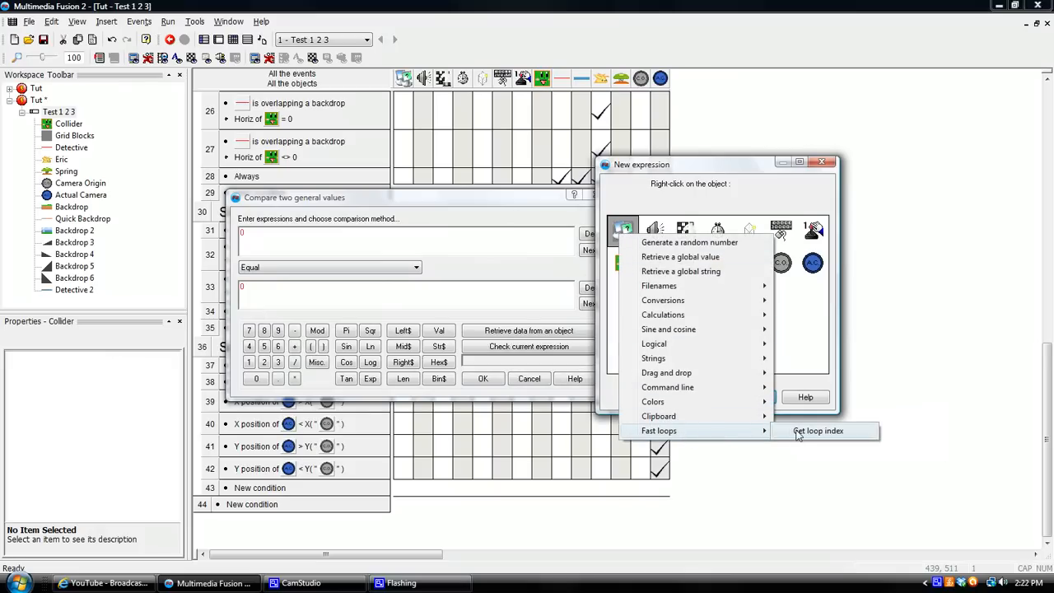
click(817, 432)
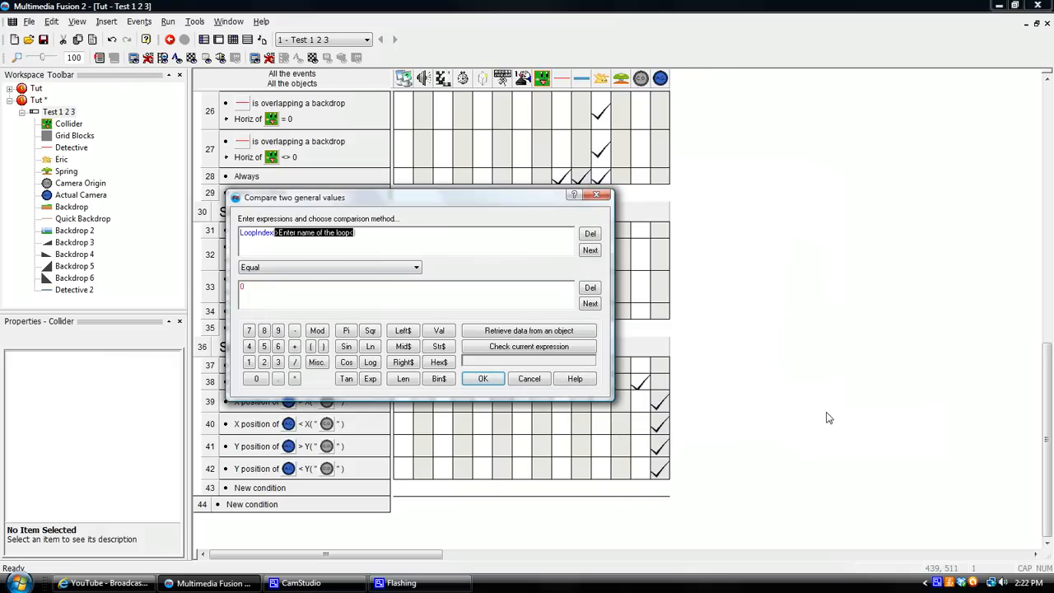
text("slopes"))
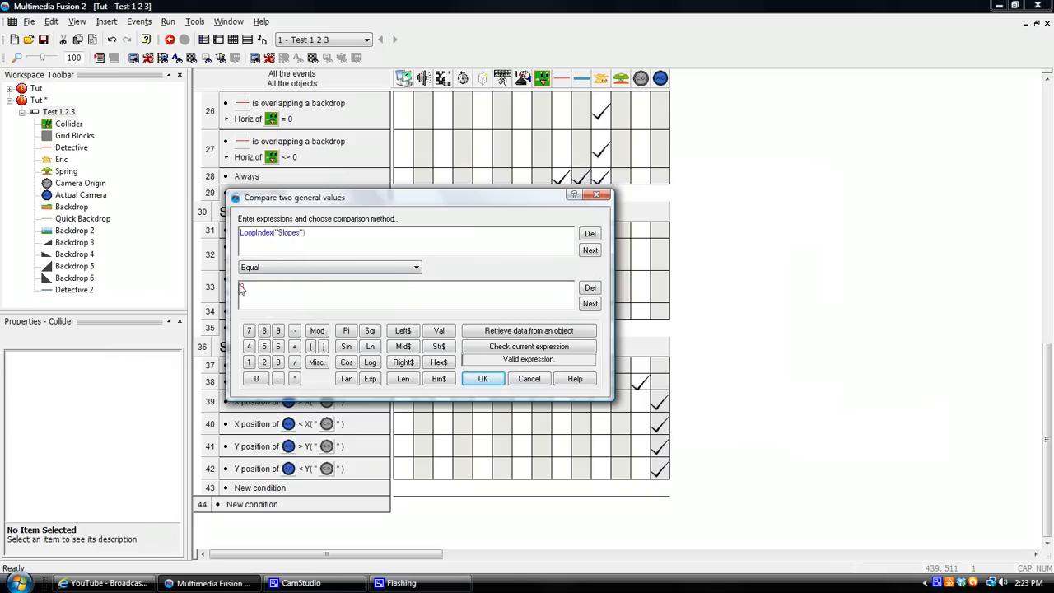
click(482, 376)
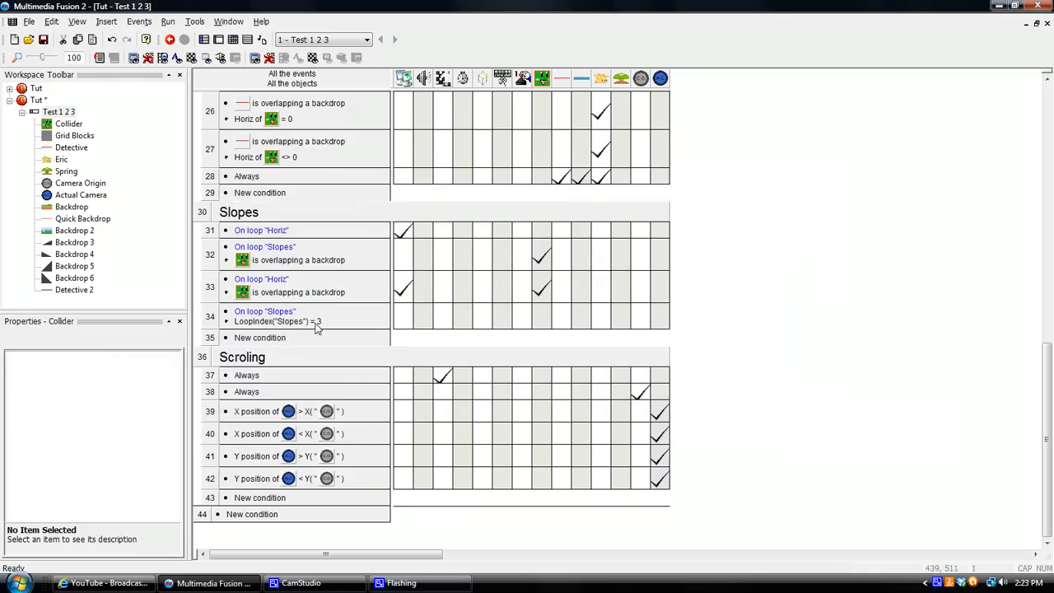
mouse_move(354, 298)
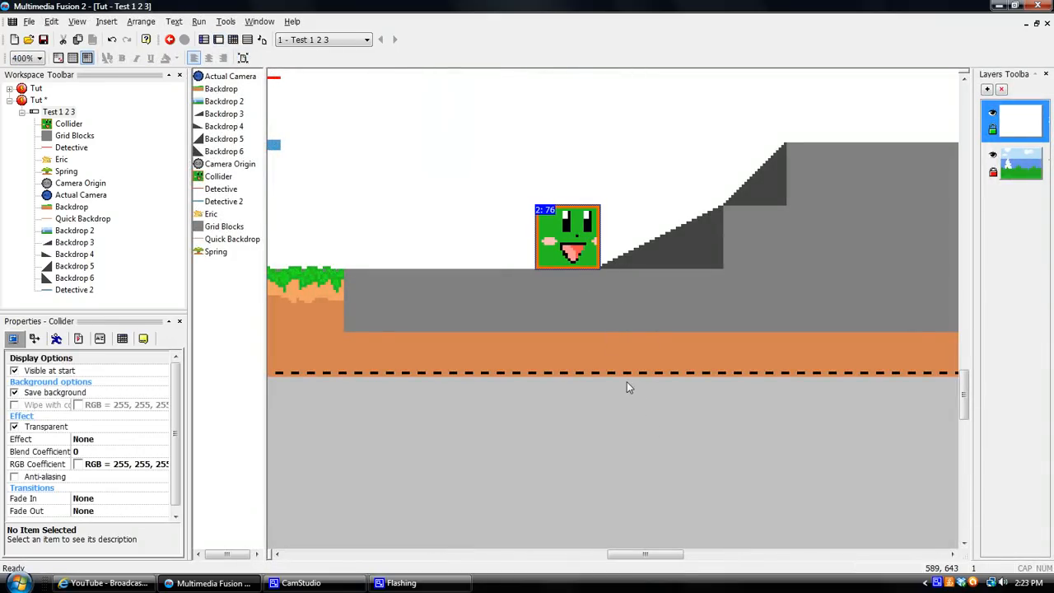
mouse_move(622, 380)
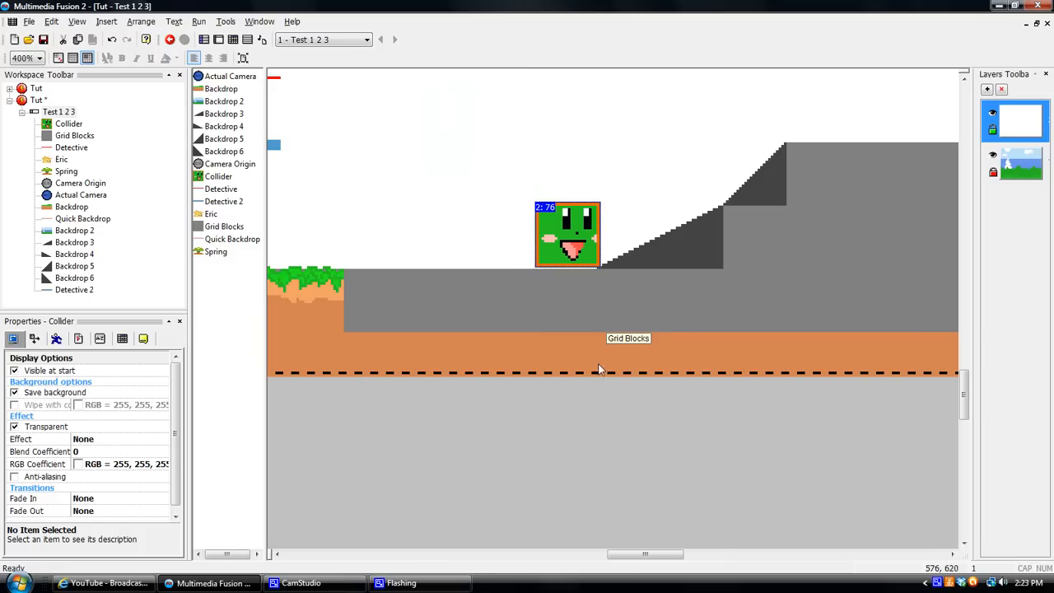
mouse_move(592, 270)
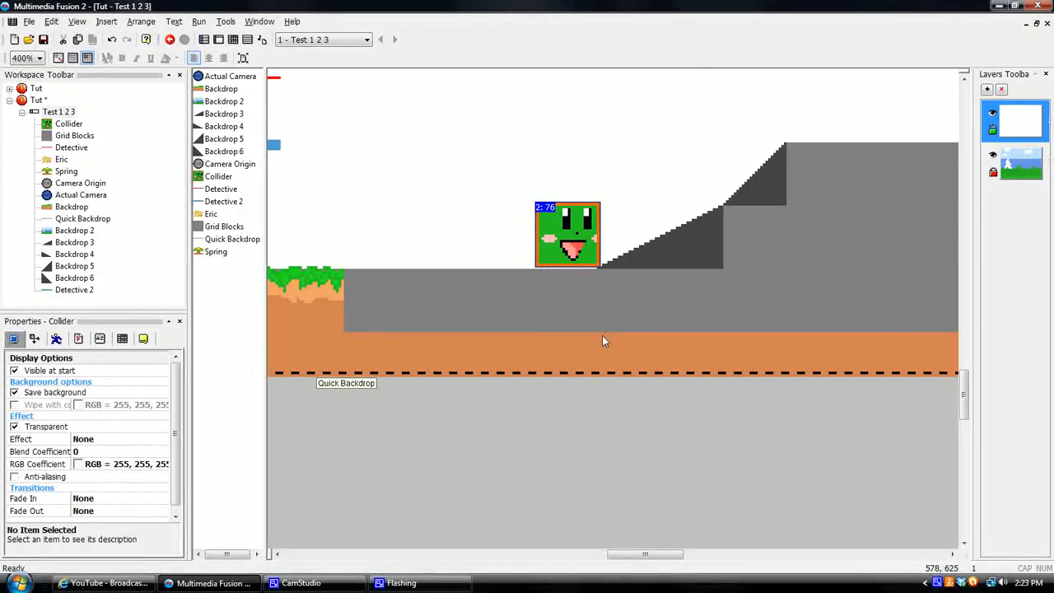
mouse_move(574, 308)
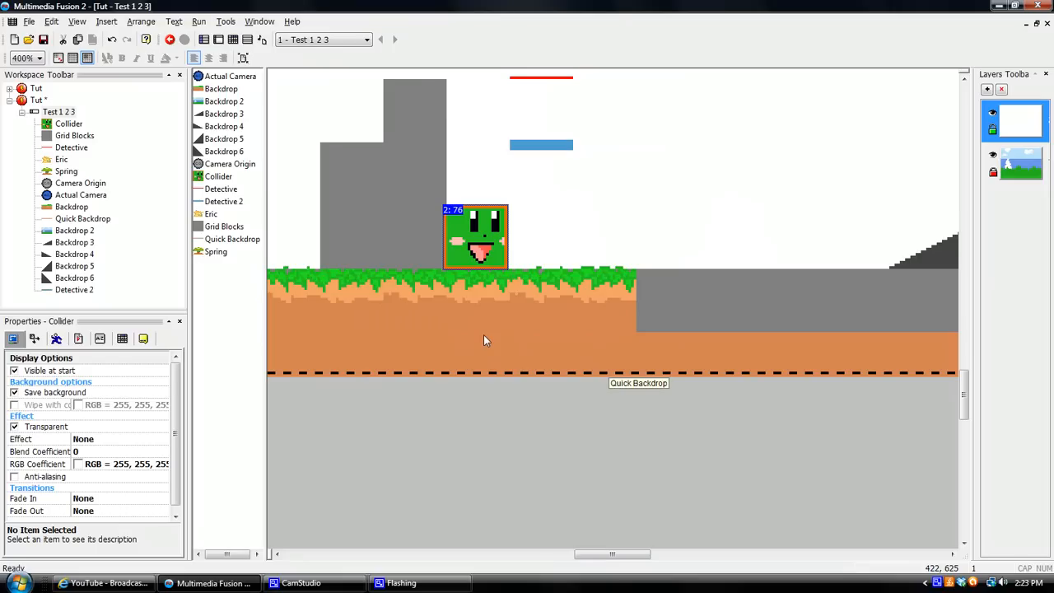
mouse_move(556, 395)
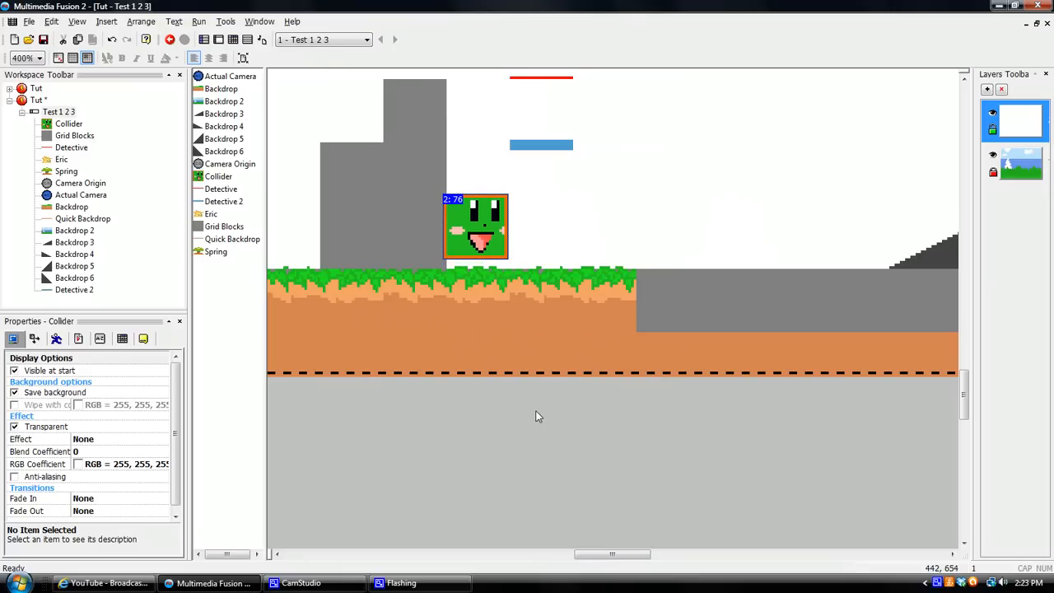
mouse_move(506, 316)
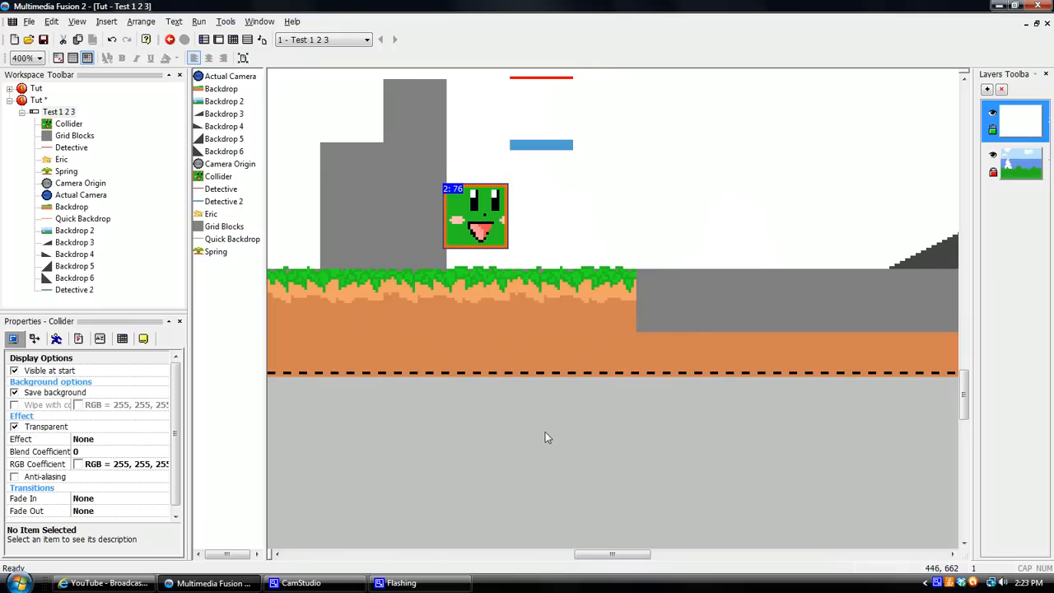
mouse_move(535, 431)
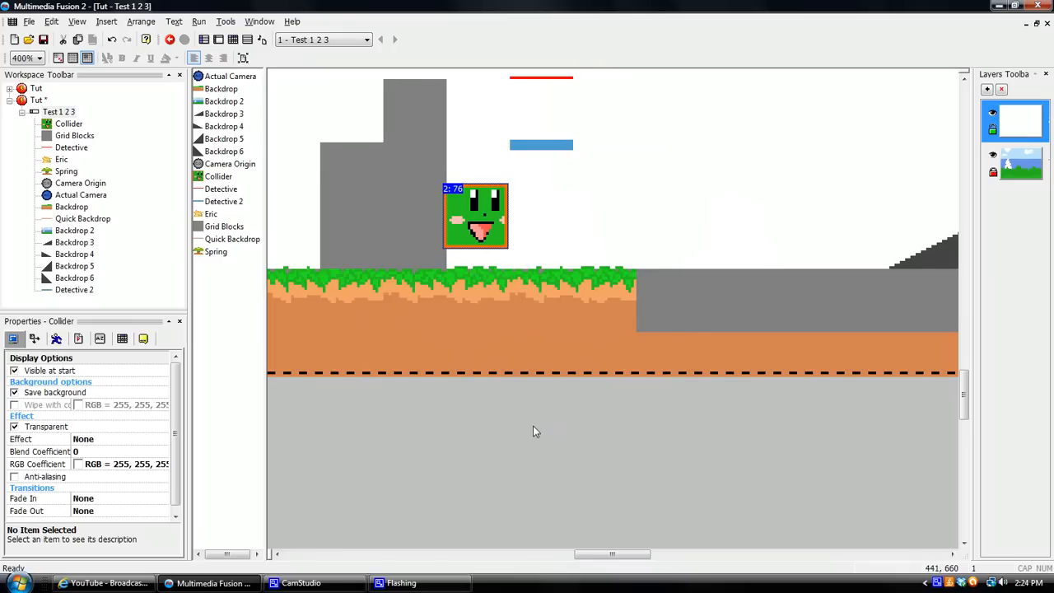
mouse_move(525, 414)
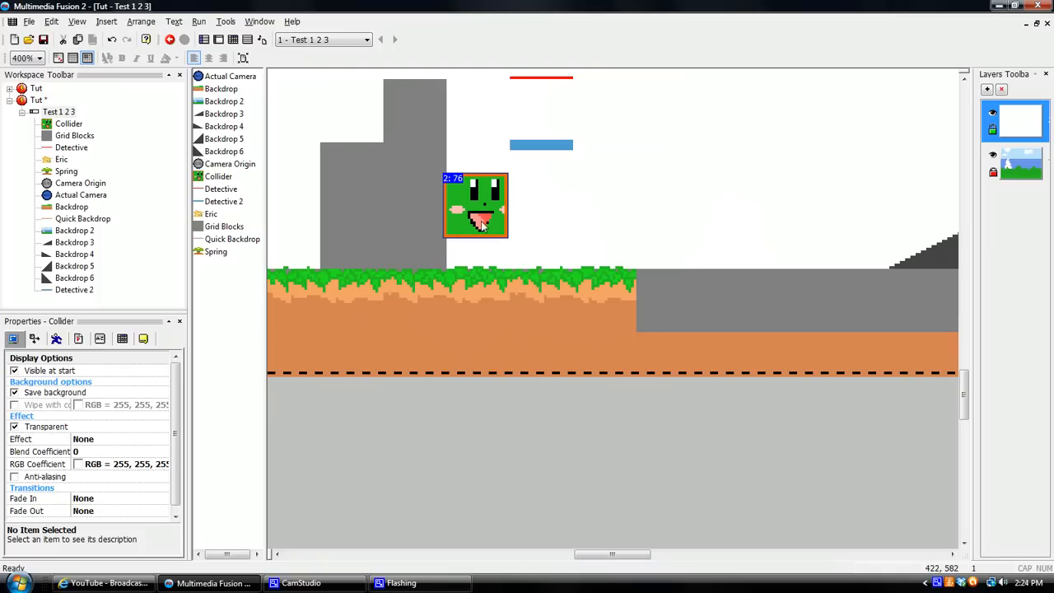
Step: Drag the Collider onto the grass beside the tall grey block
drag(476, 206, 540, 237)
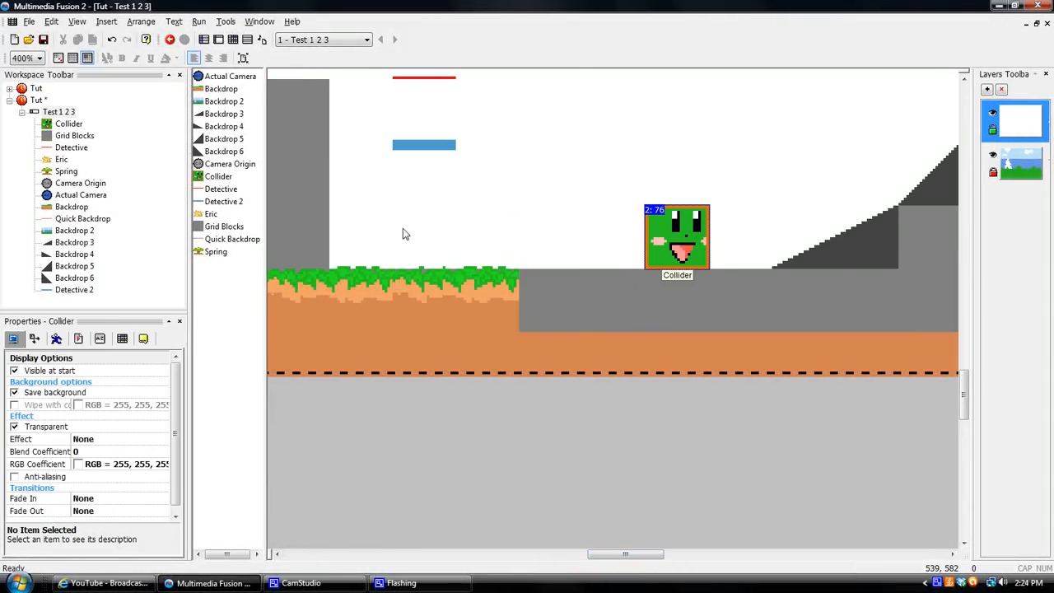
drag(676, 237, 359, 237)
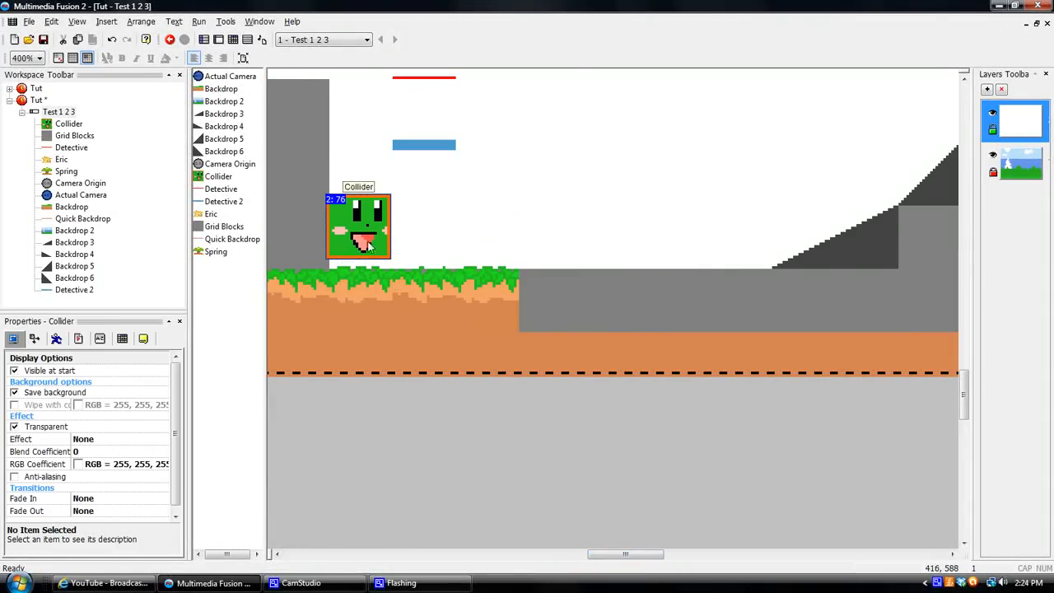
mouse_move(333, 276)
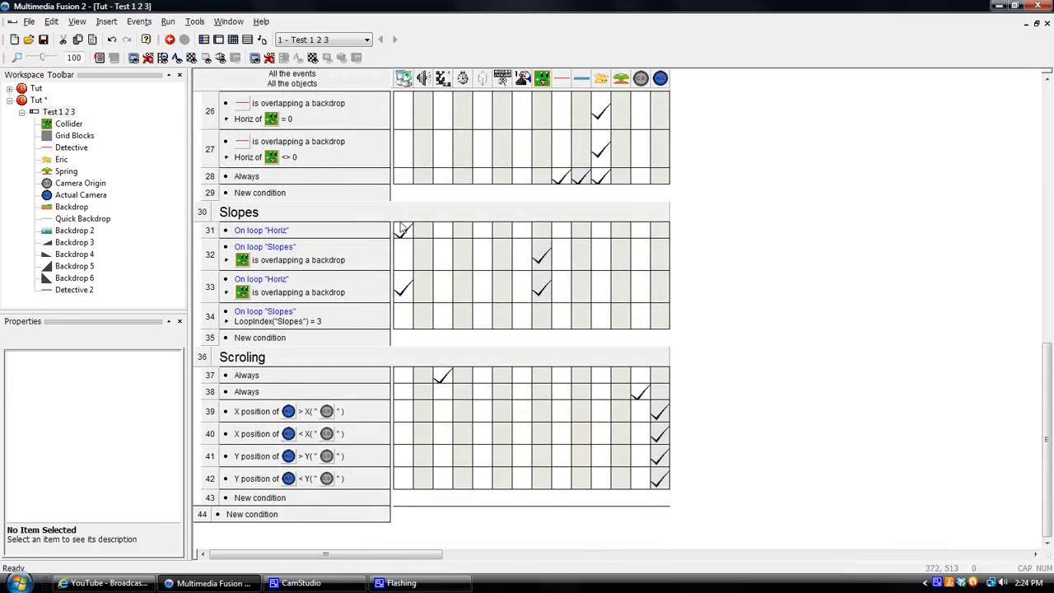
mouse_move(401, 231)
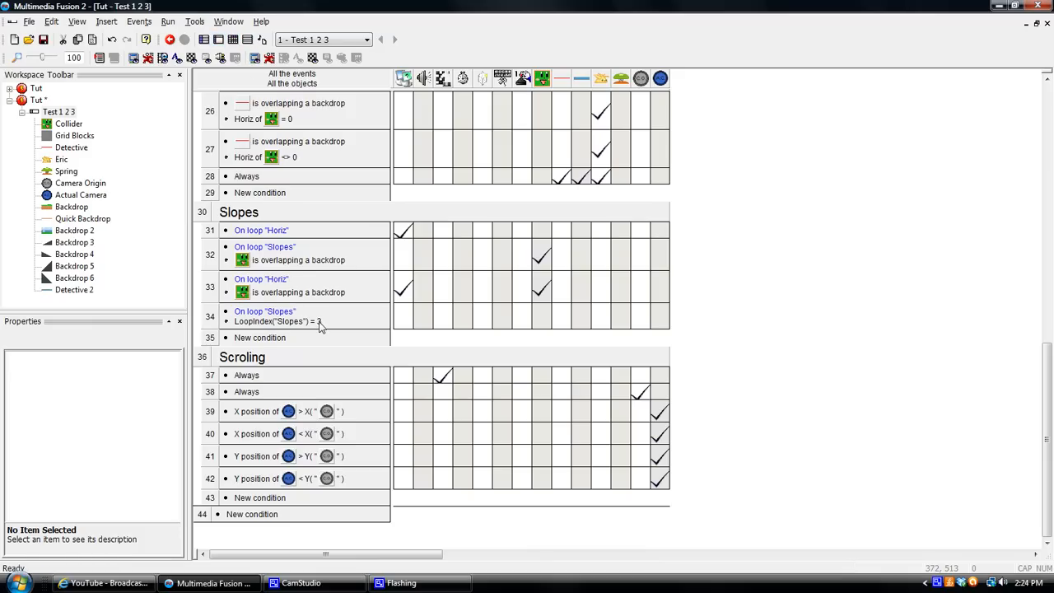
Step: Give the LoopIndex("Slopes") = 3 event a Set Y Coordinate of Y("Collider")+4
click(264, 312)
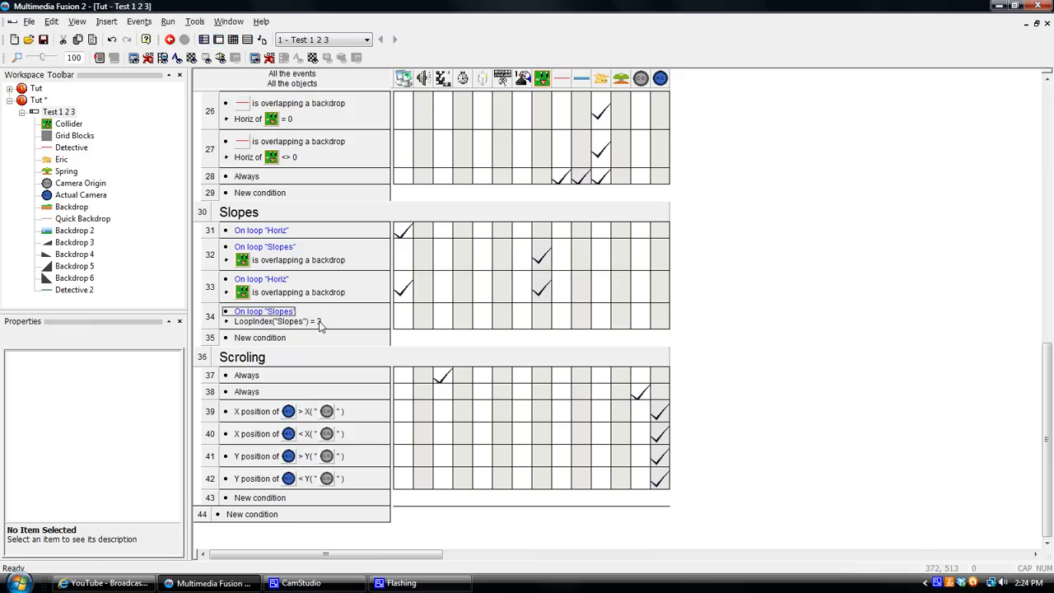
mouse_move(540, 255)
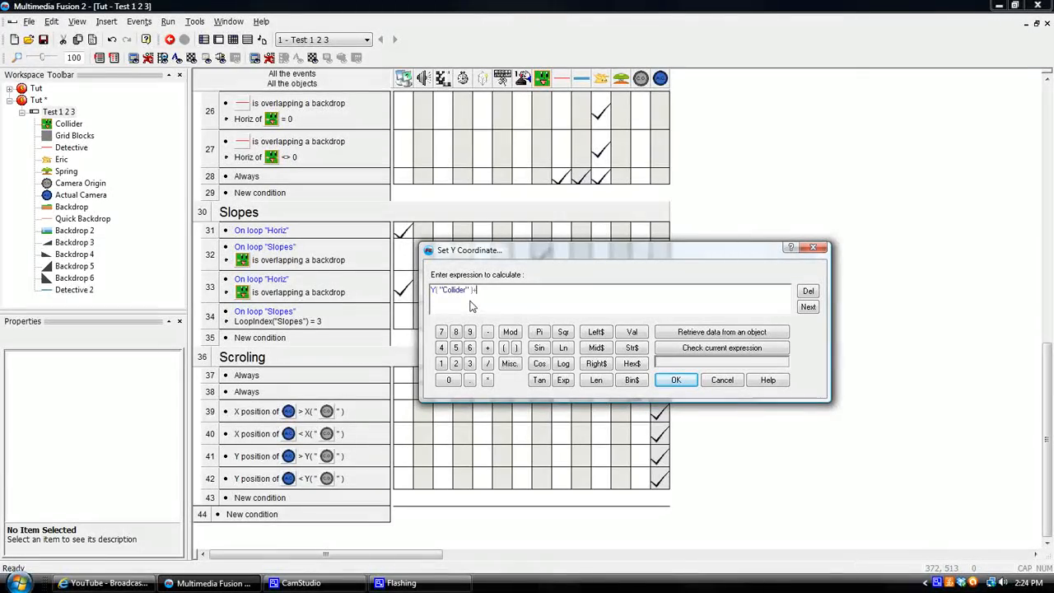
click(675, 379)
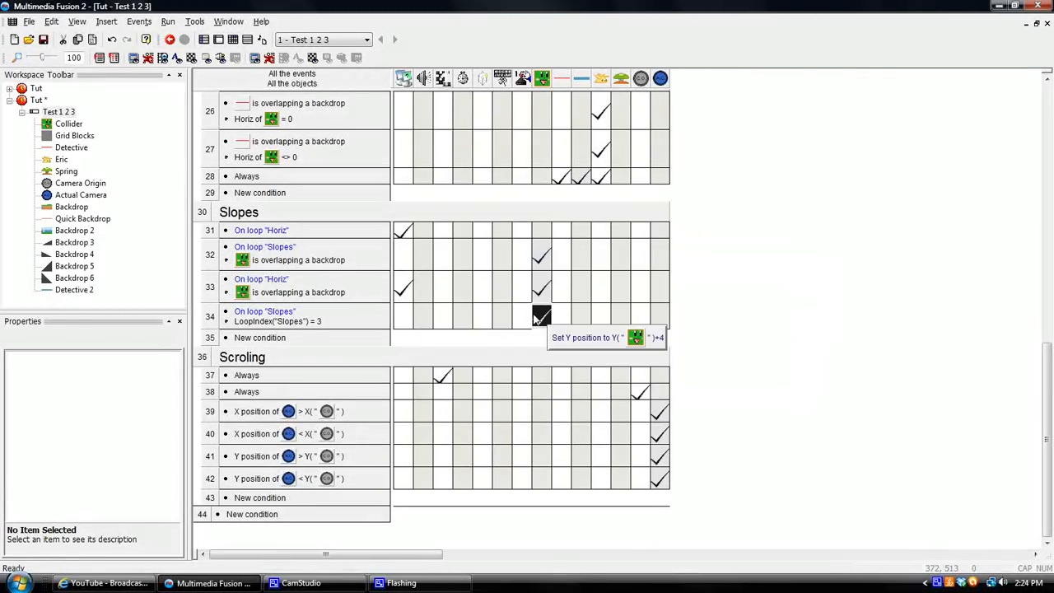
mouse_move(737, 227)
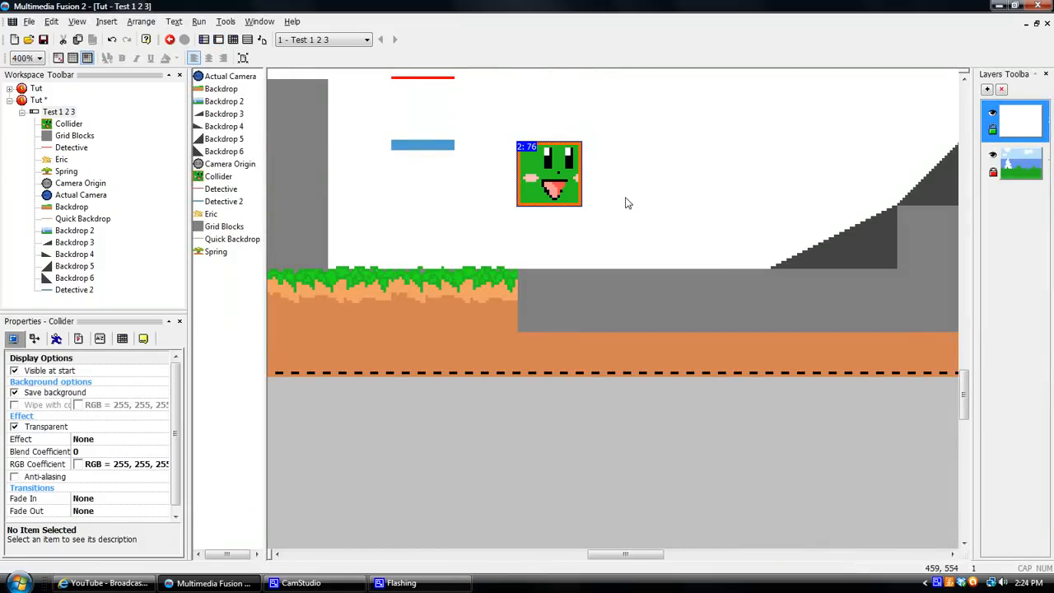
click(198, 39)
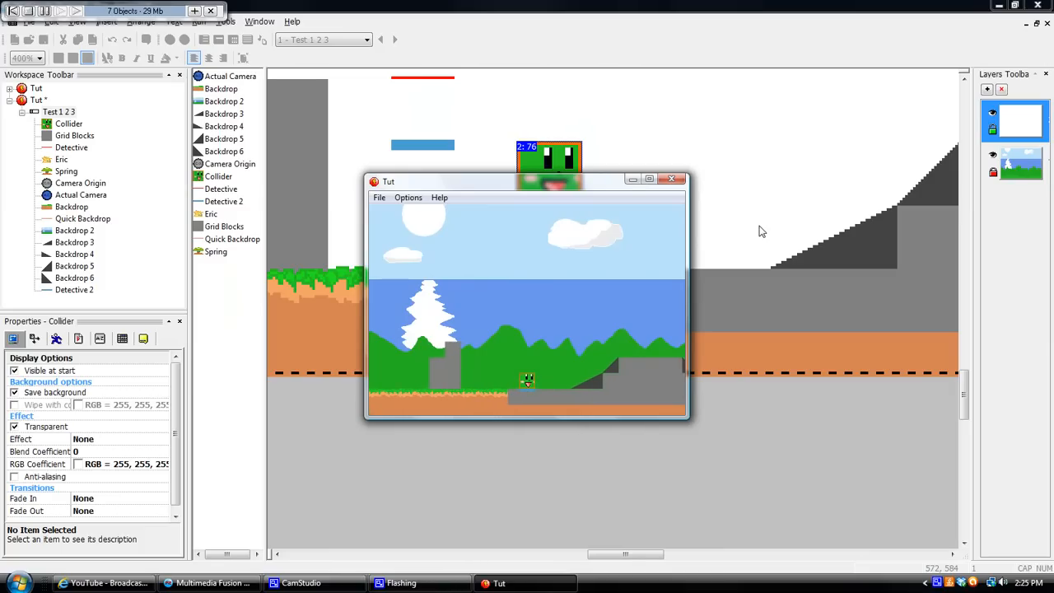
click(672, 178)
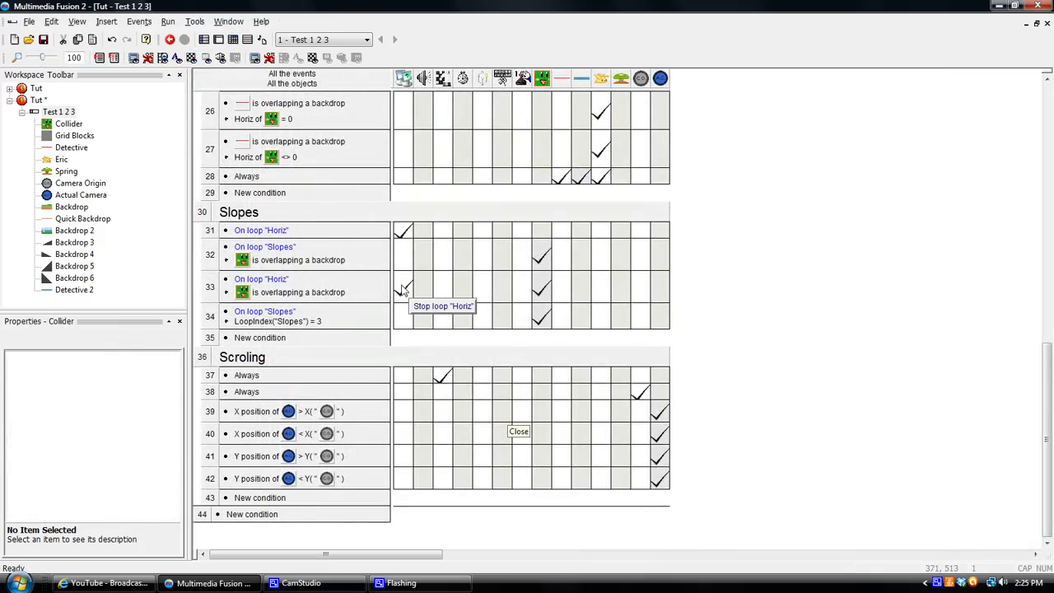
mouse_move(403, 286)
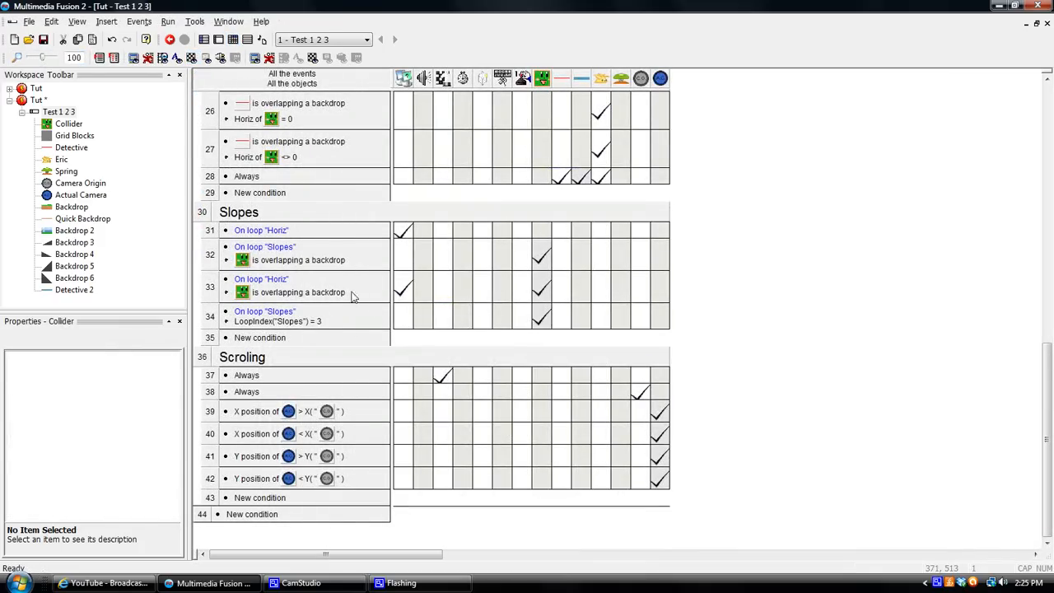
mouse_move(471, 270)
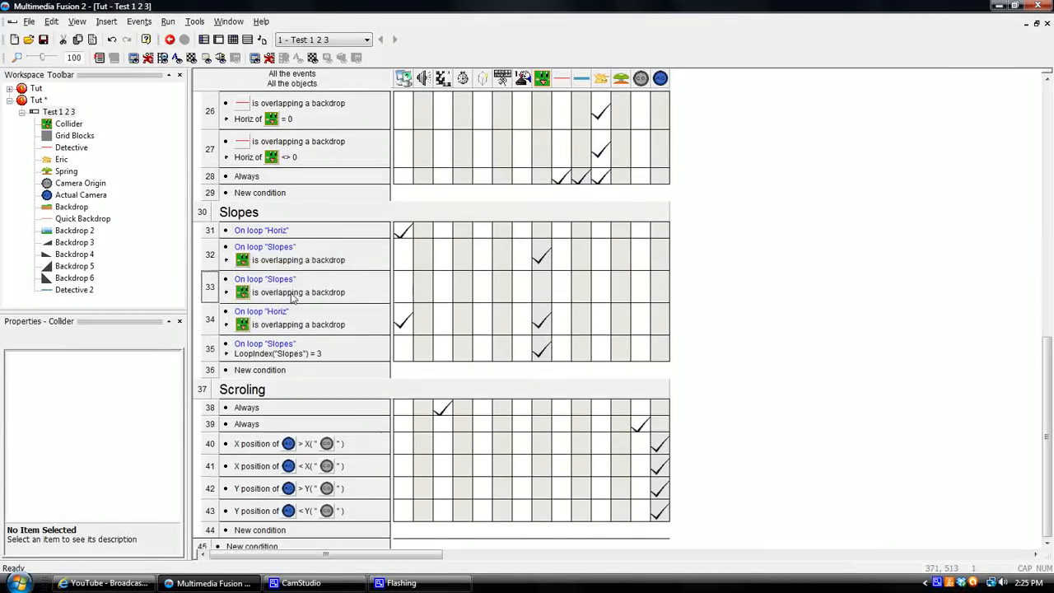
Step: Negate the Collider is overlapping a backdrop condition on the new Slopes event
right_click(293, 293)
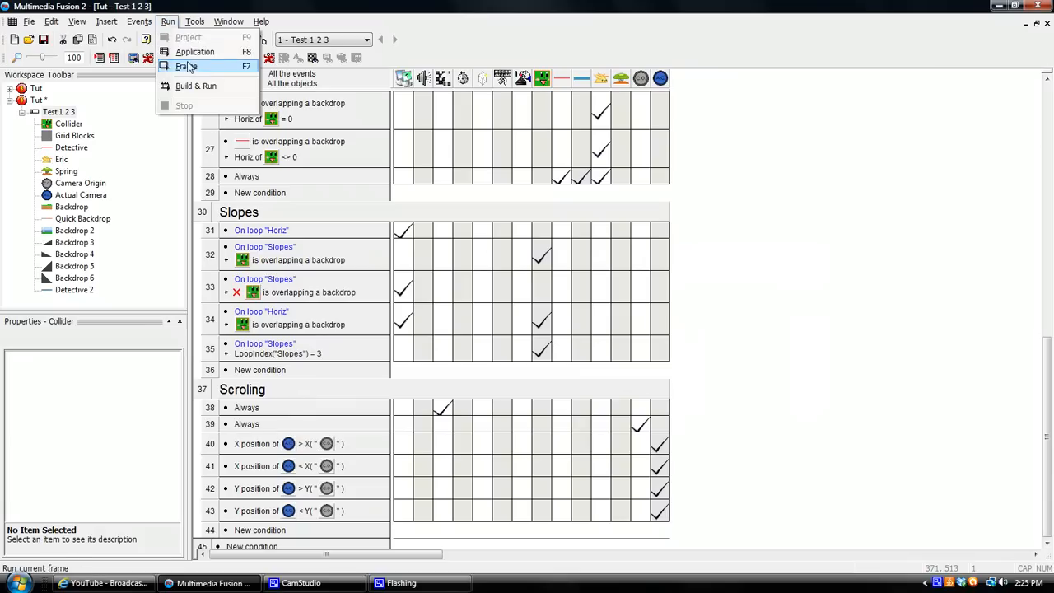
Step: Test-run the frame, view the frame layout, and close the test window
click(186, 66)
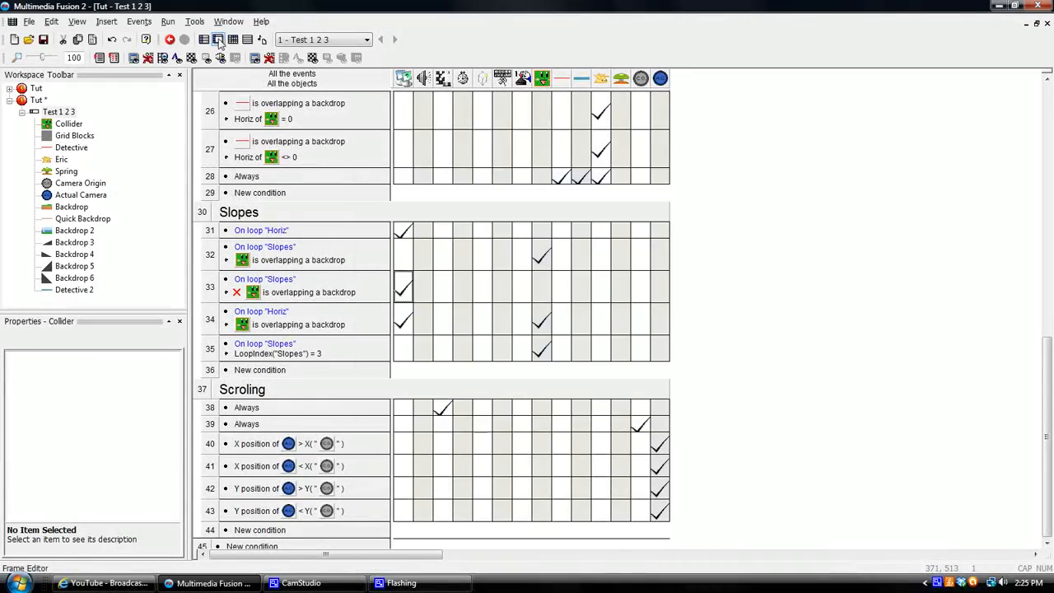
click(217, 39)
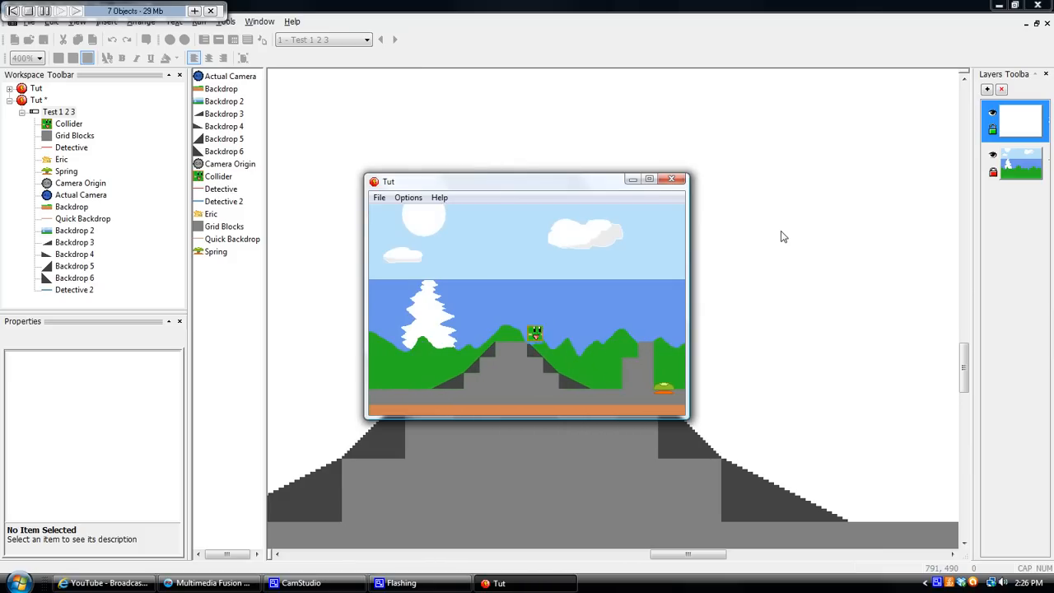
click(672, 180)
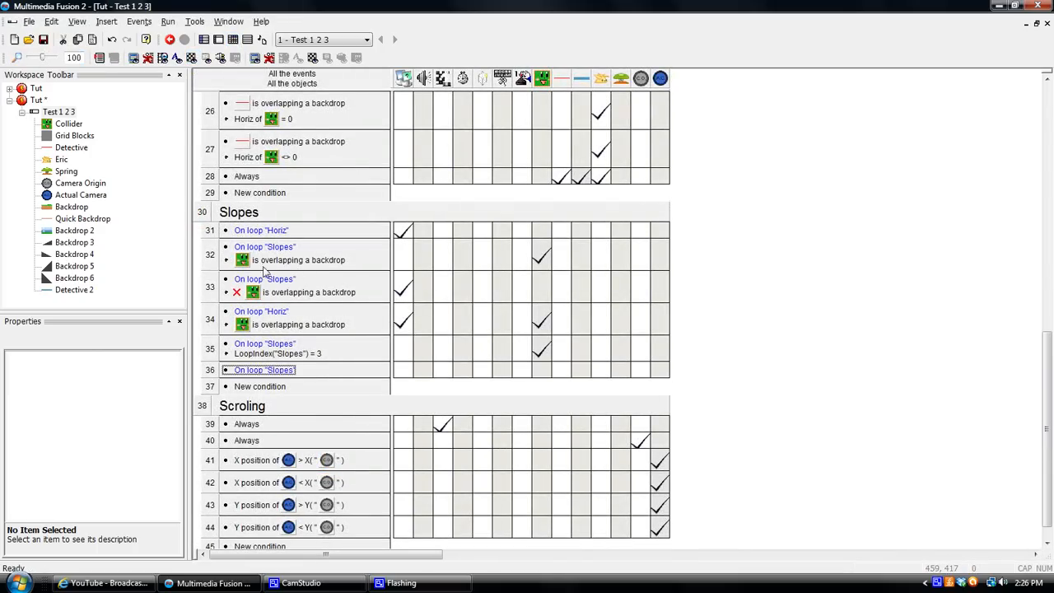
mouse_move(286, 257)
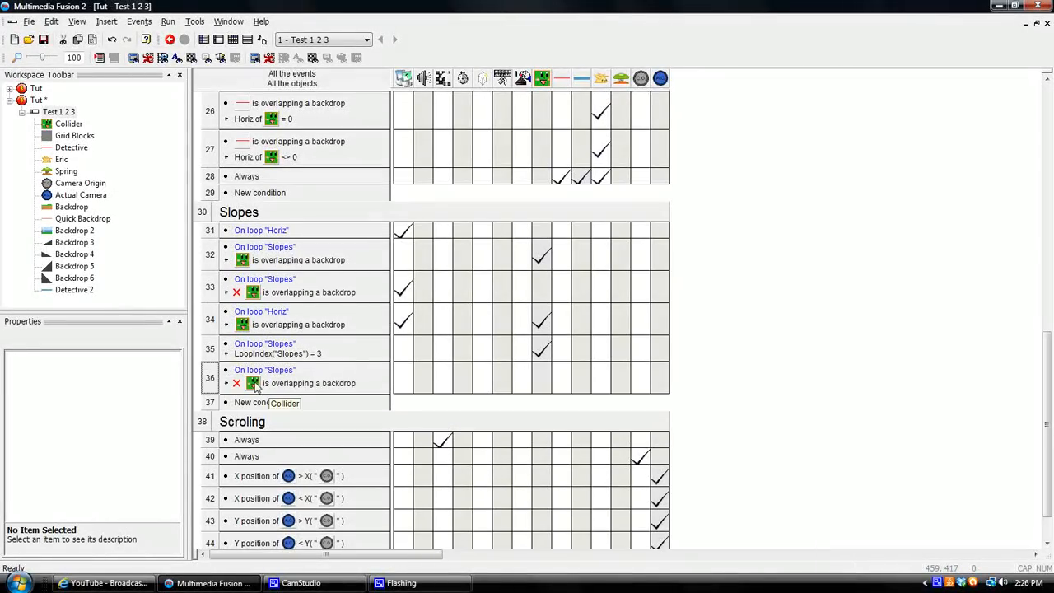
mouse_move(312, 382)
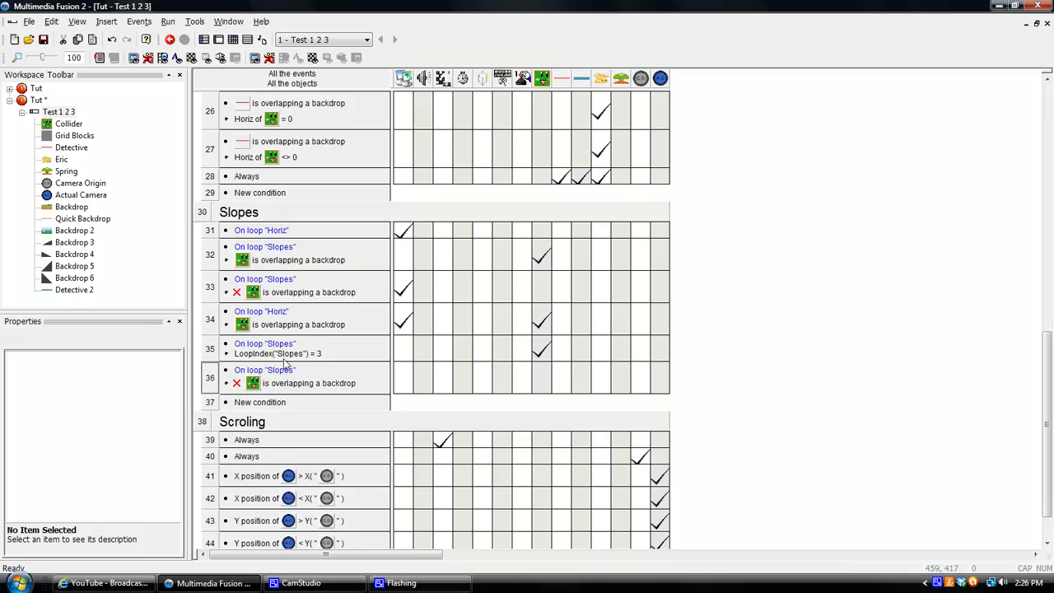
mouse_move(305, 354)
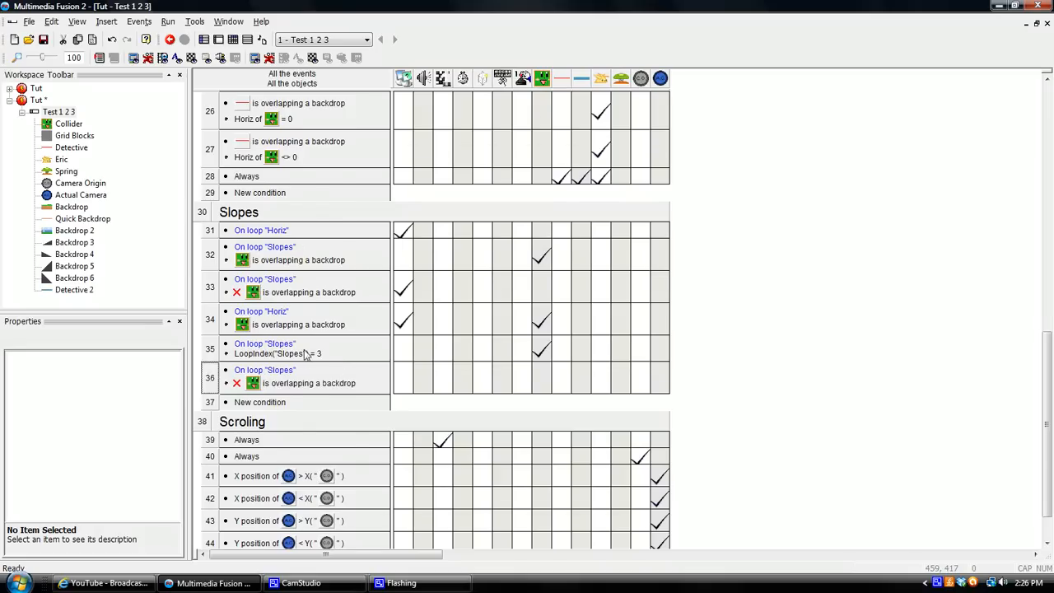
Step: Add a Detective 2 is overlapping a backdrop condition to event 36
scroll(up, 3)
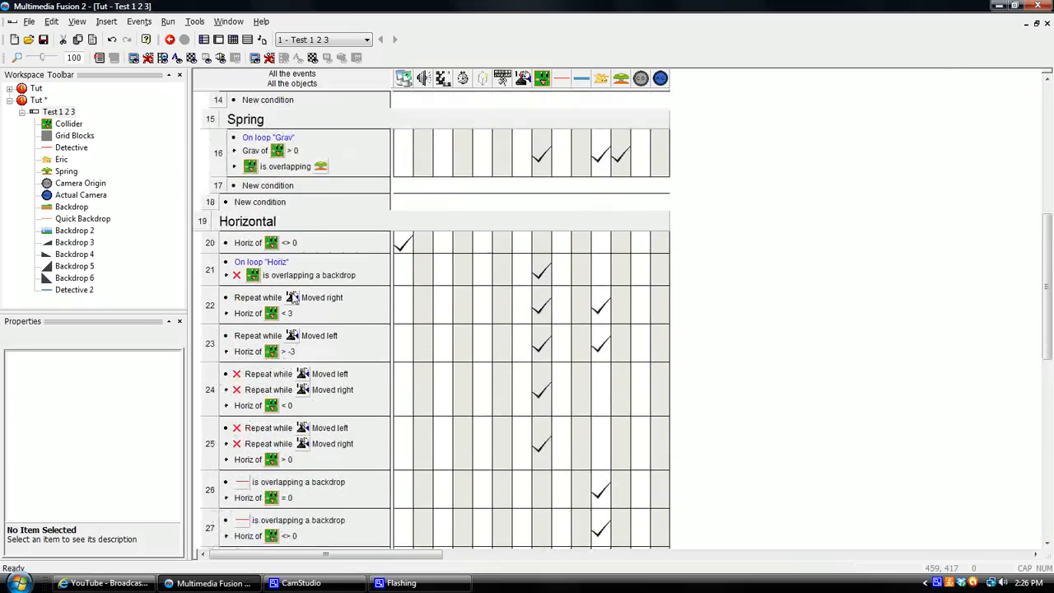
scroll(down, 3)
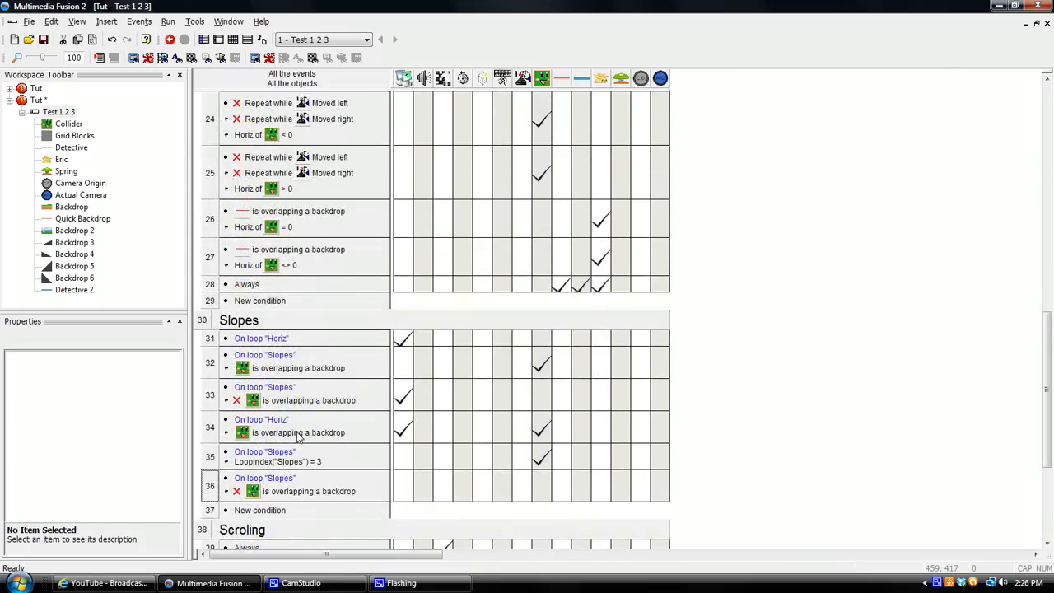
scroll(down, 3)
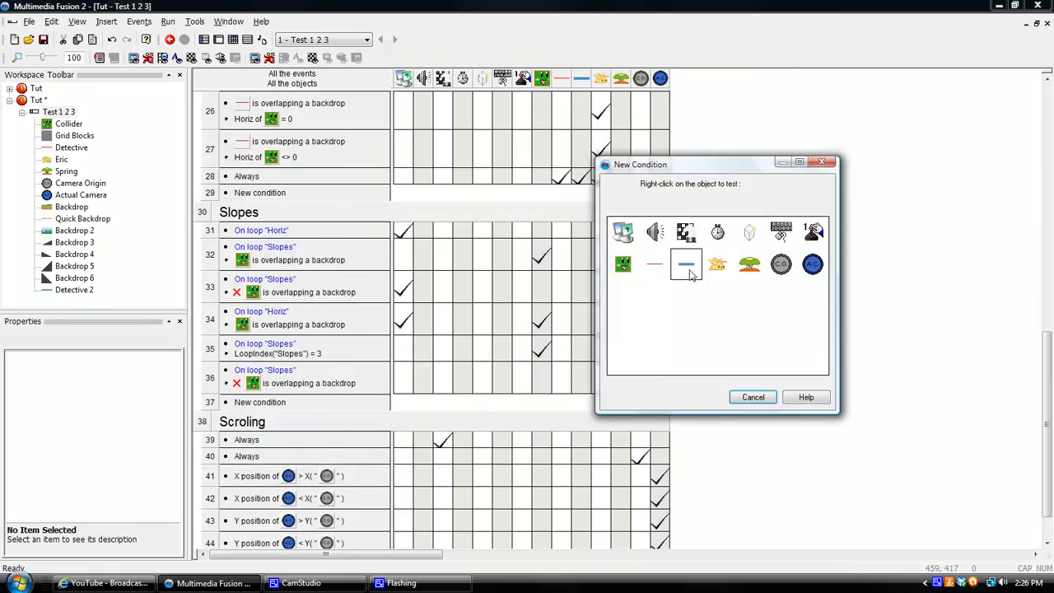
right_click(684, 263)
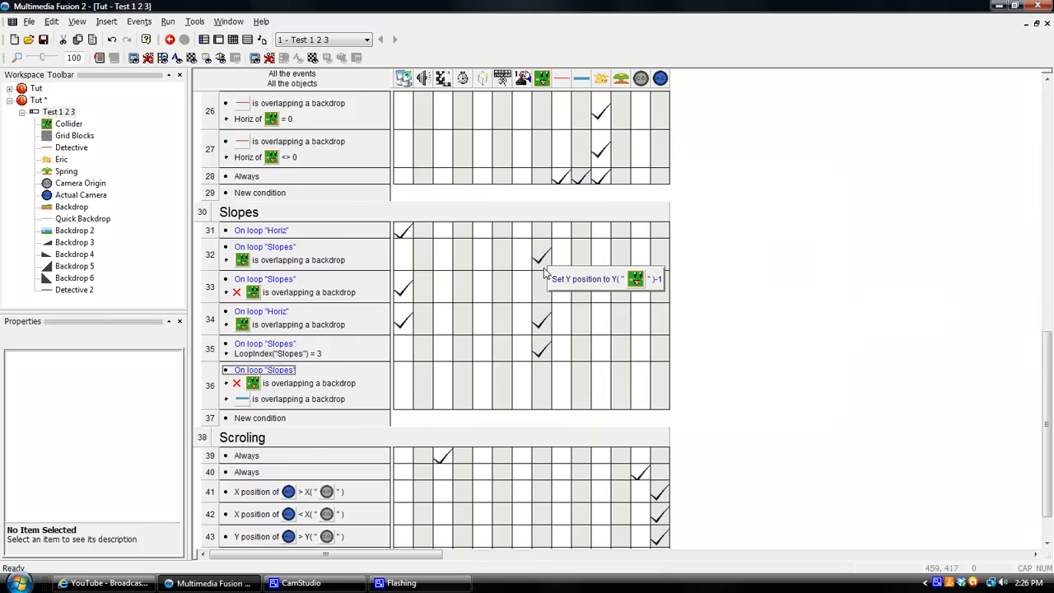
click(540, 387)
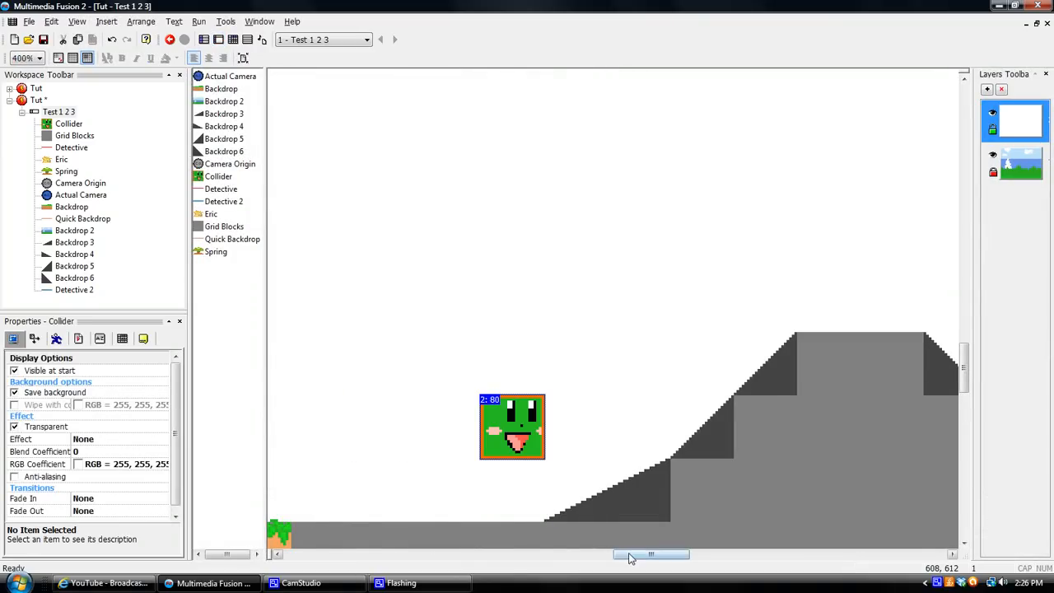
Step: Move Detective 2 beneath the Collider and give event 36 Set Y Coordinate Y("Collider")+1
drag(650, 553, 619, 553)
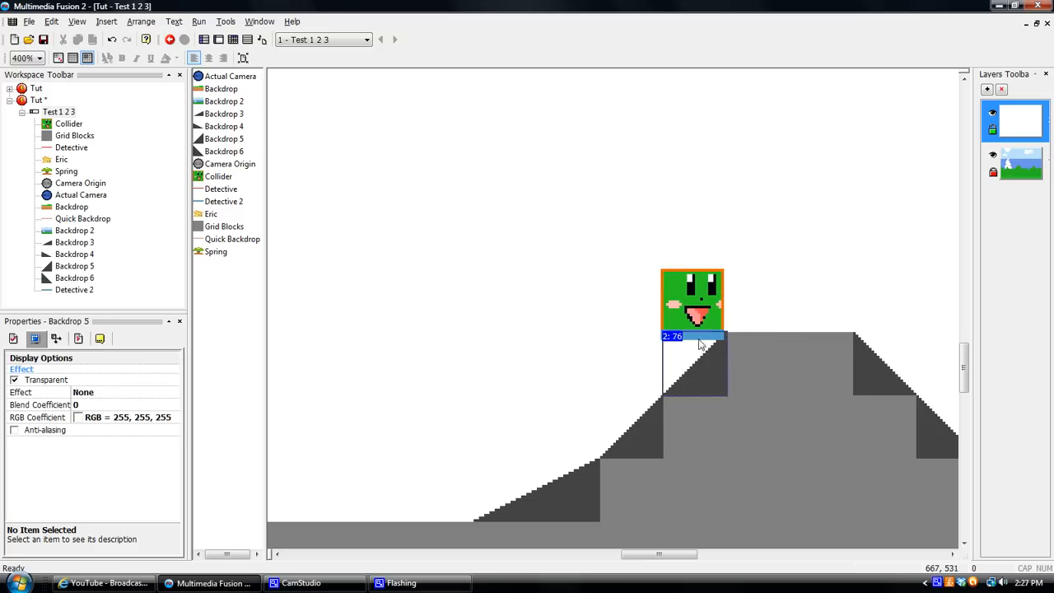
click(691, 299)
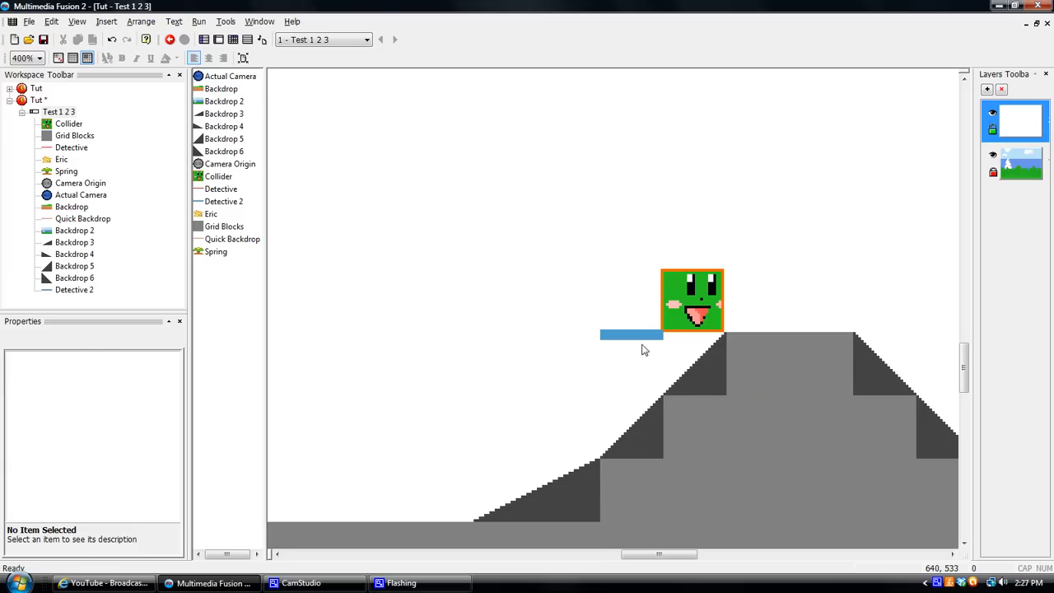
click(691, 299)
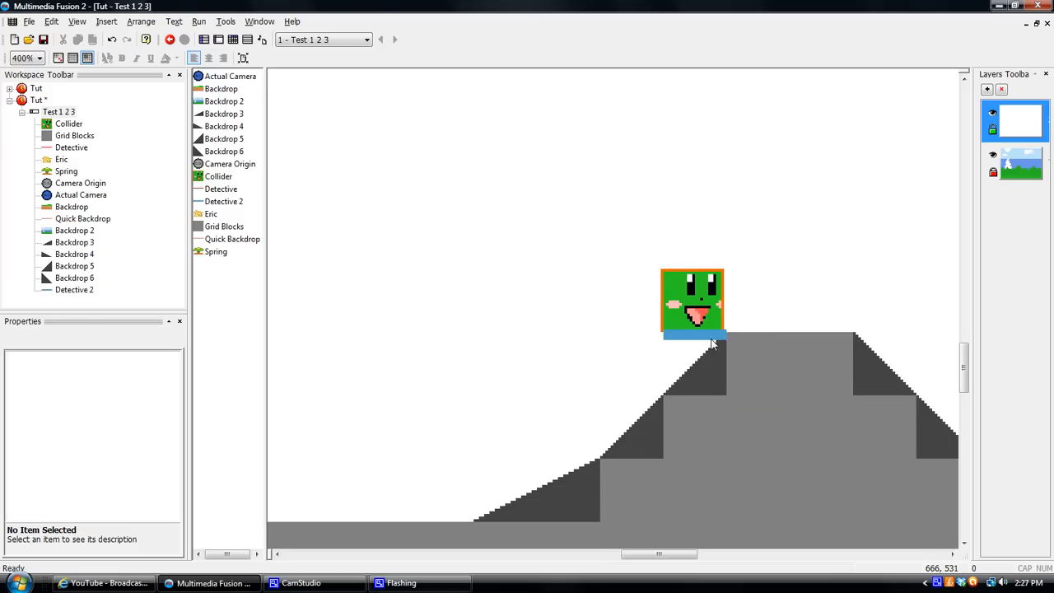
click(695, 312)
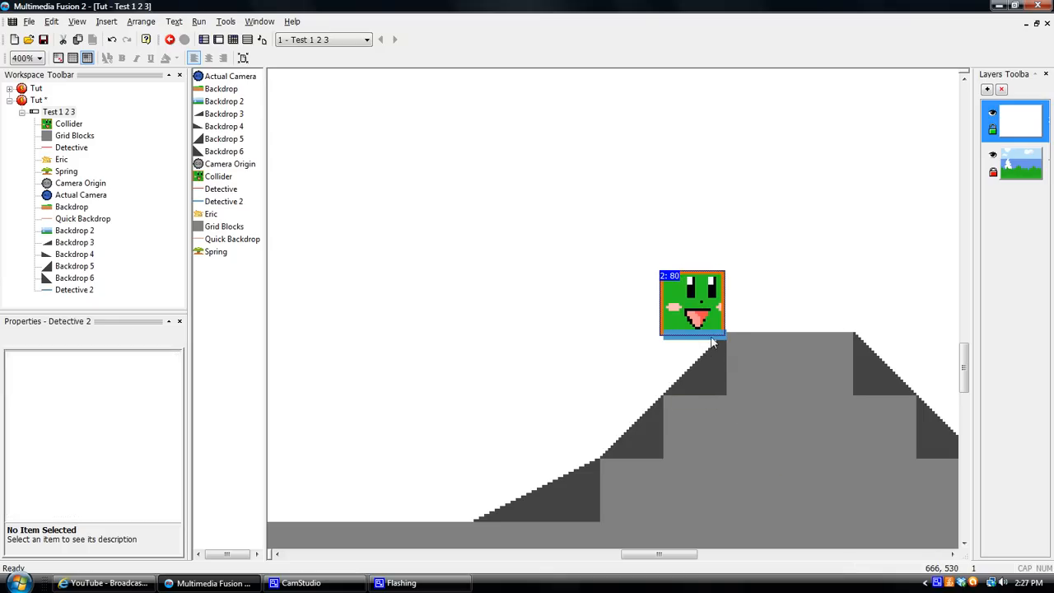
click(321, 76)
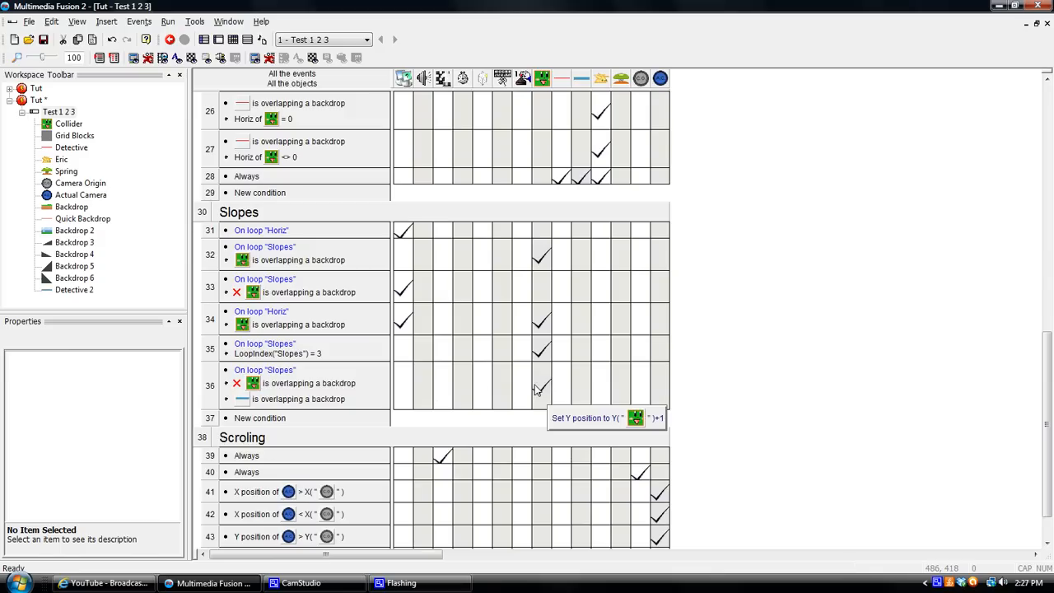
mouse_move(843, 287)
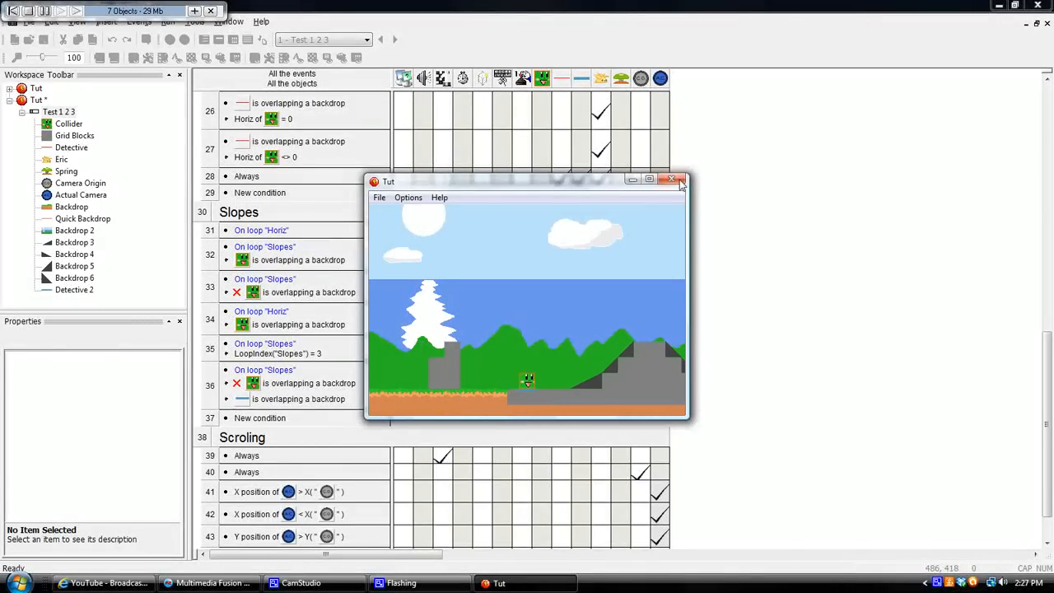
Step: Close the test run and select the new detective slope-check event for moving
click(671, 178)
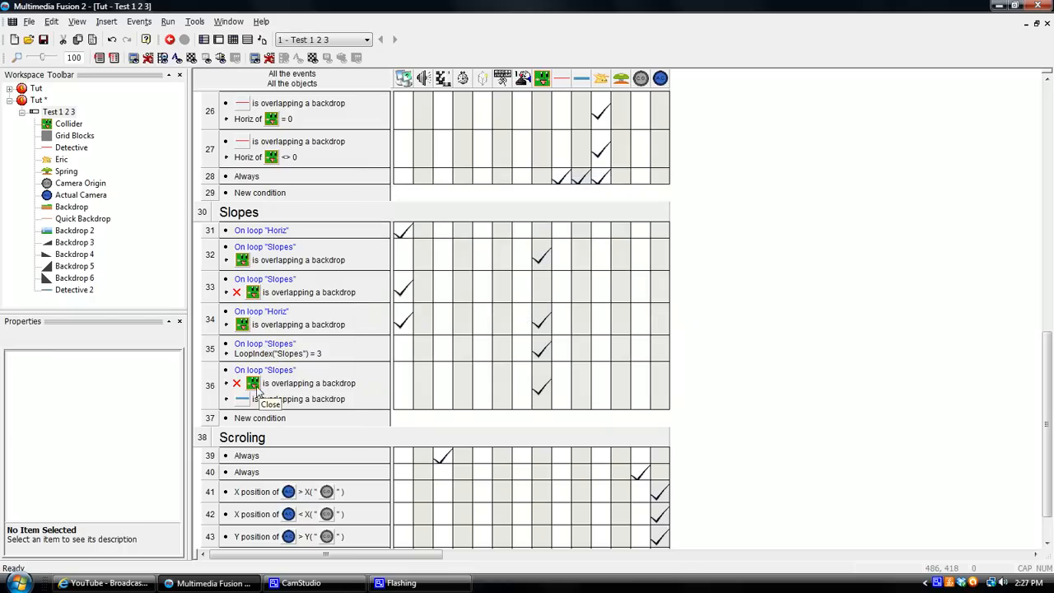
mouse_move(296, 385)
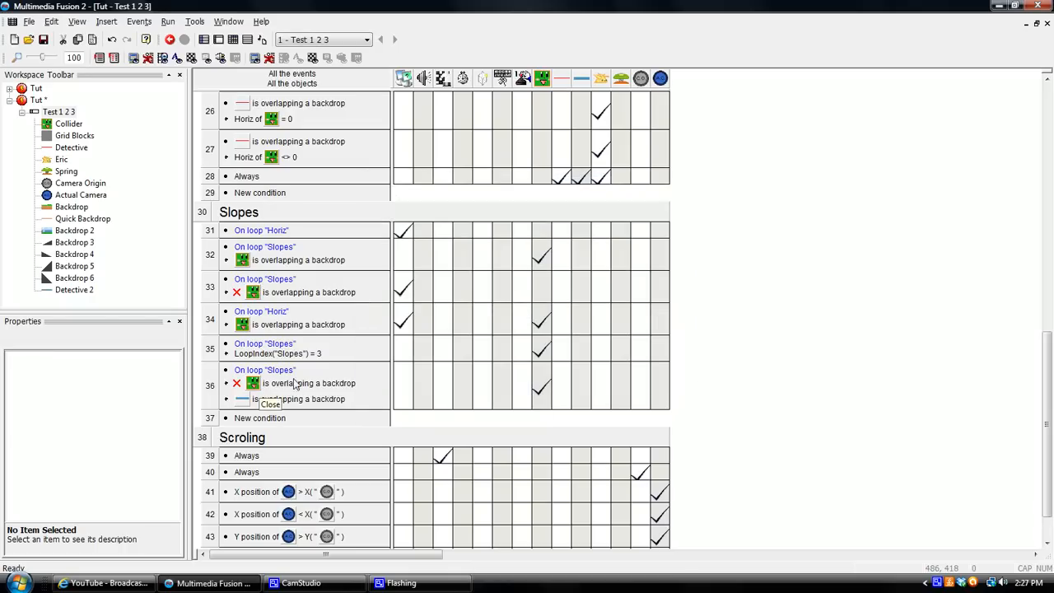
mouse_move(540, 385)
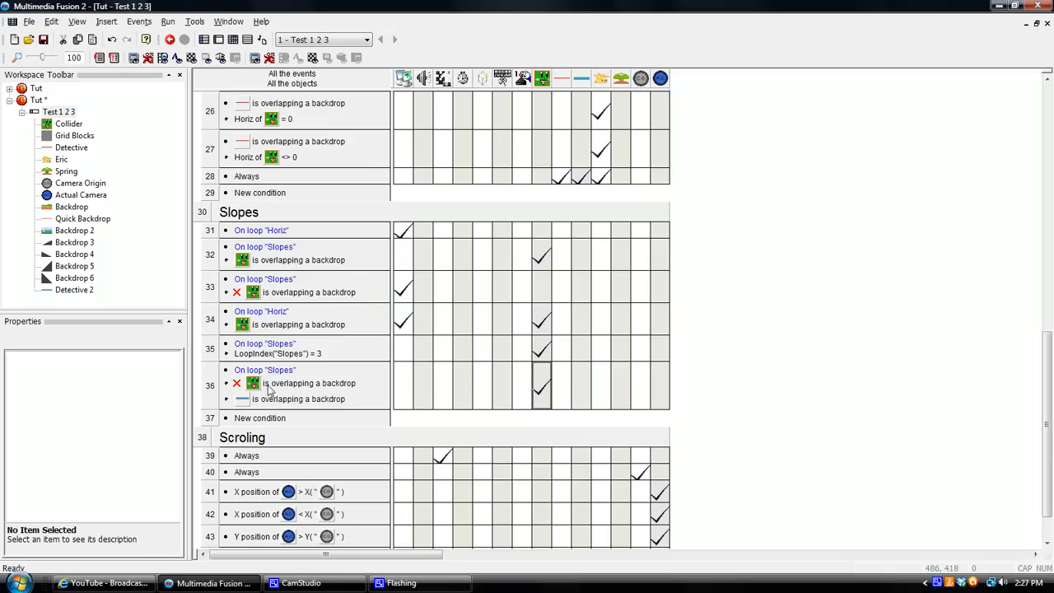
mouse_move(429, 372)
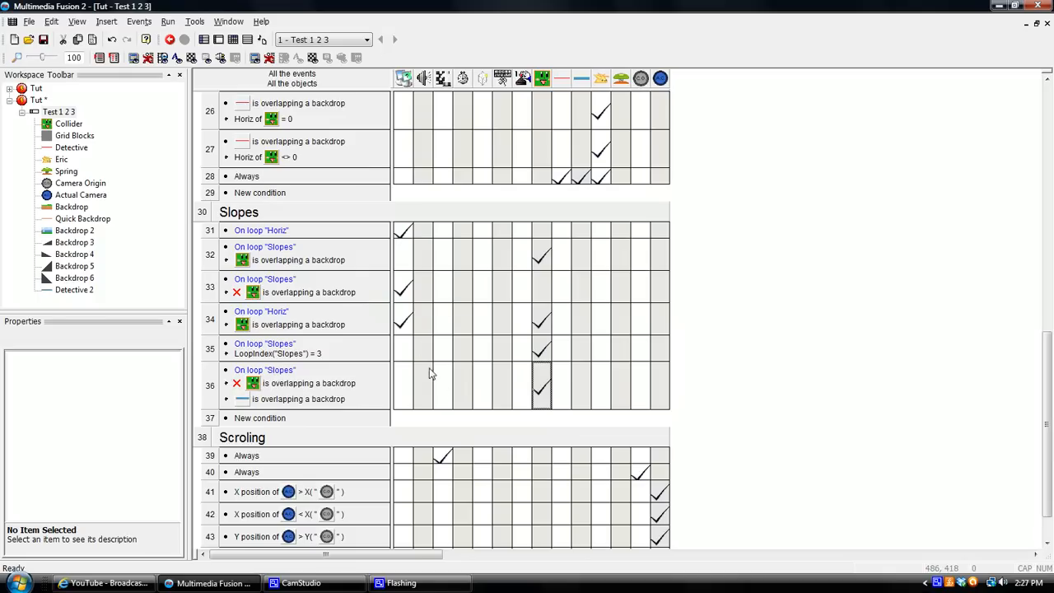
mouse_move(265, 385)
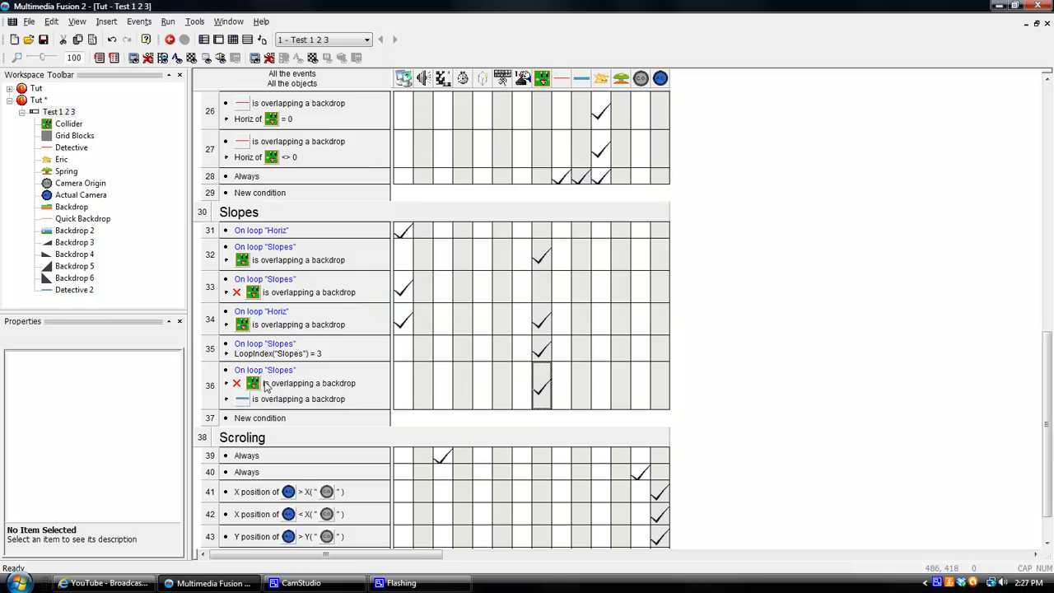
click(293, 382)
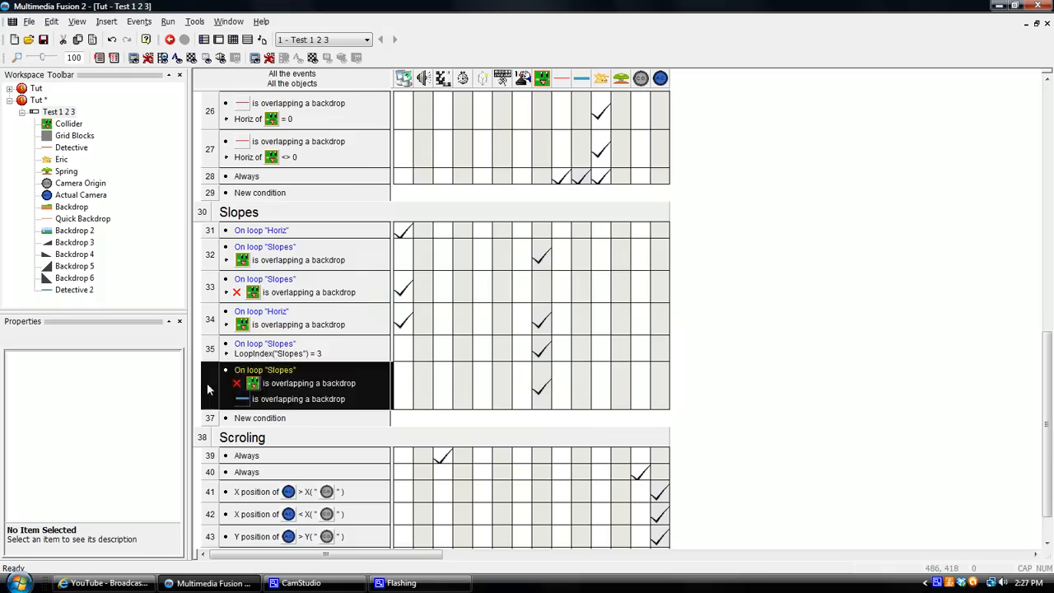
Step: Place the detective Slopes event beside the gravity events, test-run the frame and close the game
scroll(up, 3)
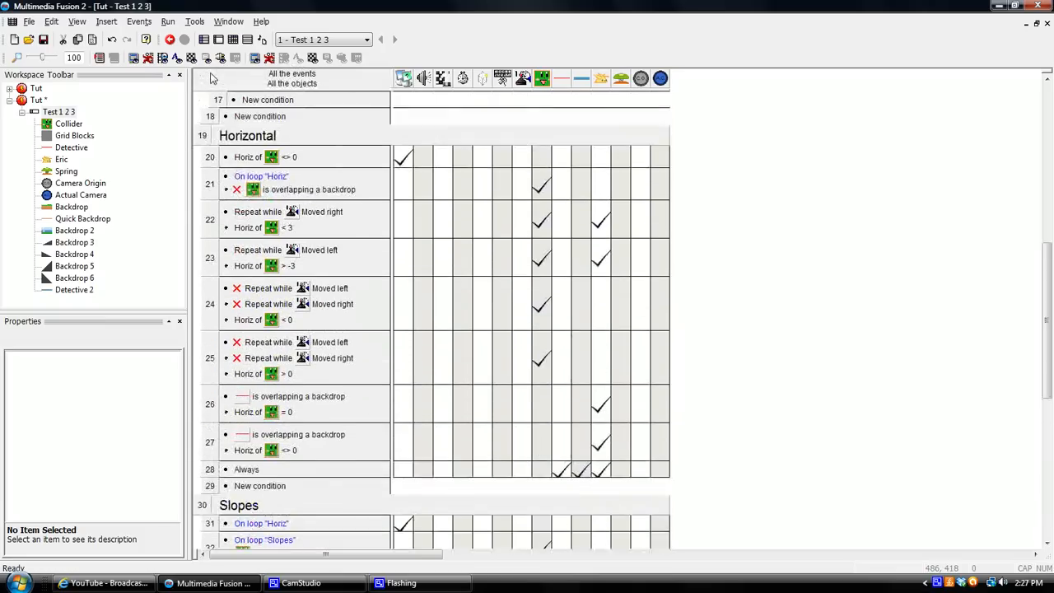
scroll(up, 3)
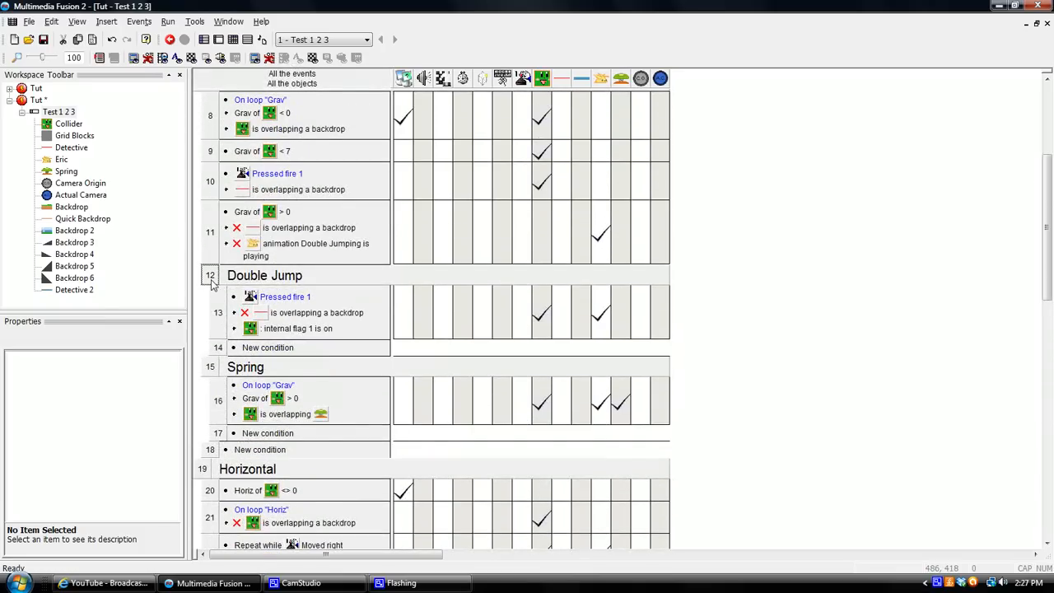
scroll(down, 3)
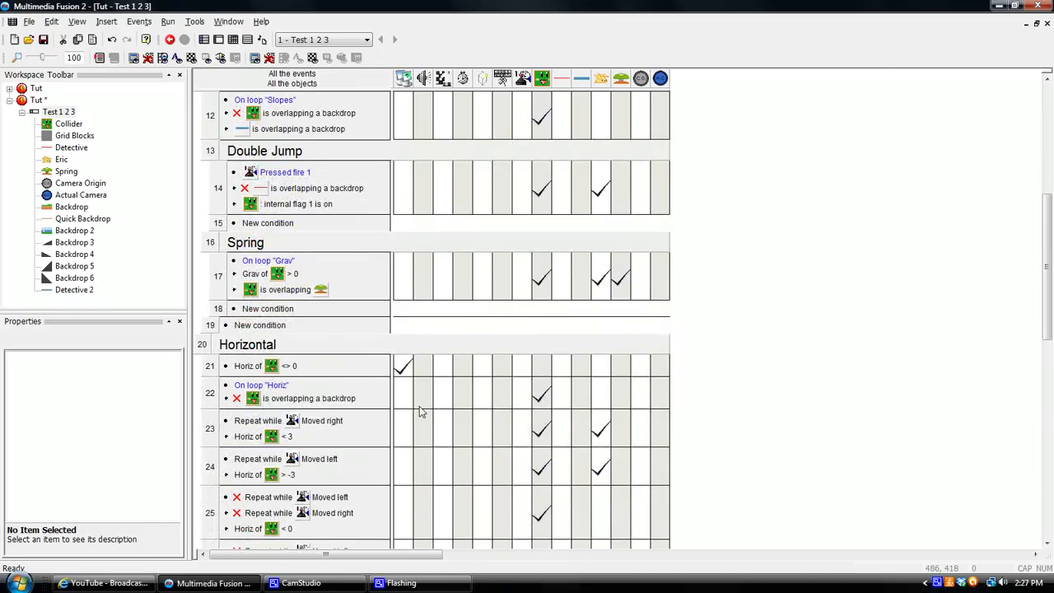
scroll(up, 3)
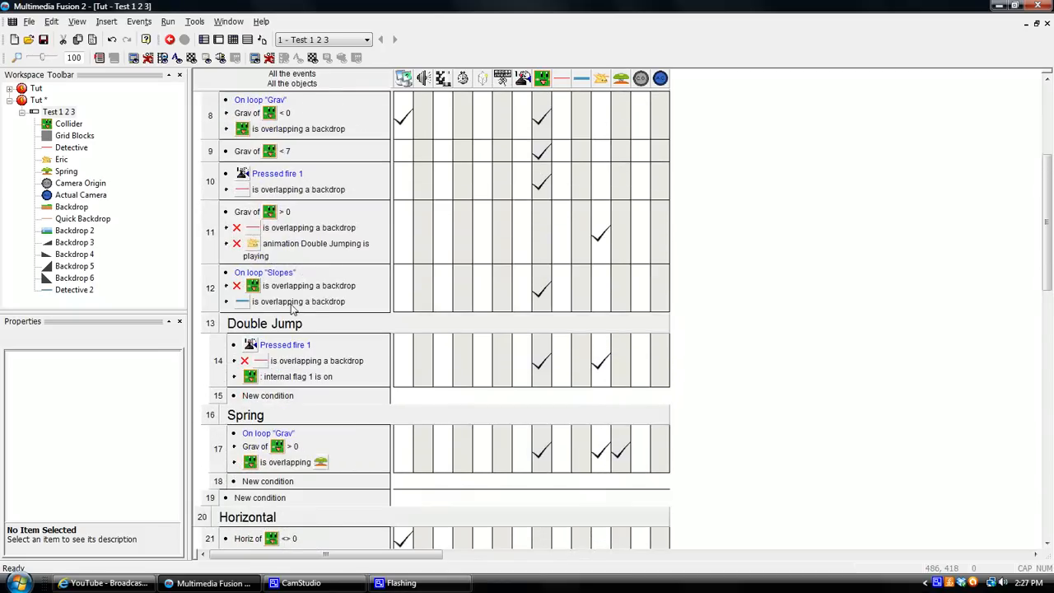
scroll(down, 3)
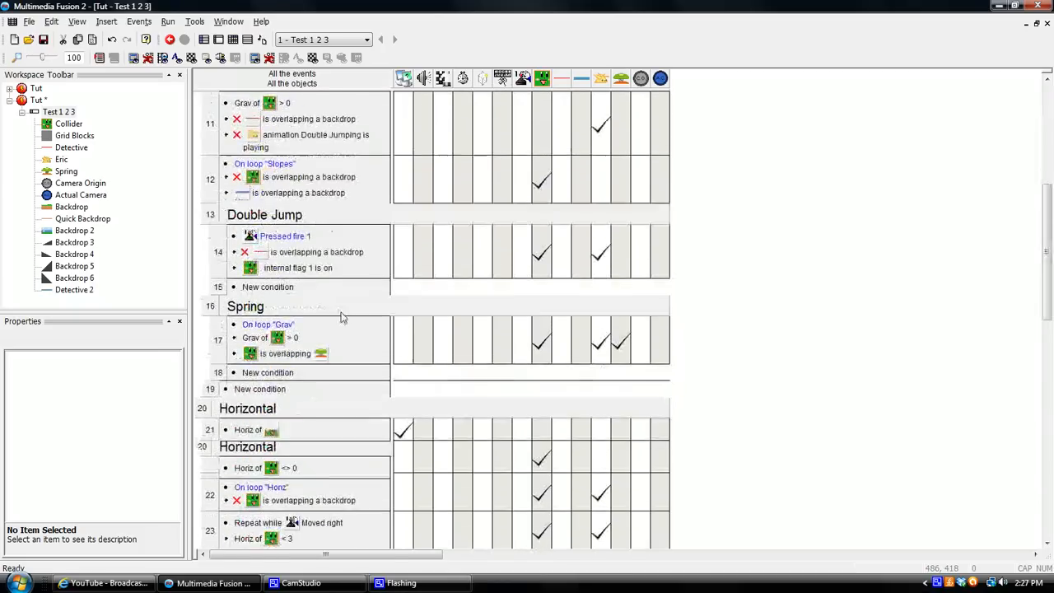
scroll(down, 3)
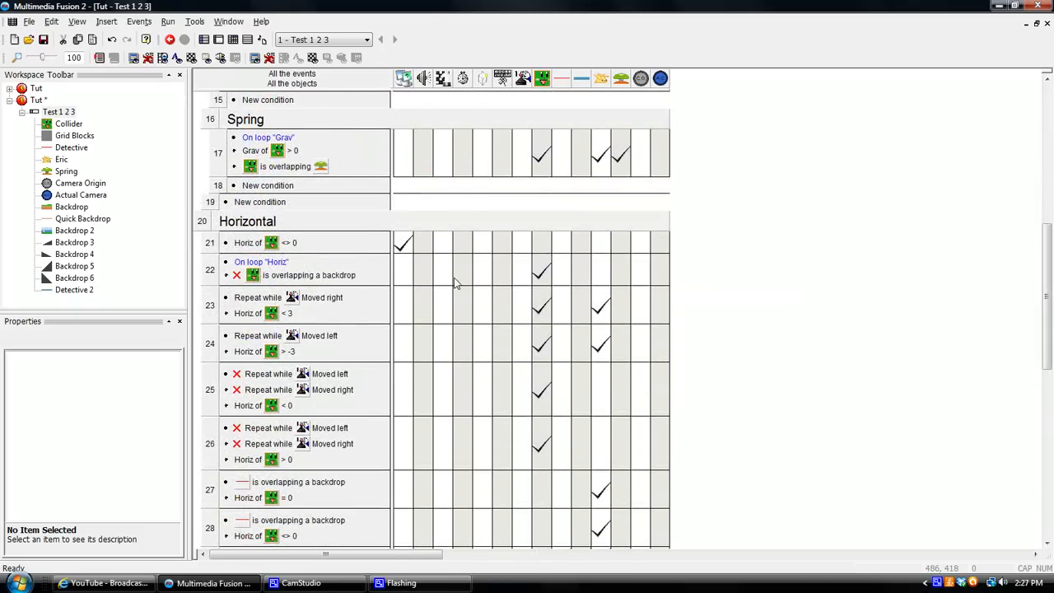
scroll(up, 3)
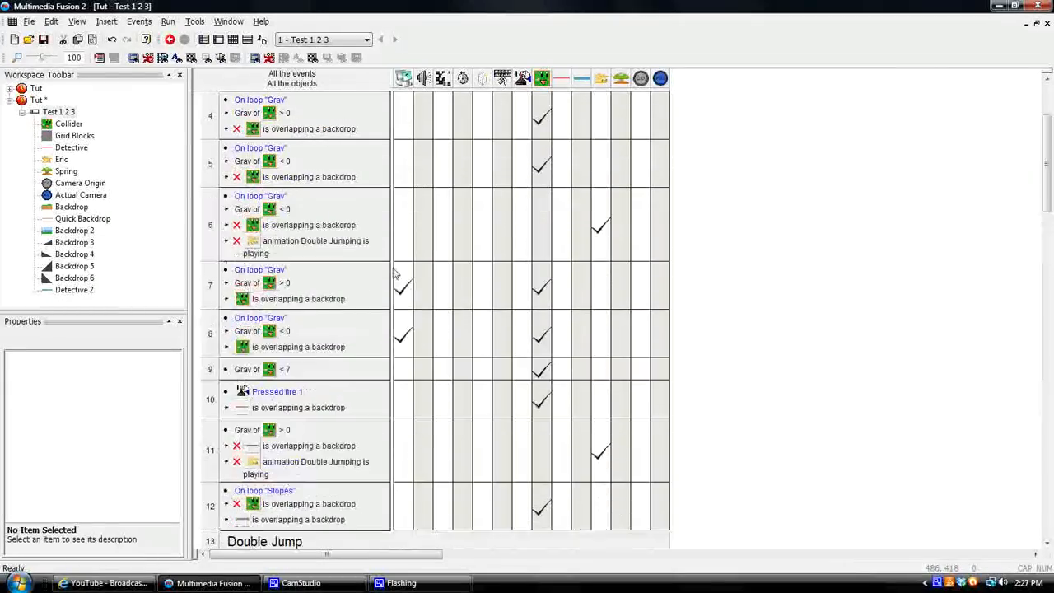
scroll(down, 3)
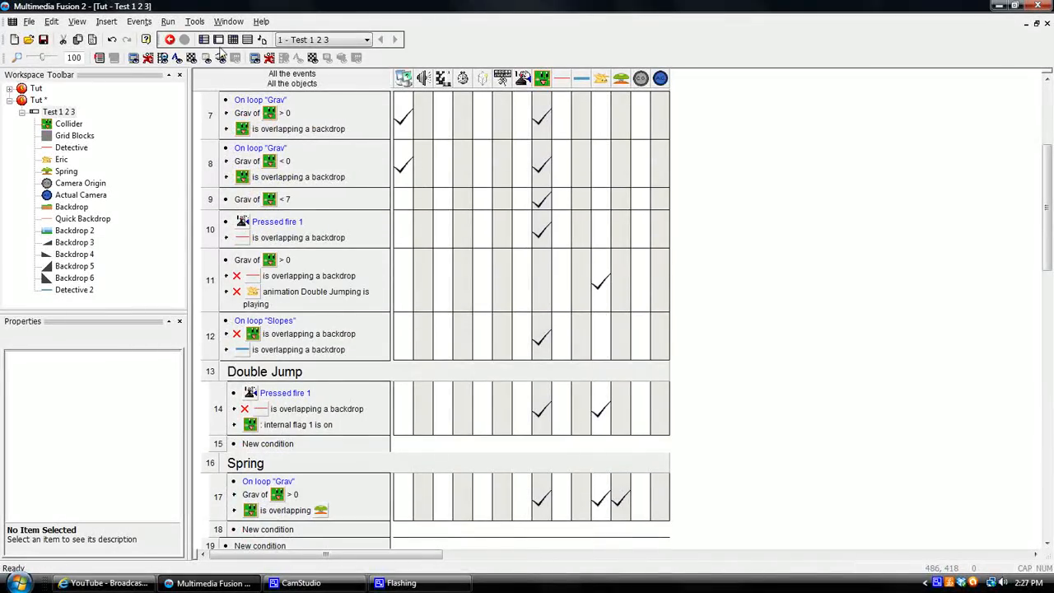
click(169, 40)
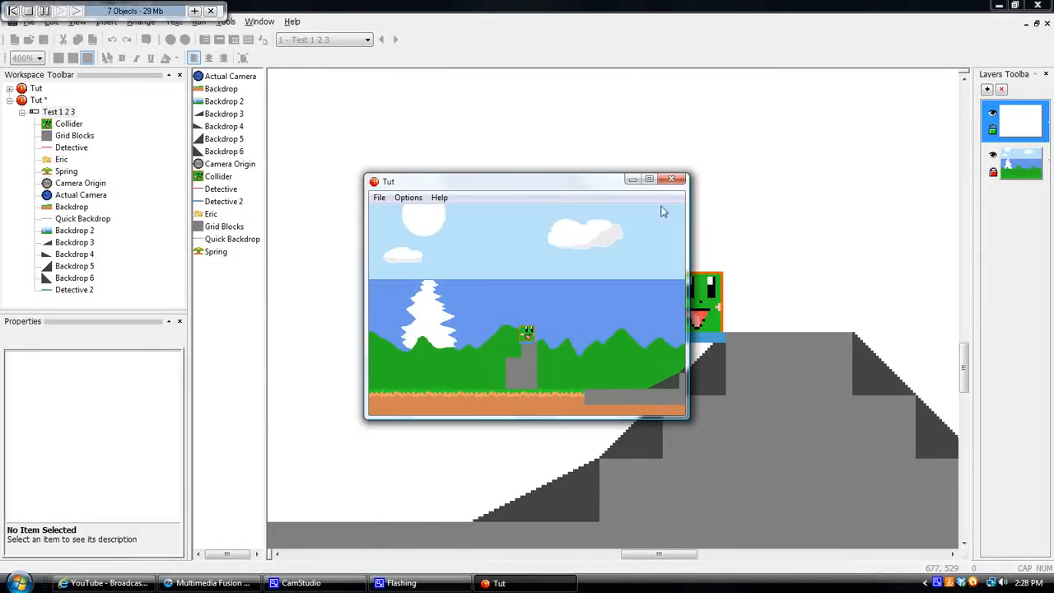
click(672, 178)
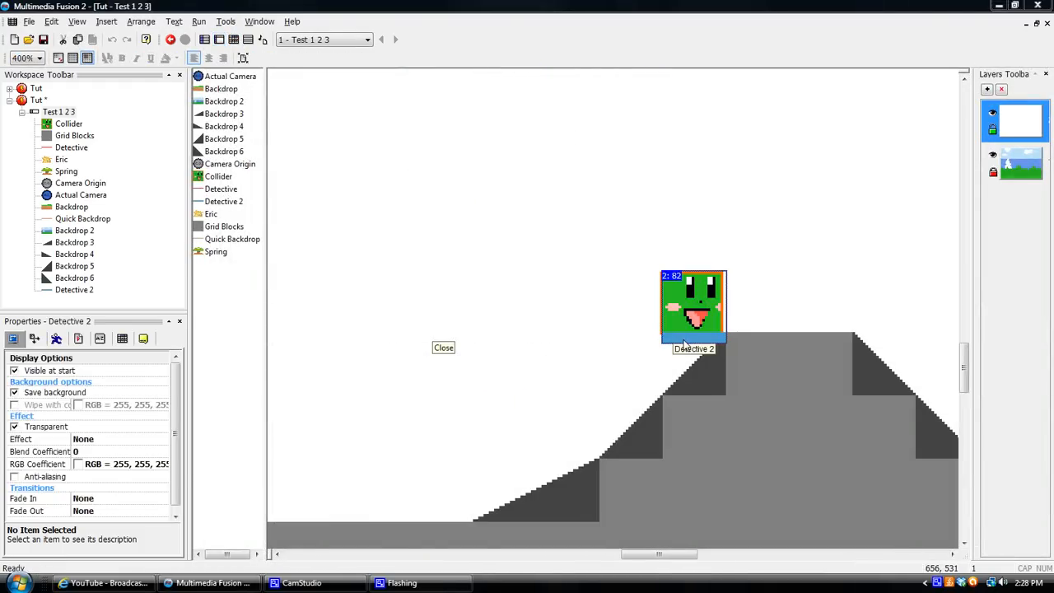
Step: Resize Detective 2's Frame 2 to a thinner bottom strip, keep speed 0, and confirm
double_click(693, 304)
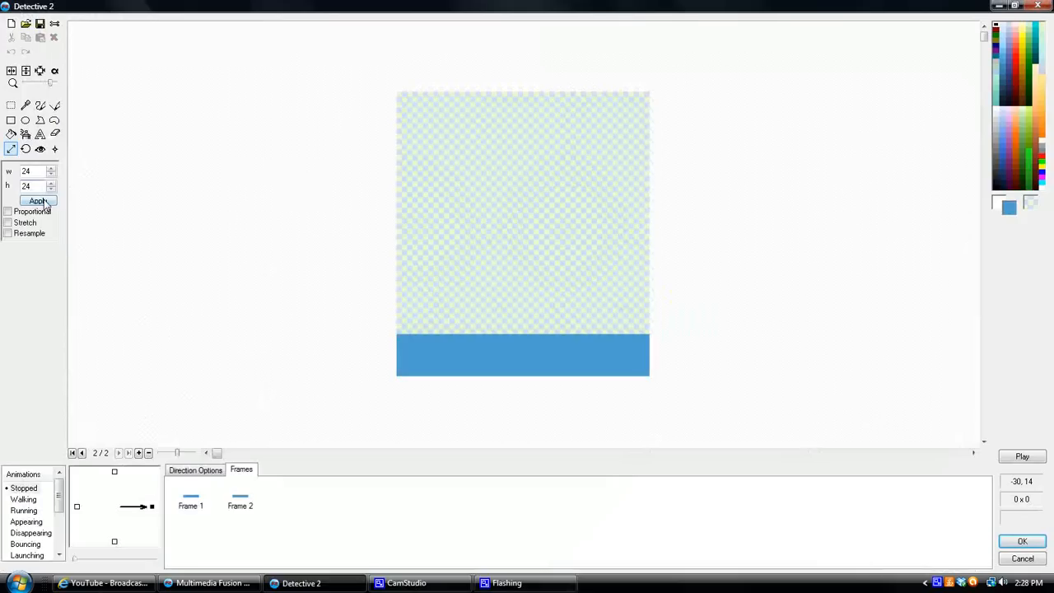
click(196, 469)
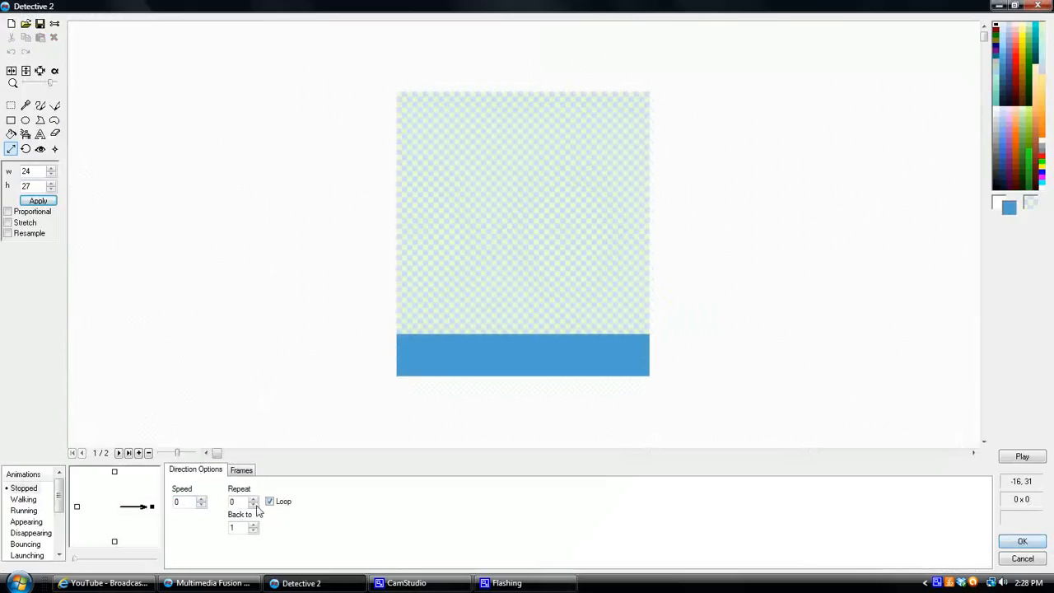
click(241, 469)
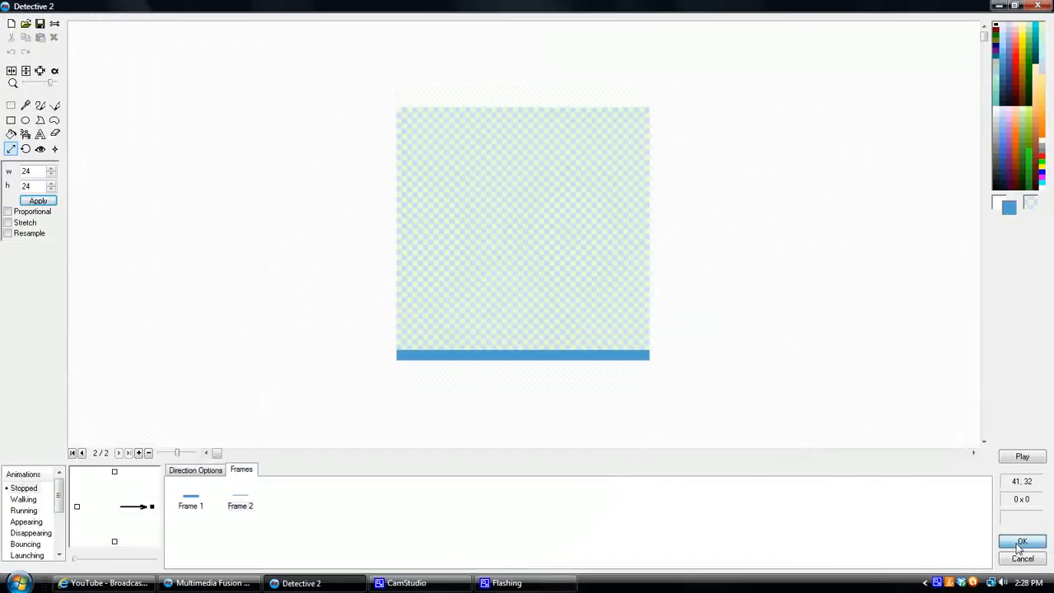
click(1021, 541)
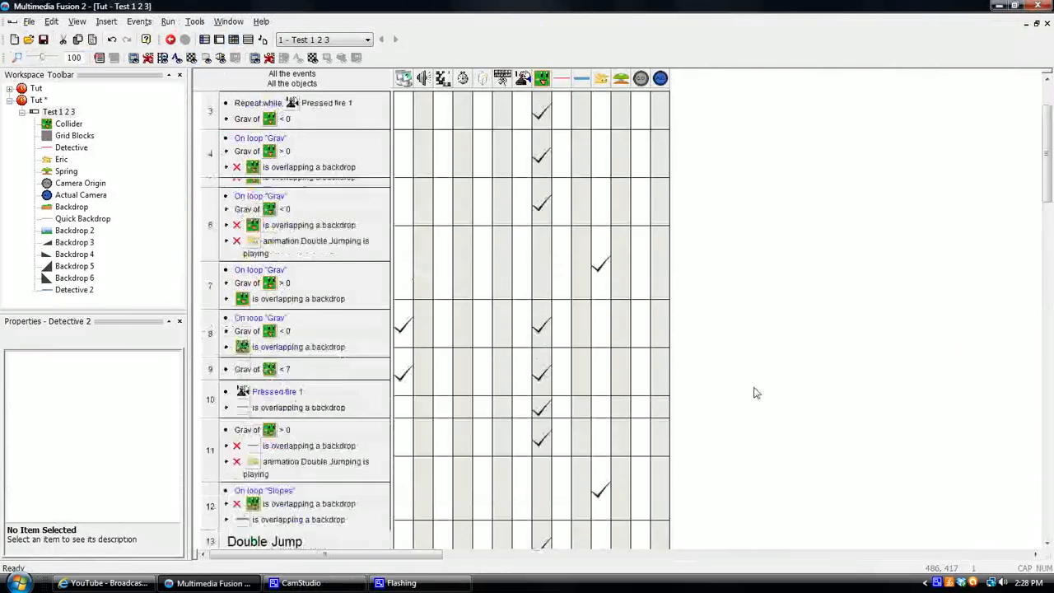
Step: Give the gravity loop events Force animation frame 0 actions for Detective 2, including event 7
scroll(up, 3)
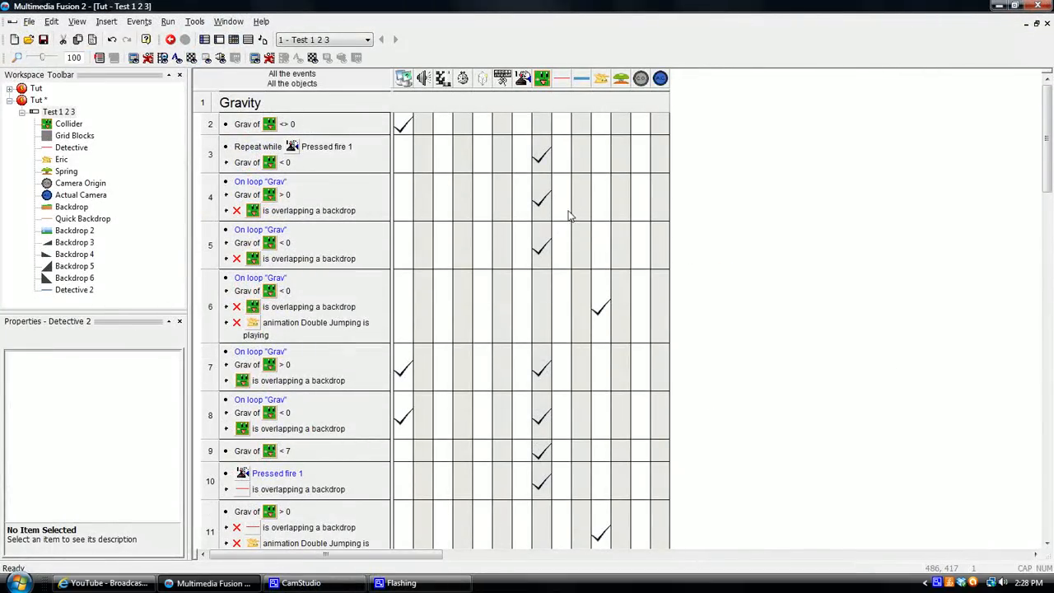
mouse_move(583, 212)
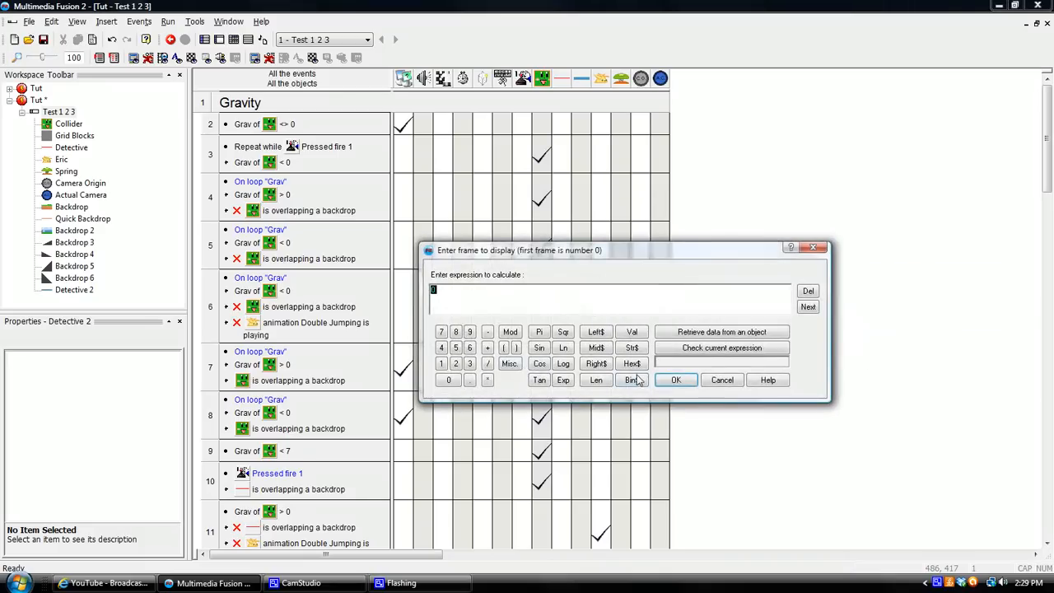
click(675, 378)
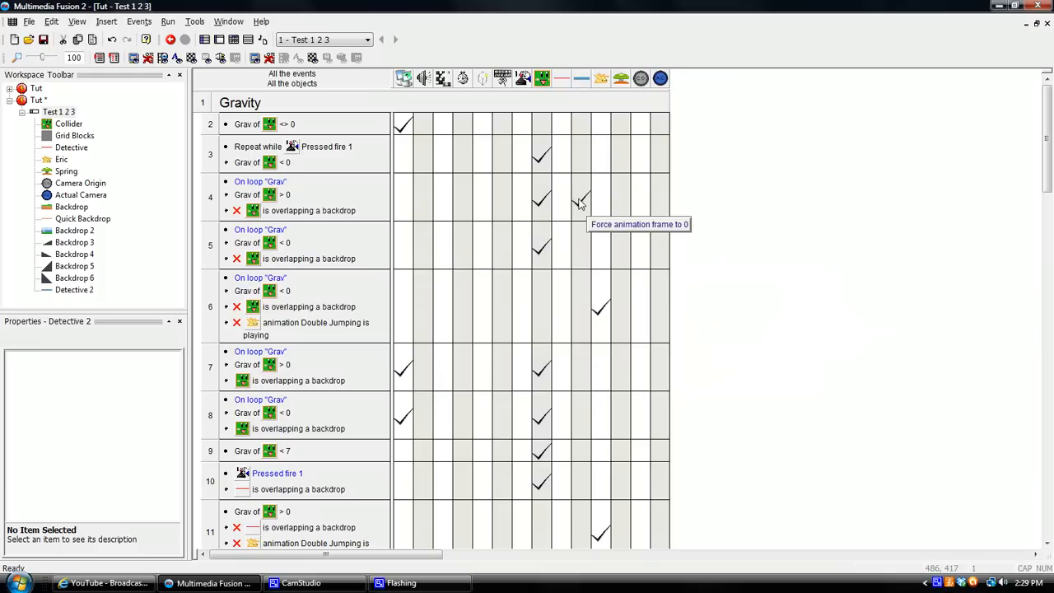
click(580, 369)
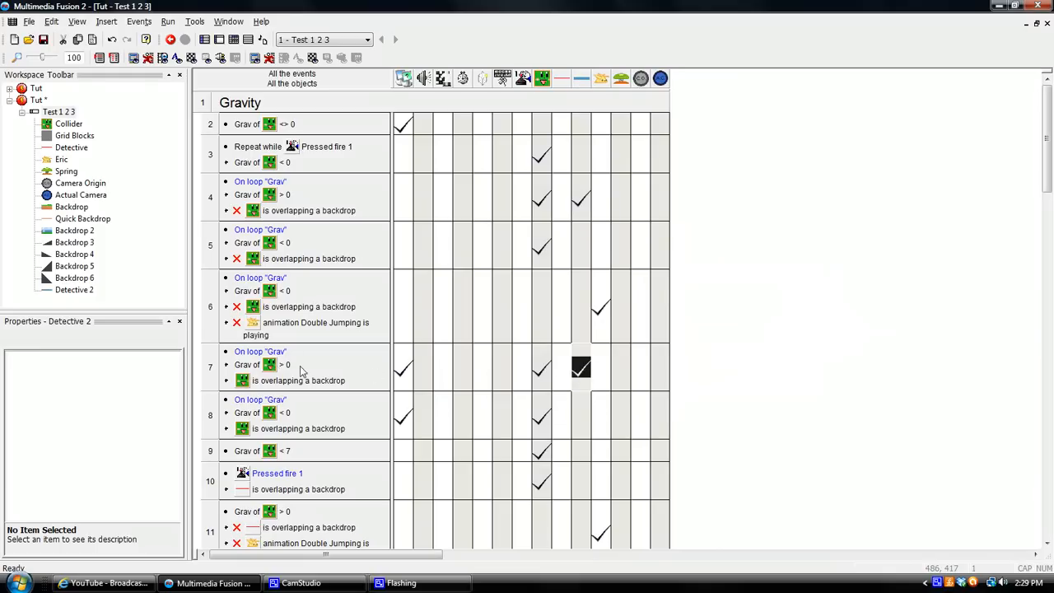
click(580, 198)
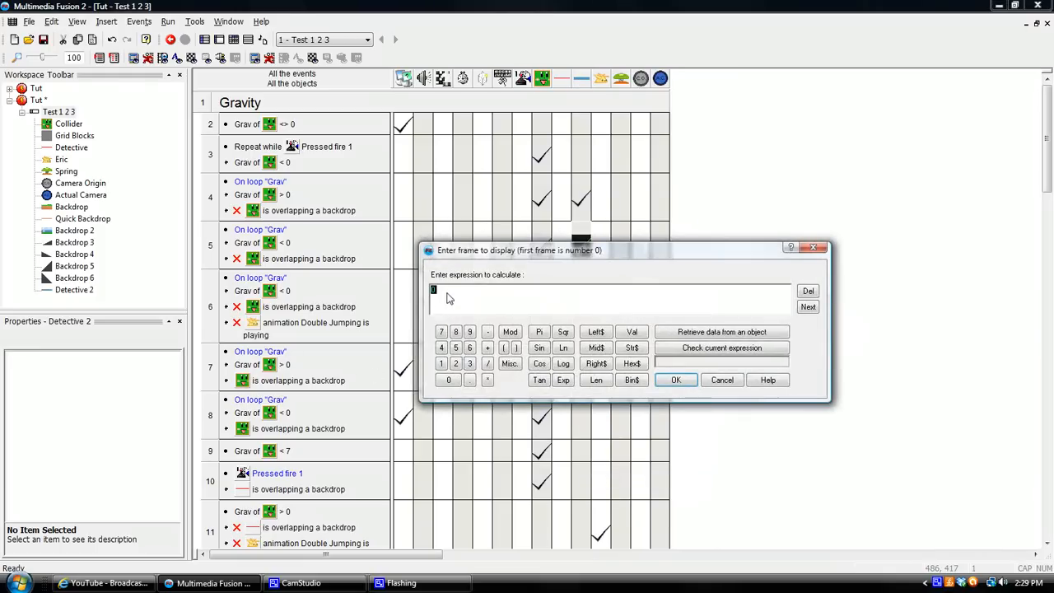
click(675, 379)
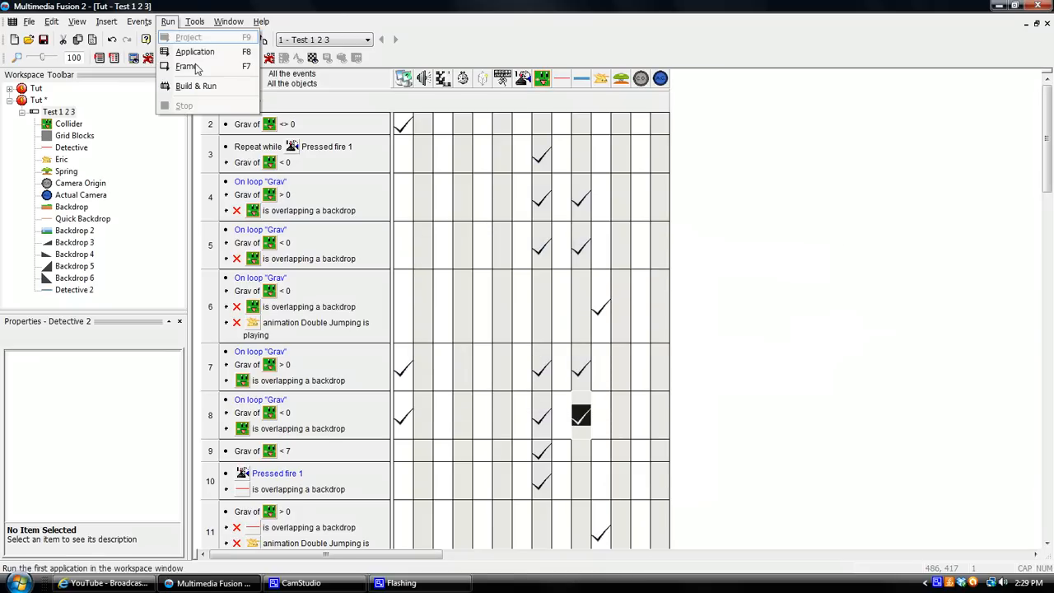
Step: Test-run the frame with the new frame-forcing actions, close the game and return to the level layout
click(194, 51)
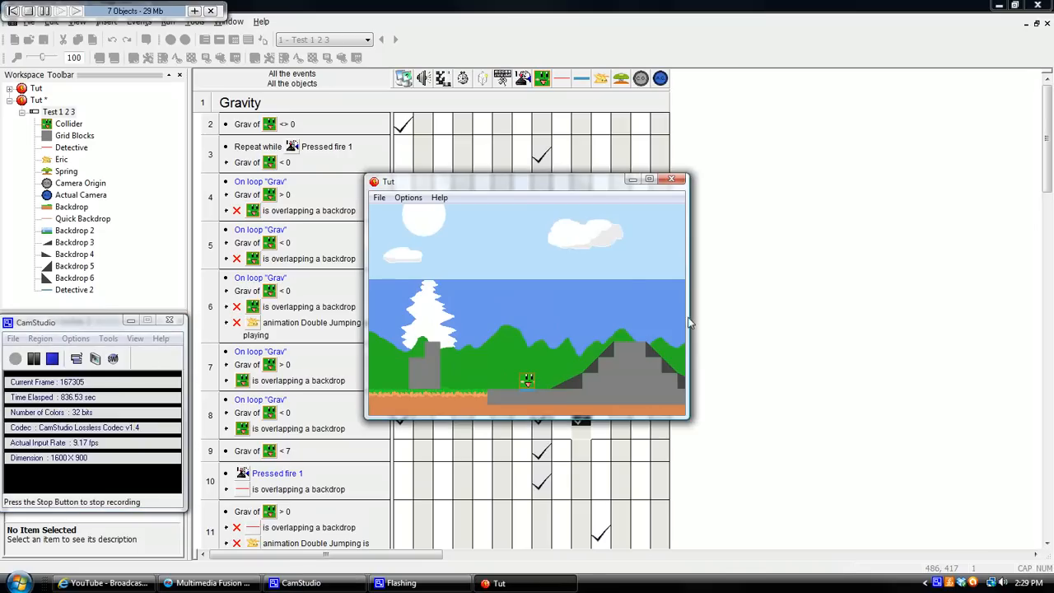
click(671, 179)
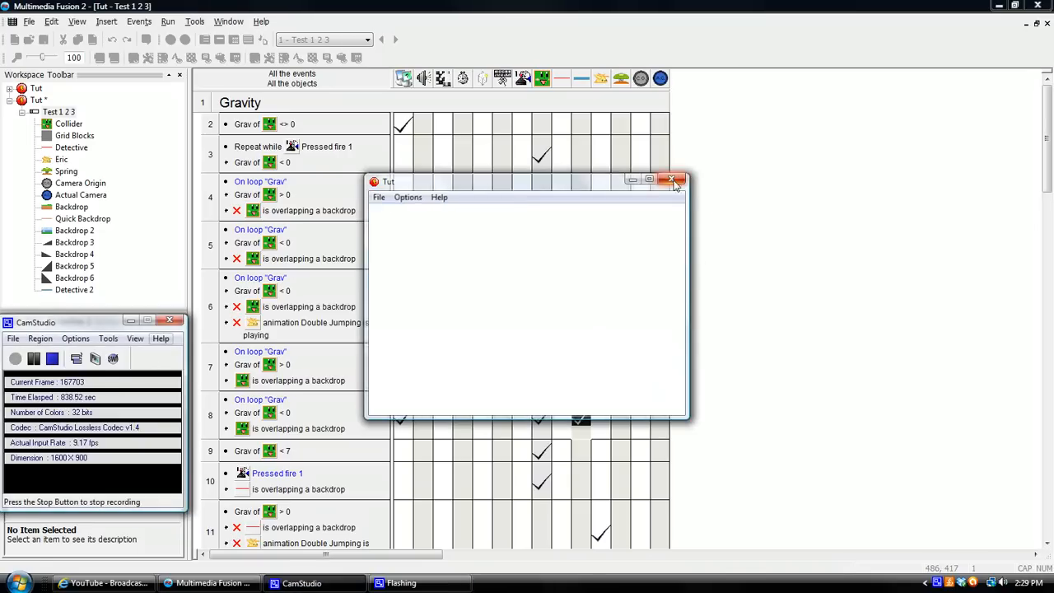
click(671, 180)
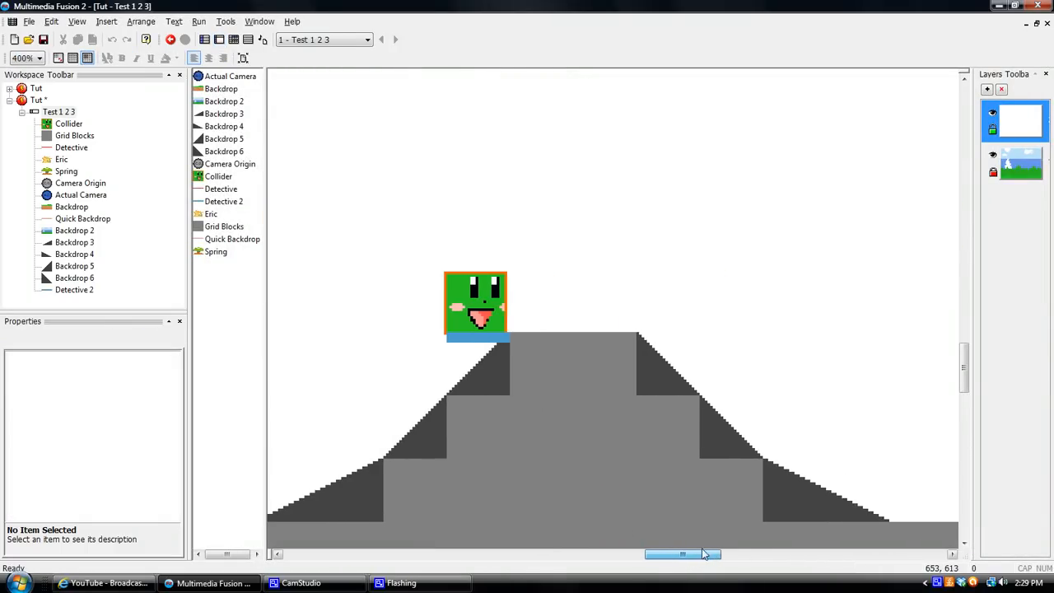
click(476, 304)
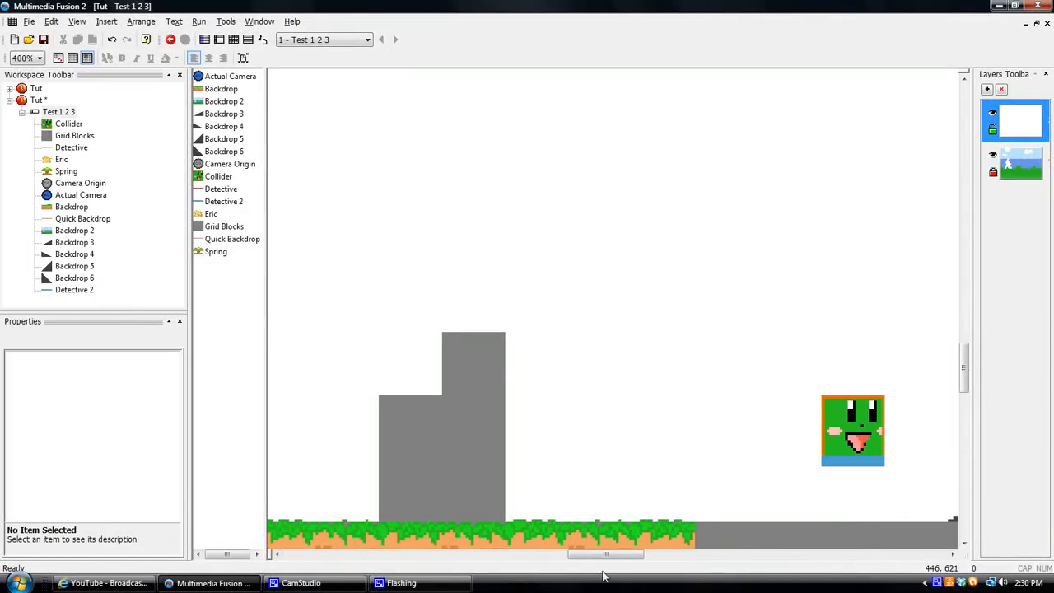
drag(606, 553, 652, 553)
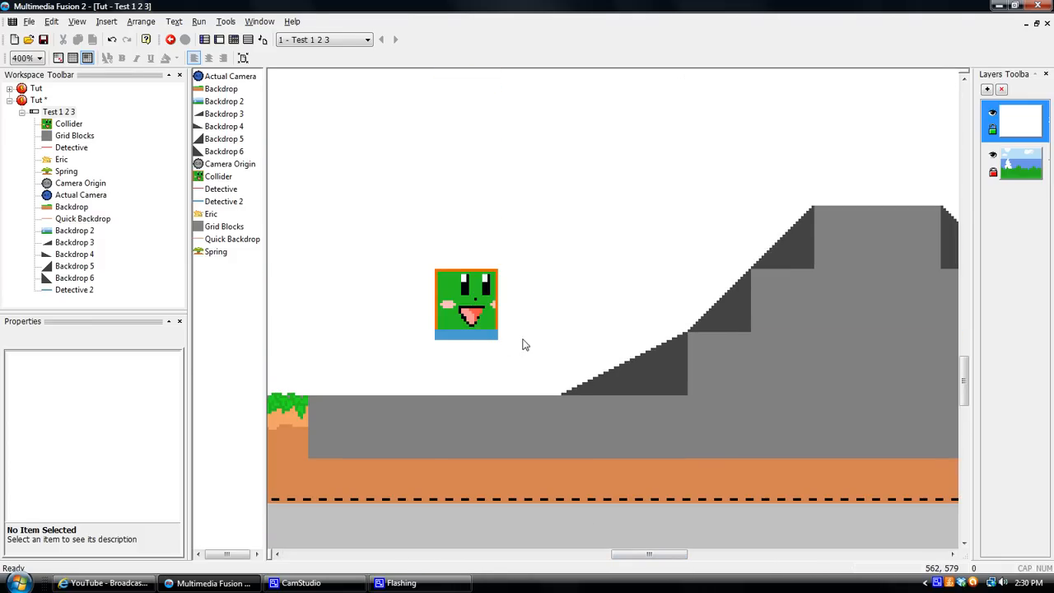
mouse_move(438, 279)
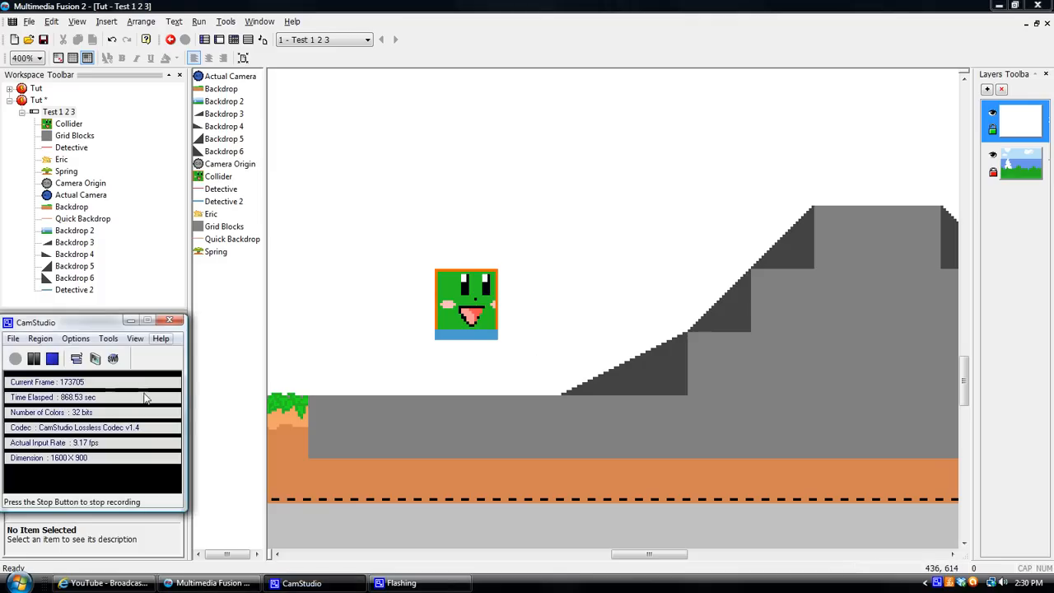
mouse_move(174, 427)
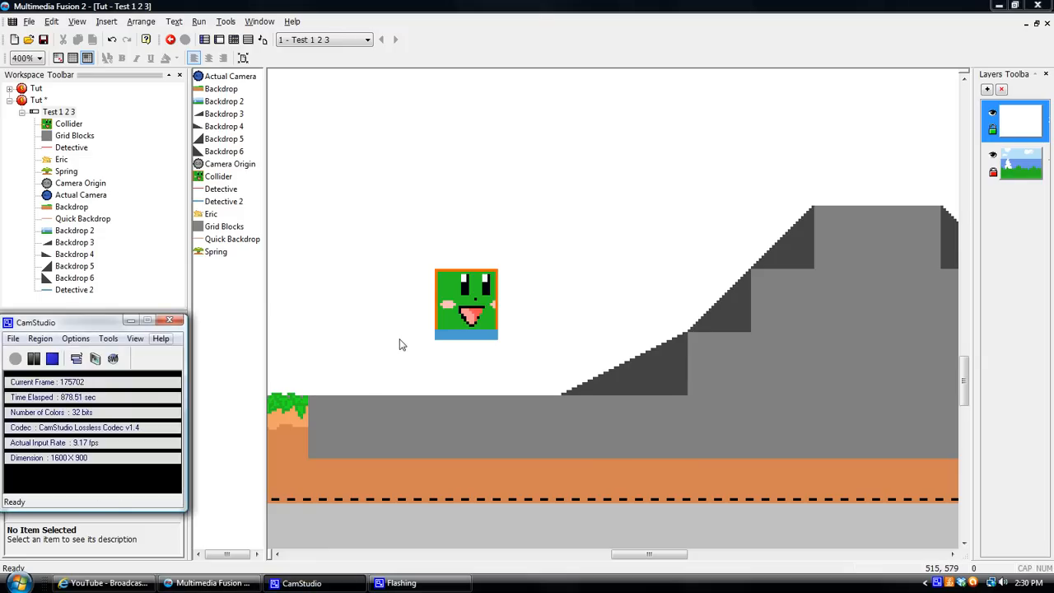
drag(642, 553, 593, 553)
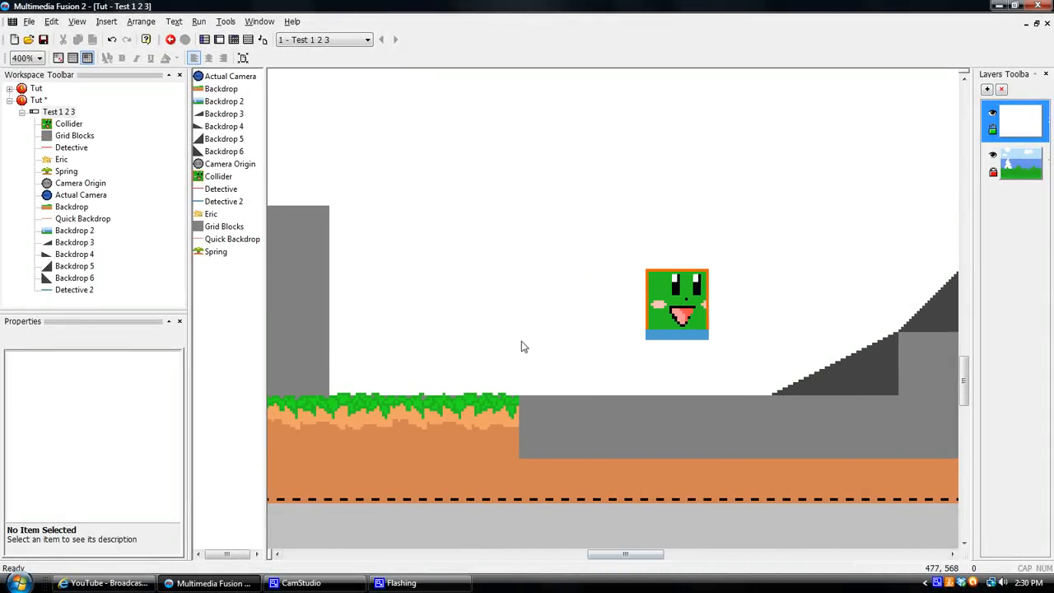
mouse_move(533, 448)
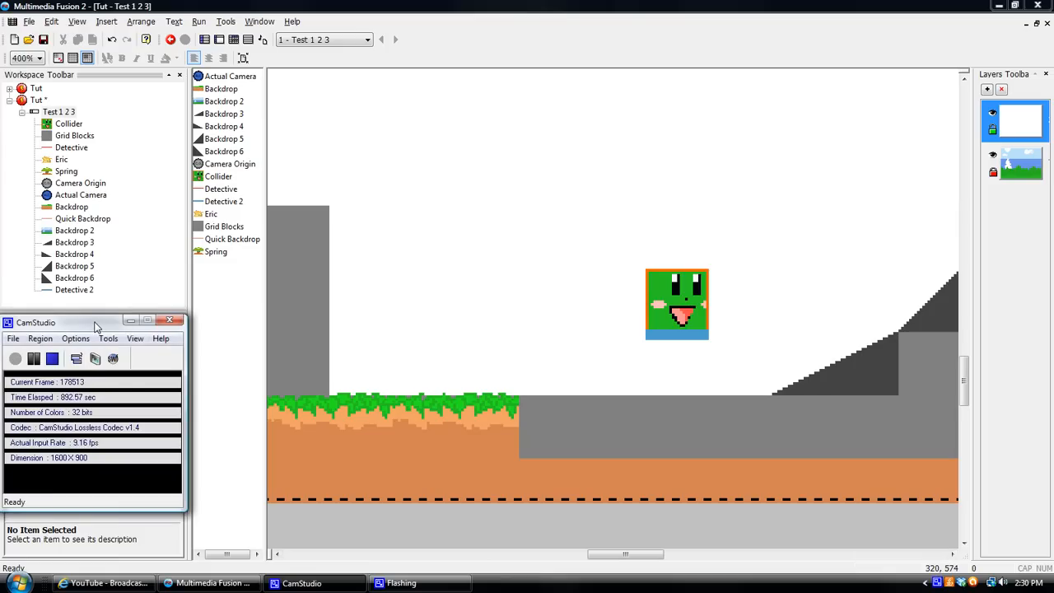
mouse_move(65, 362)
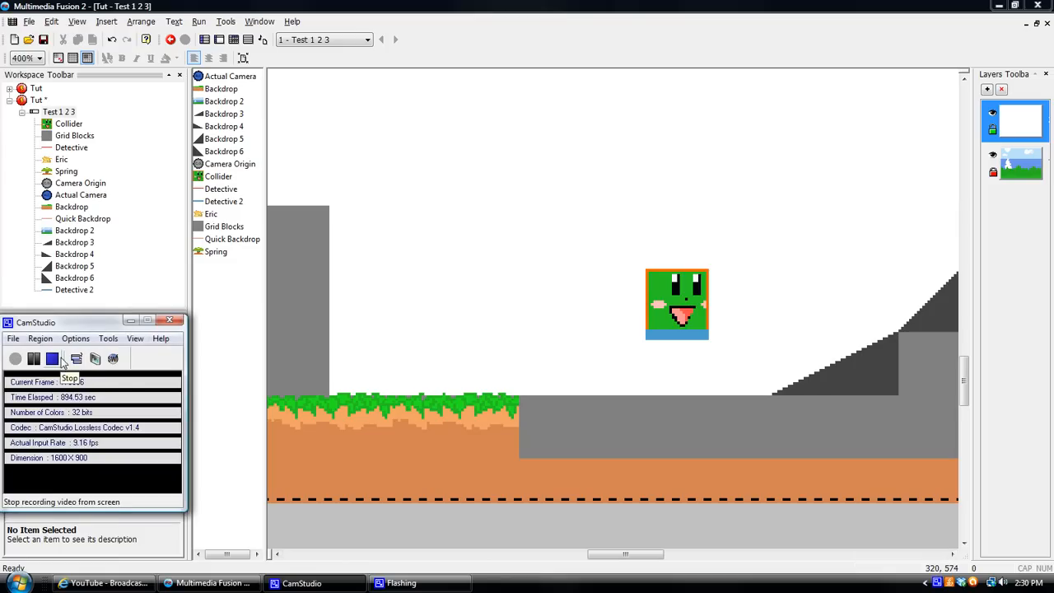